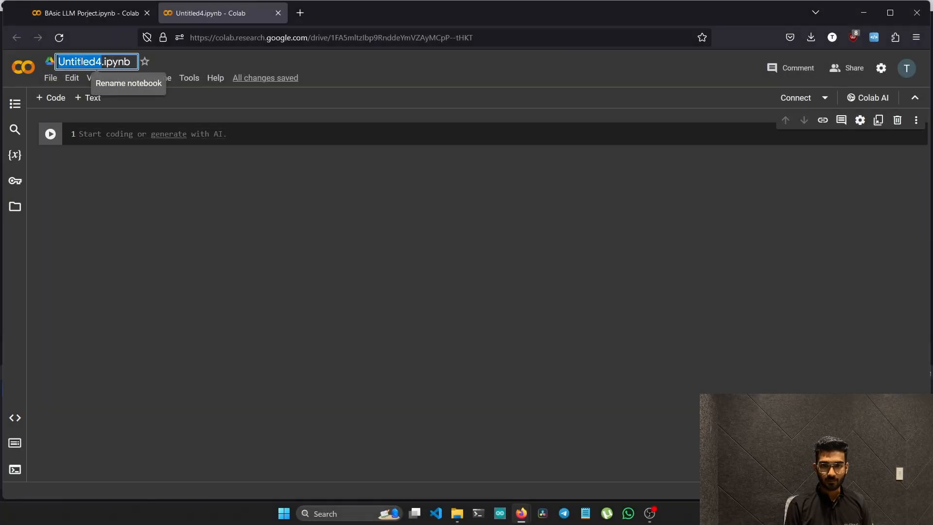
- Name the notebook Hello World LLM and run a docstring cell about accessing an LLM via Hugging face
{"action": "type", "text": "HEll"}
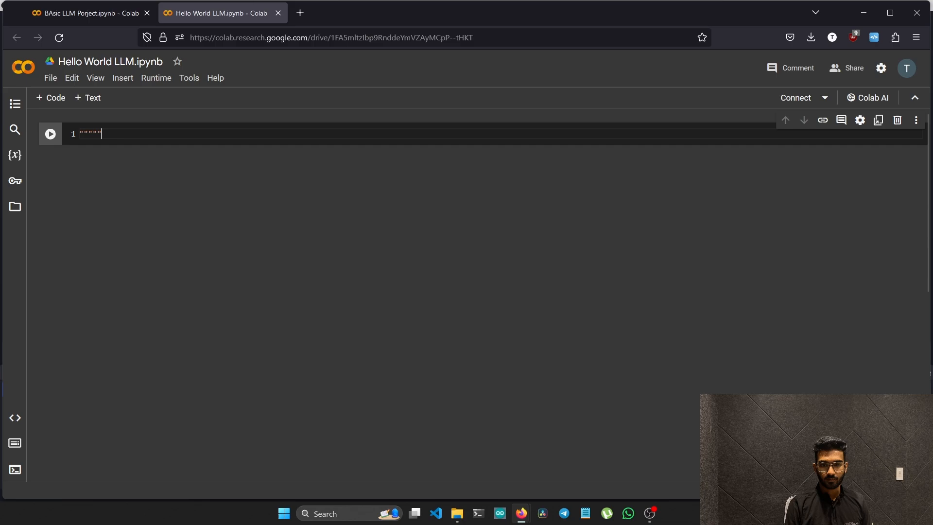
{"action": "type", "text": "This cos"}
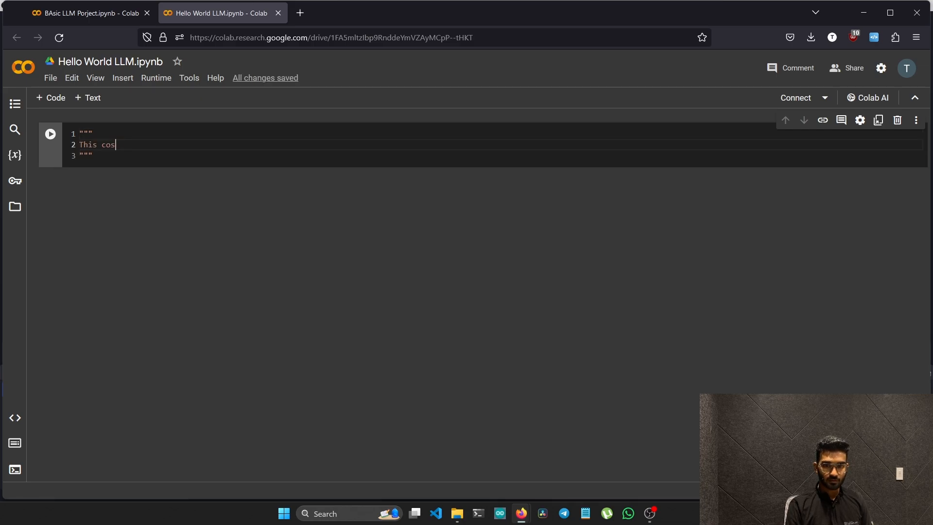
{"action": "type", "text": "de is access LLM Usi"}
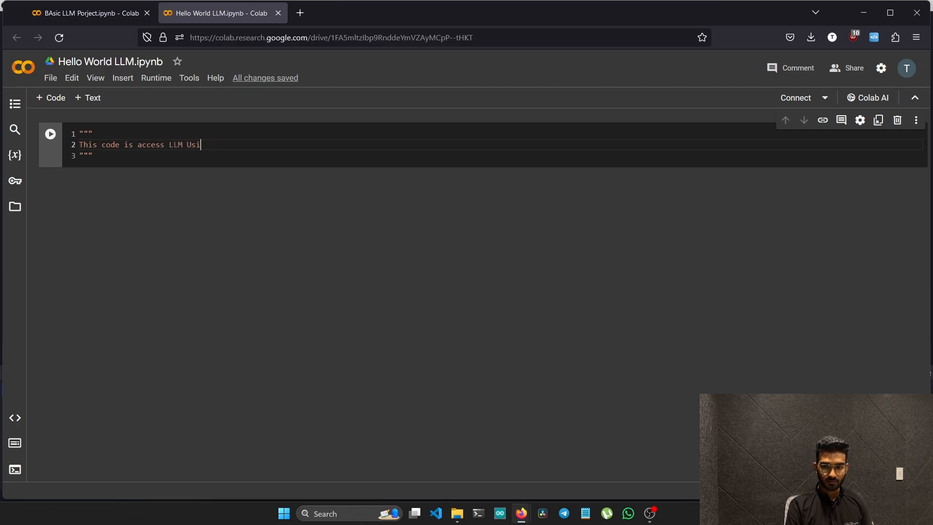
{"action": "type", "text": "ng Hug"}
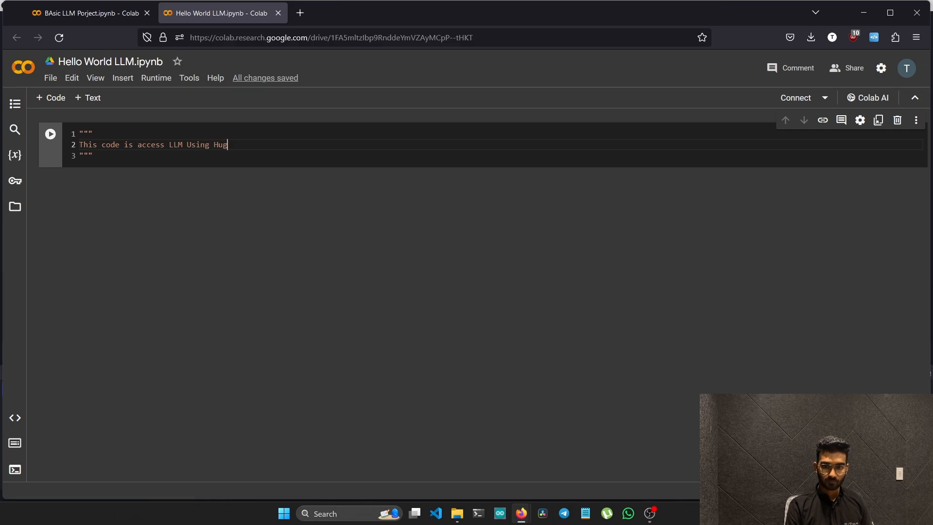
{"action": "type", "text": "gi"}
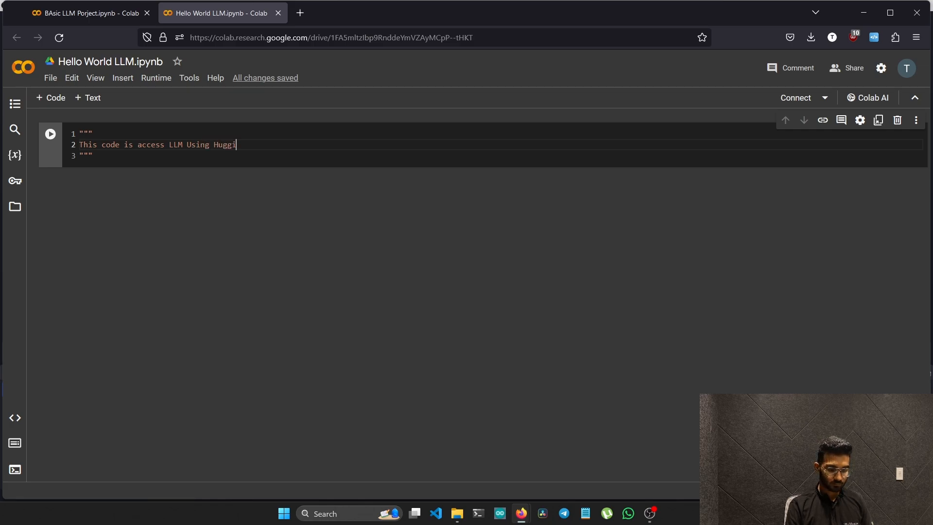
{"action": "type", "text": "ng face"}
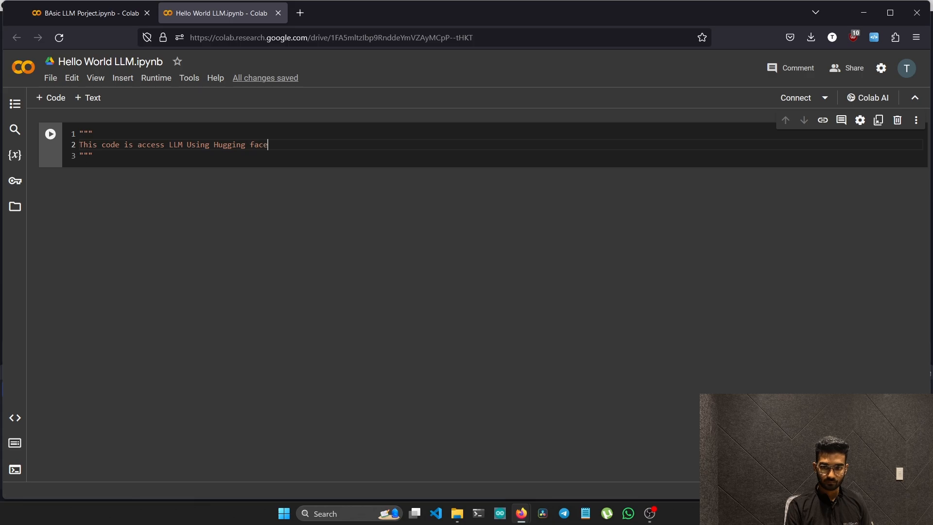
{"action": "type", "text": "."}
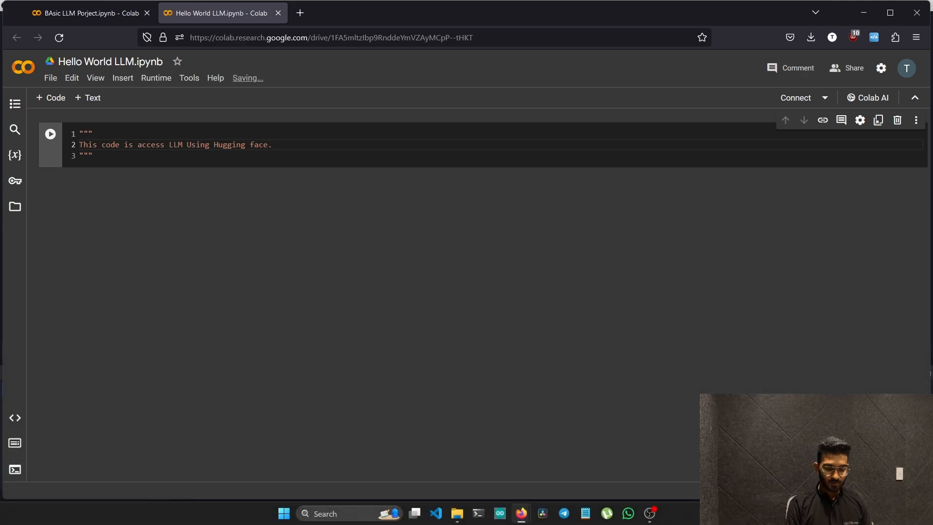
{"action": "left_click", "coordinate": [51, 133]}
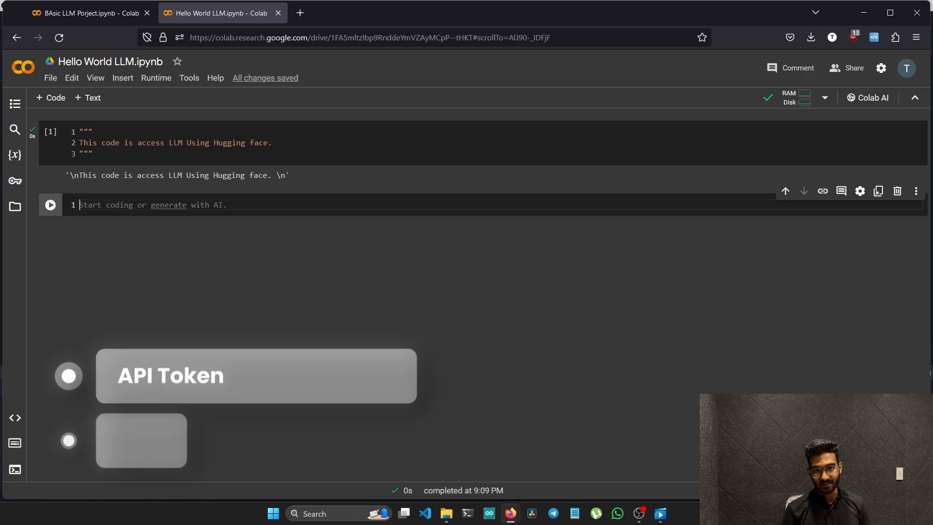
- Run a comment cell '# Pre requisite' listing 1. Langchain Library and 2. Hugging face API Token
{"action": "type", "text": "# Pre re"}
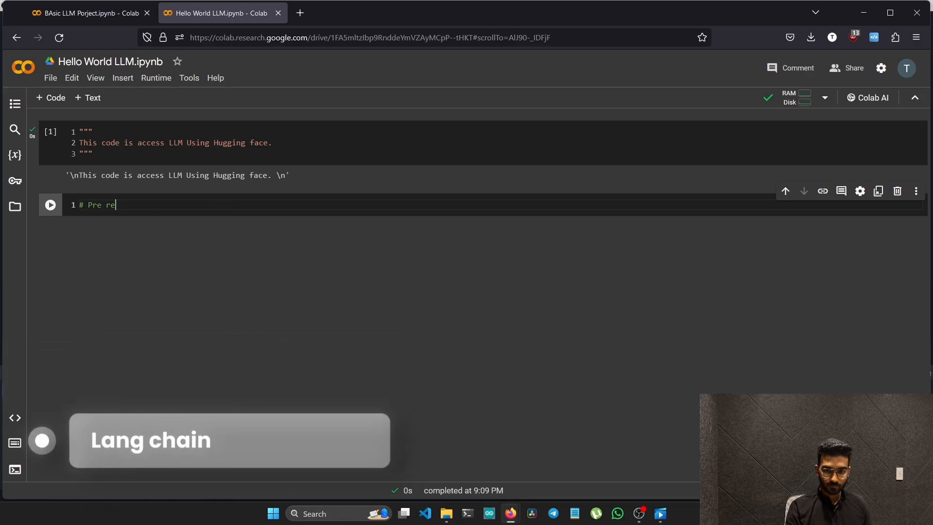
{"action": "type", "text": "quisite"}
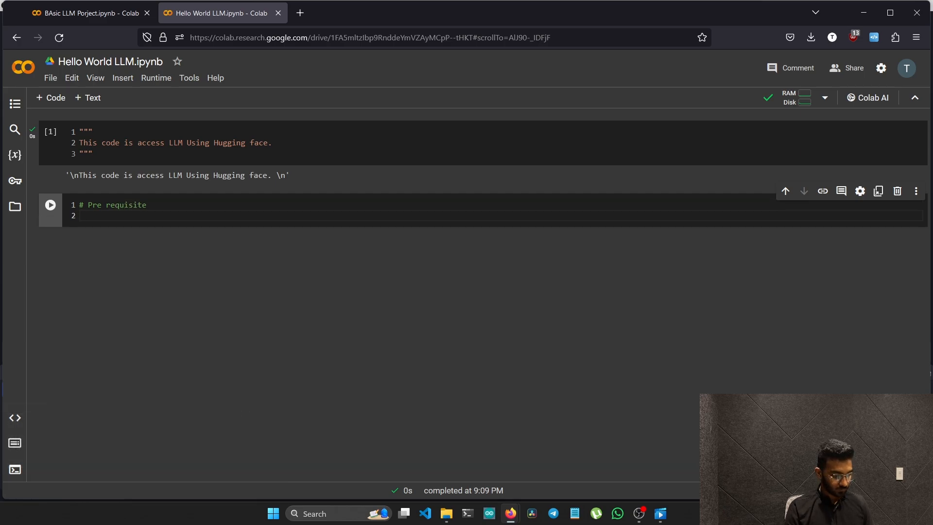
{"action": "type", "text": "# 1."}
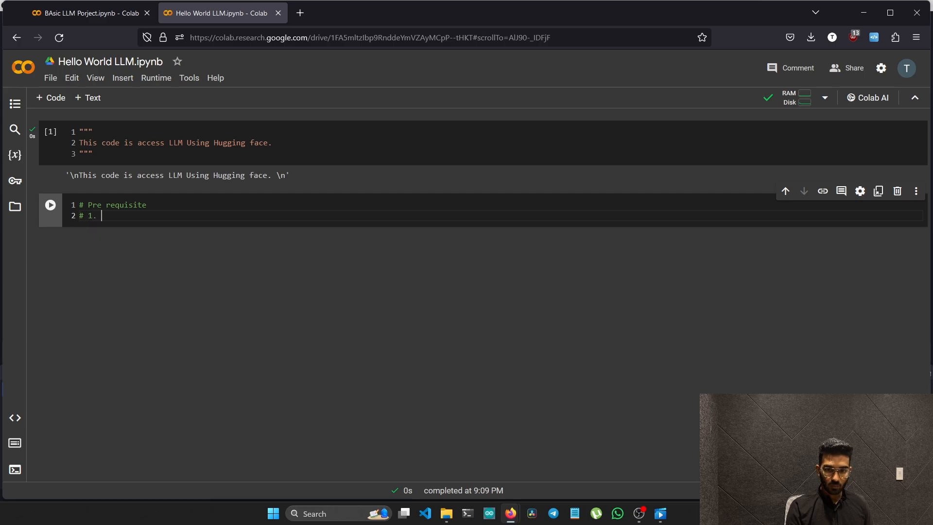
{"action": "type", "text": "Langch"}
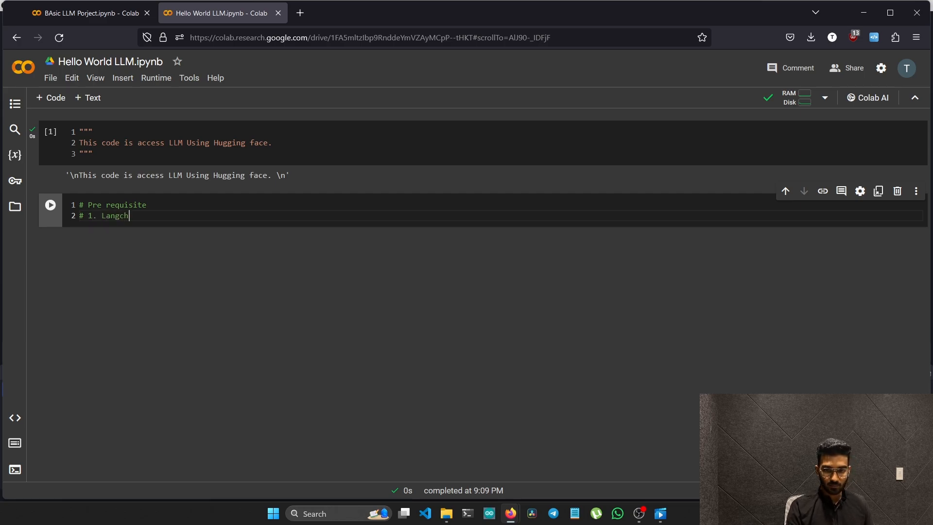
{"action": "type", "text": "ain Li"}
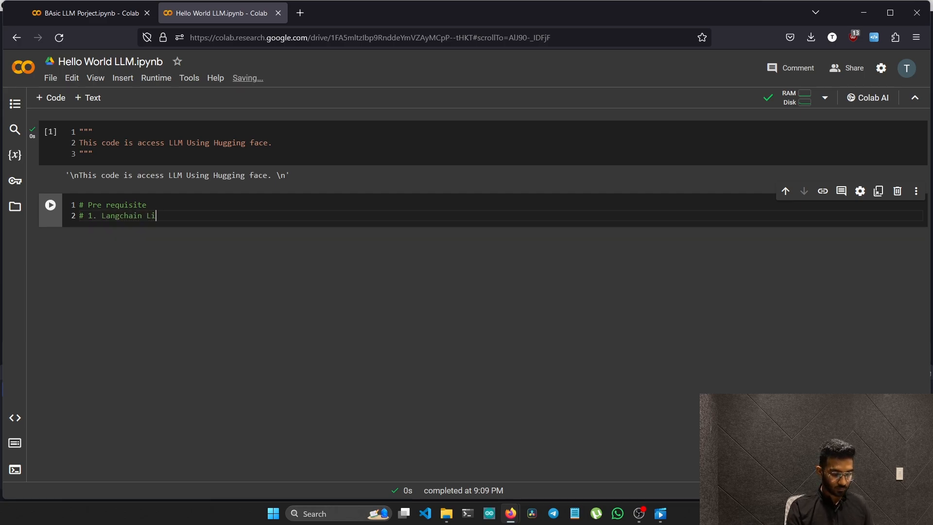
{"action": "type", "text": "brary"}
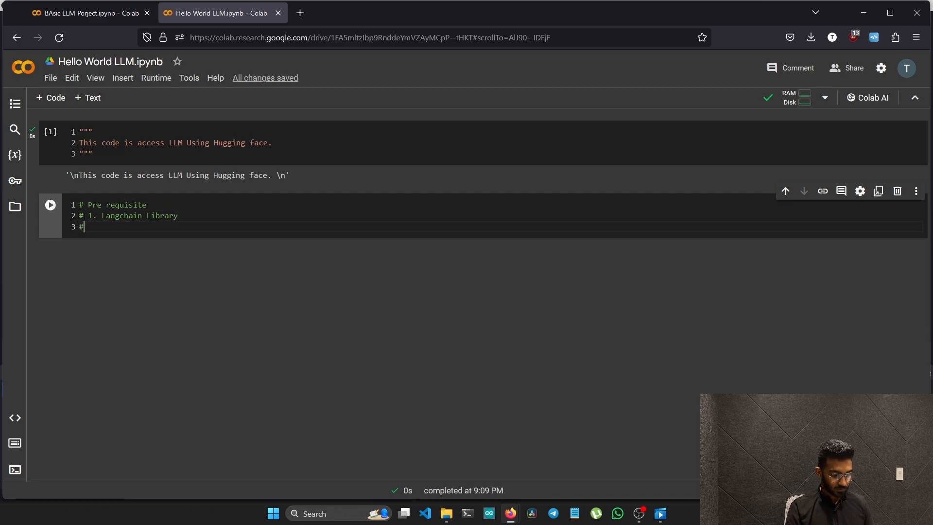
{"action": "type", "text": "2. Hu"}
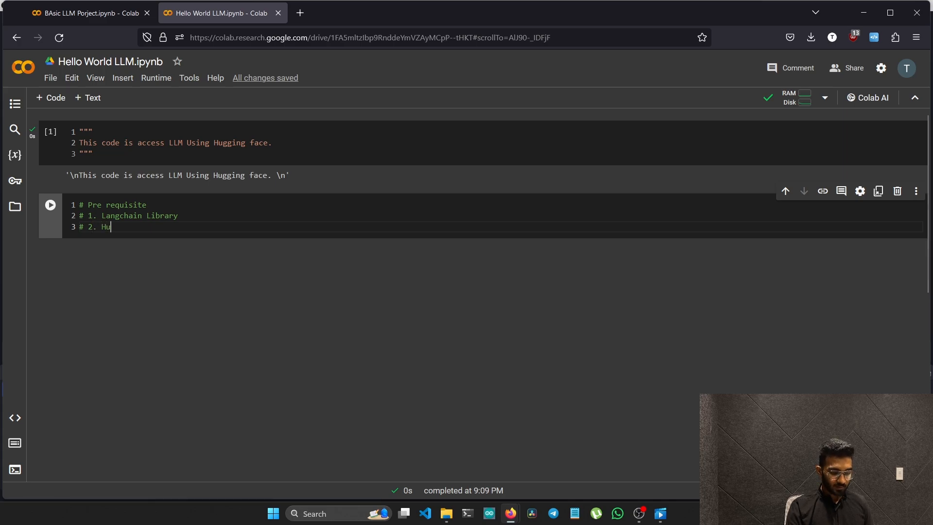
{"action": "type", "text": "gging face API Token"}
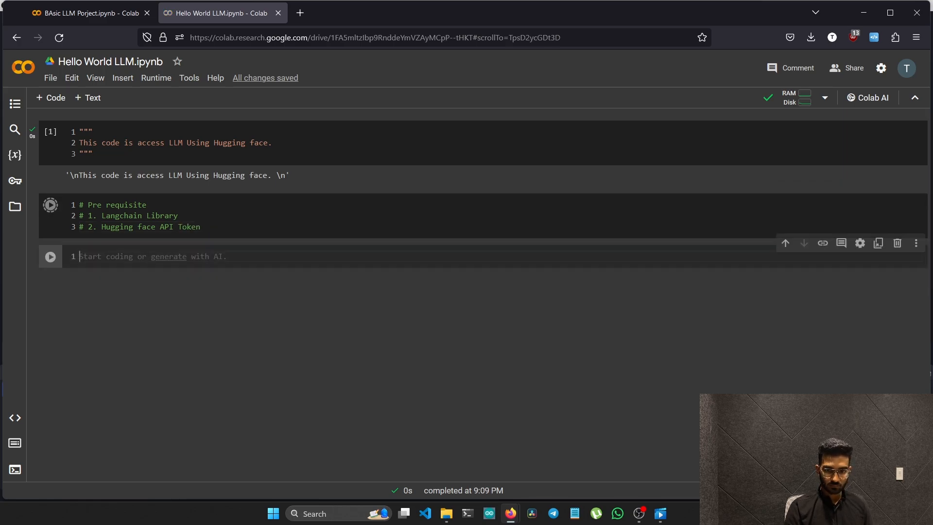
{"action": "left_click", "coordinate": [51, 204]}
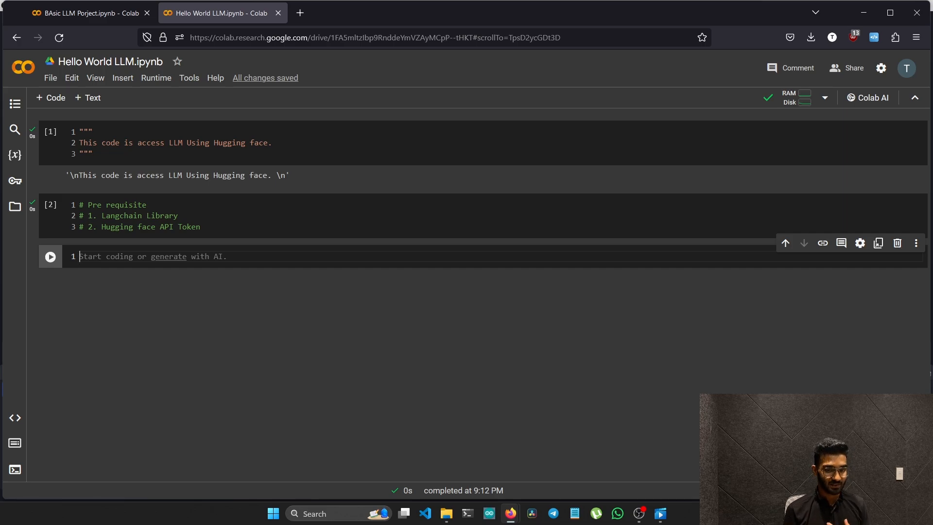
- Run '! pip install langchain' in a new cell to install the library
{"action": "type", "text": "!"}
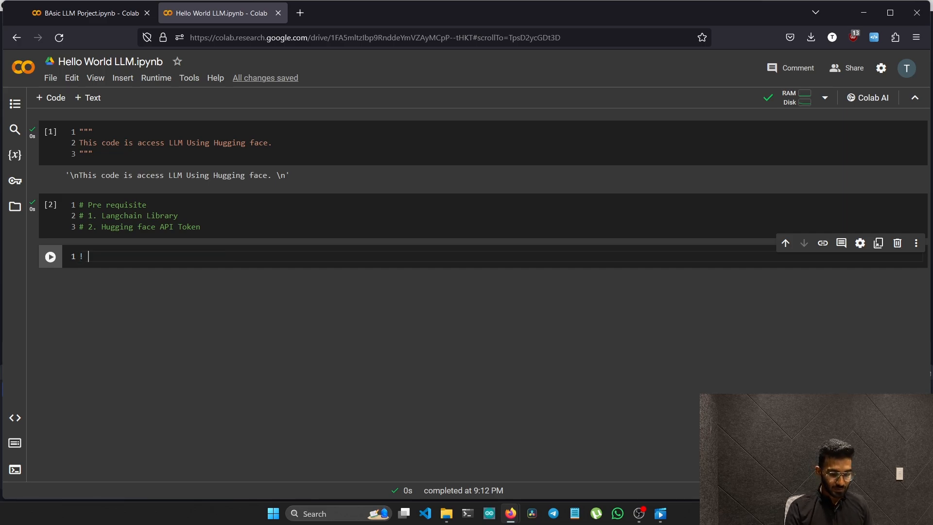
{"action": "type", "text": "pip"}
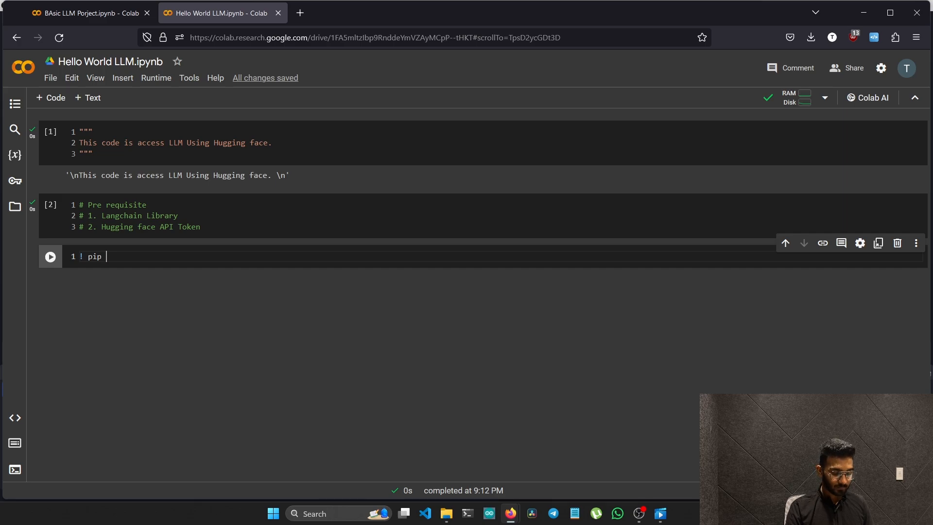
{"action": "type", "text": "install"}
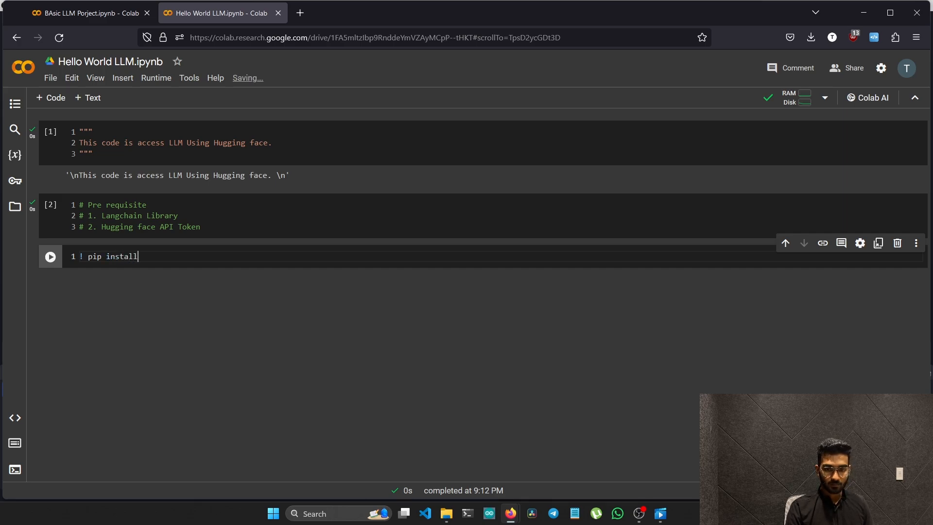
{"action": "type", "text": "langchain"}
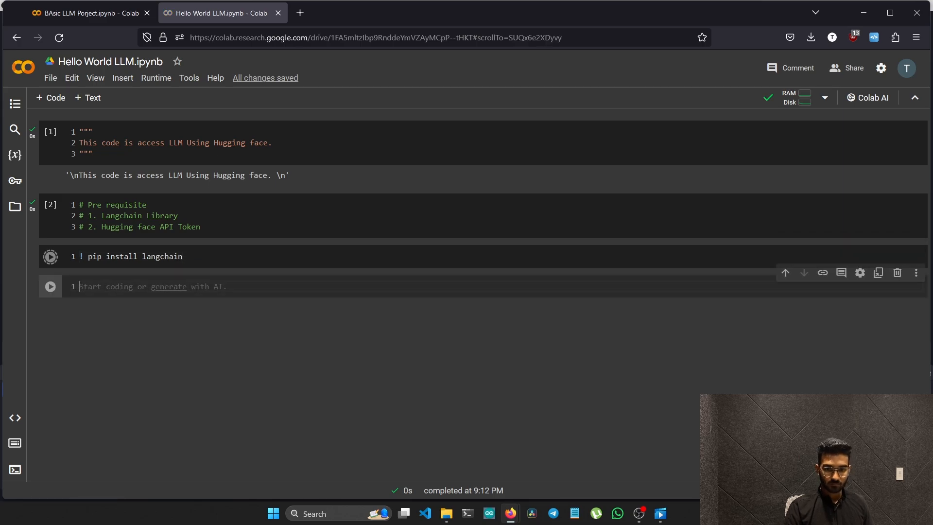
{"action": "left_click", "coordinate": [50, 257]}
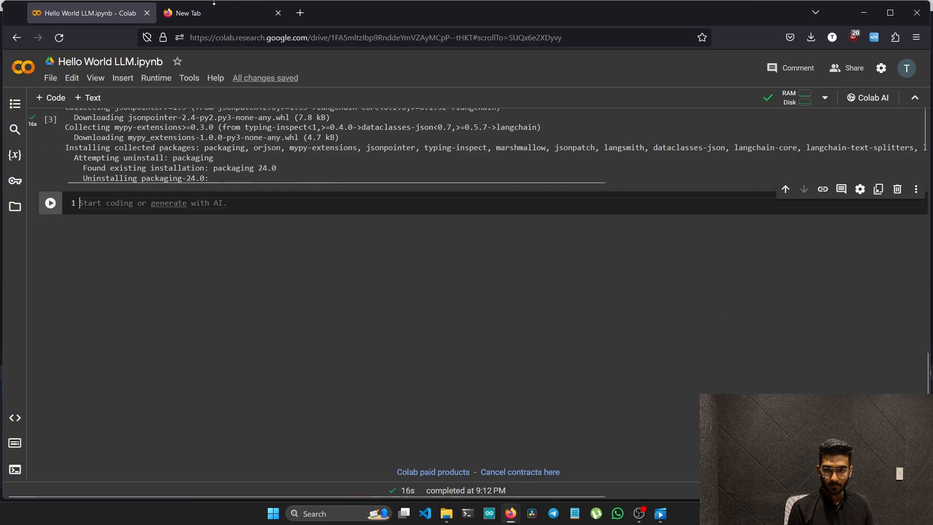
- Search Google for huggingface hub and land on the Hugging Face Hub documentation page
{"action": "left_click", "coordinate": [202, 12]}
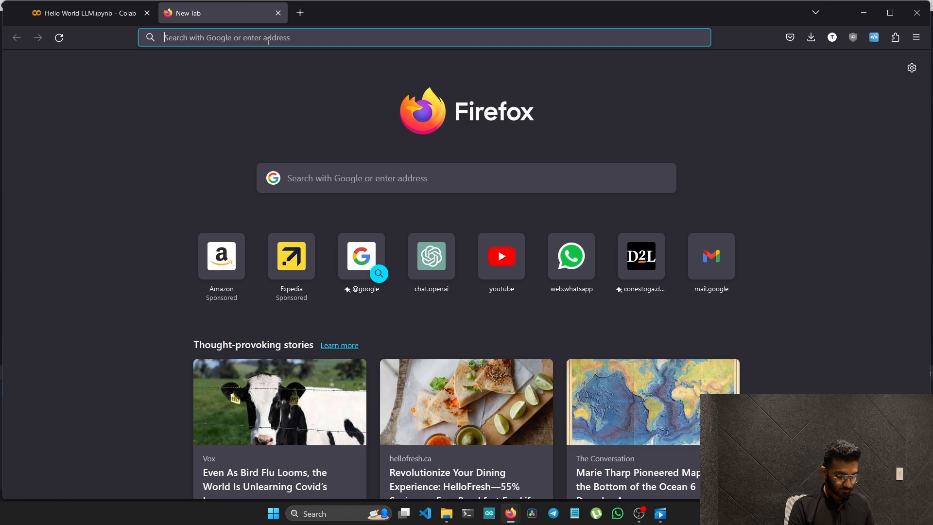
{"action": "type", "text": "GHuggib"}
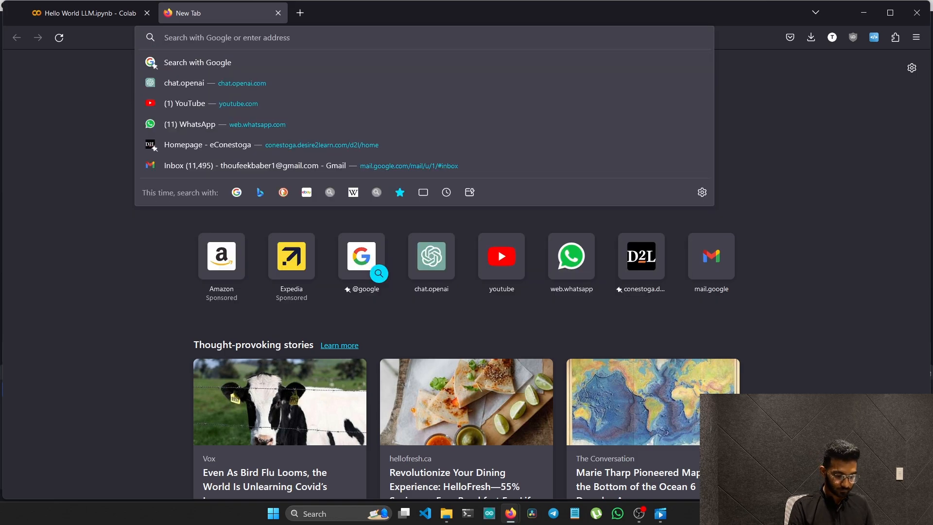
{"action": "type", "text": "hugging"}
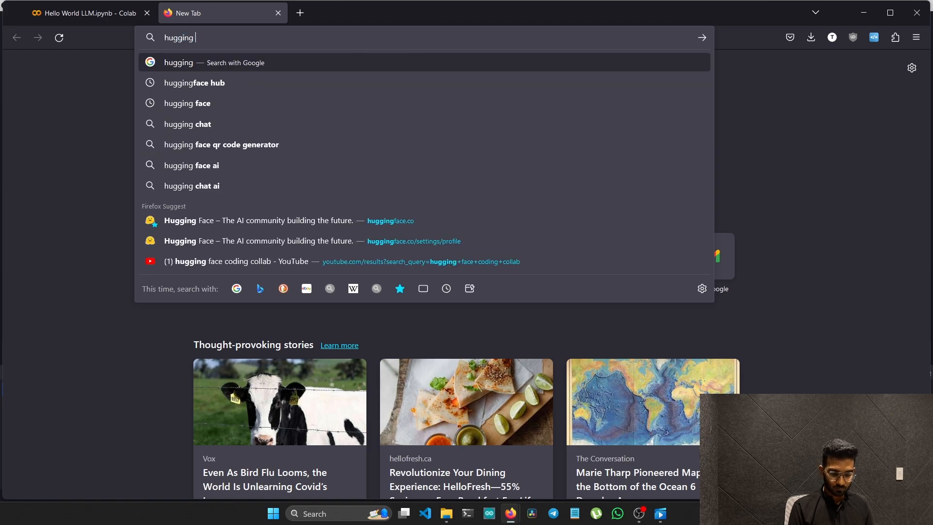
{"action": "left_click", "coordinate": [194, 82]}
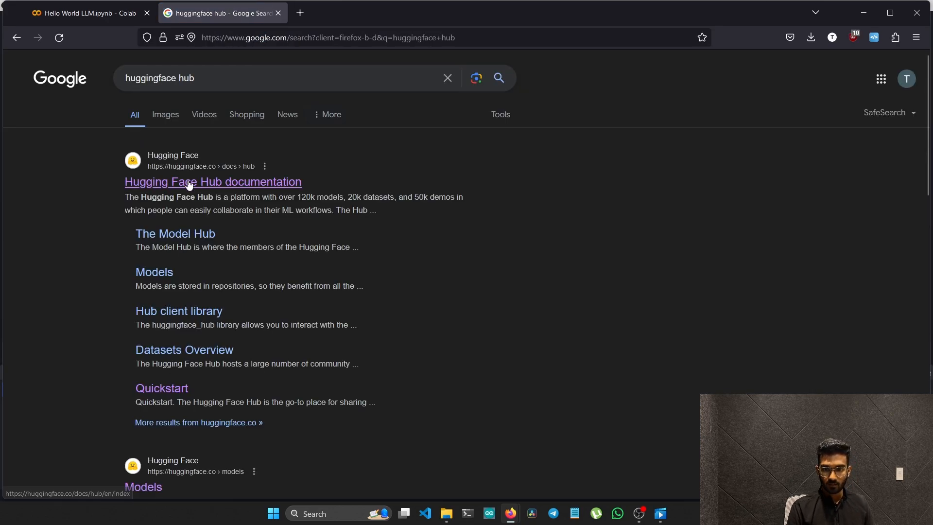
{"action": "left_click", "coordinate": [213, 182]}
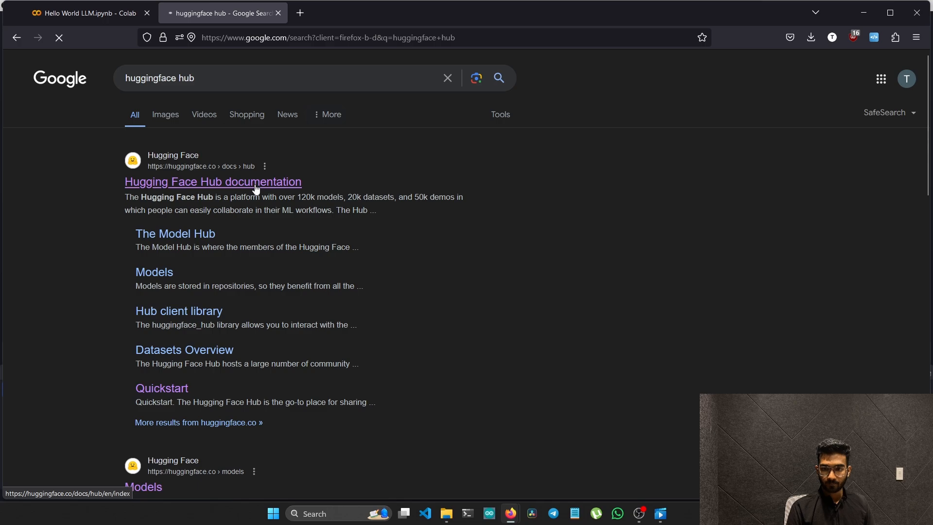
{"action": "left_click", "coordinate": [213, 182]}
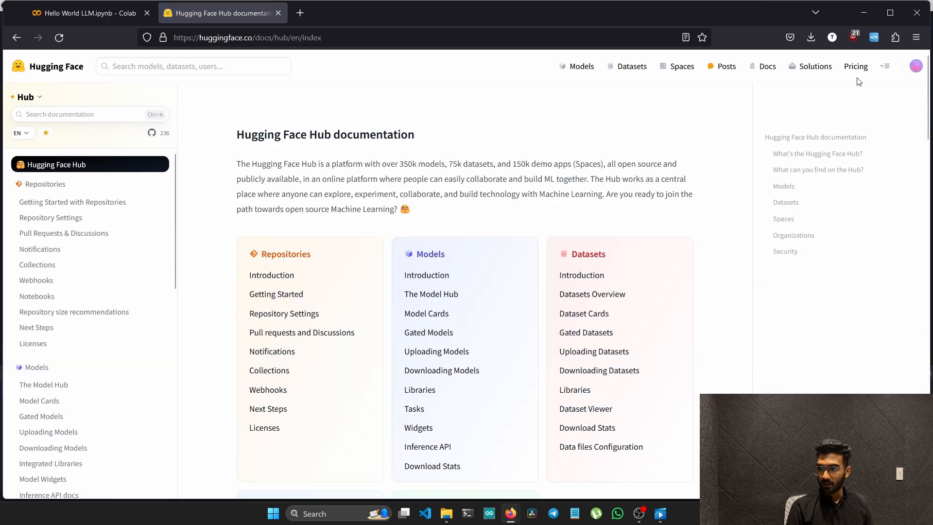
{"action": "mouse_move", "coordinate": [915, 66]}
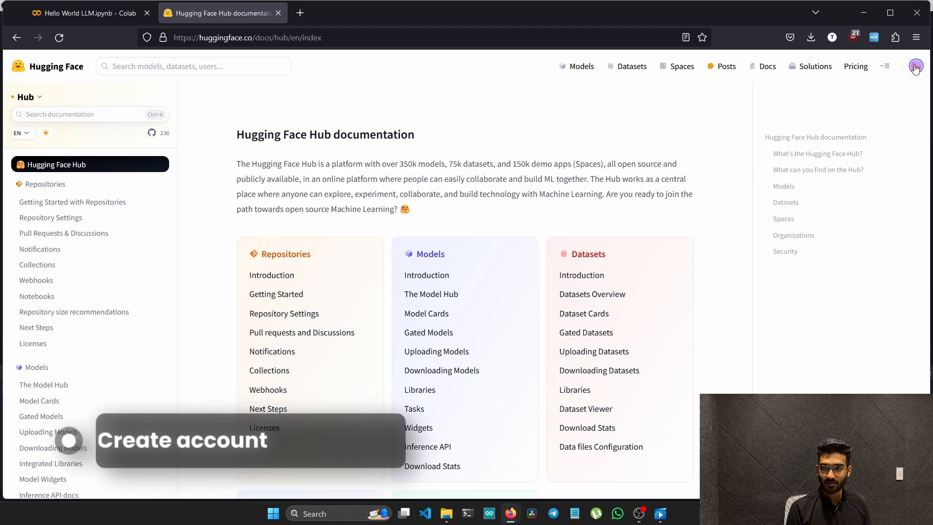
- Reach the Access Tokens settings page via the account menu and Settings
{"action": "left_click", "coordinate": [915, 66]}
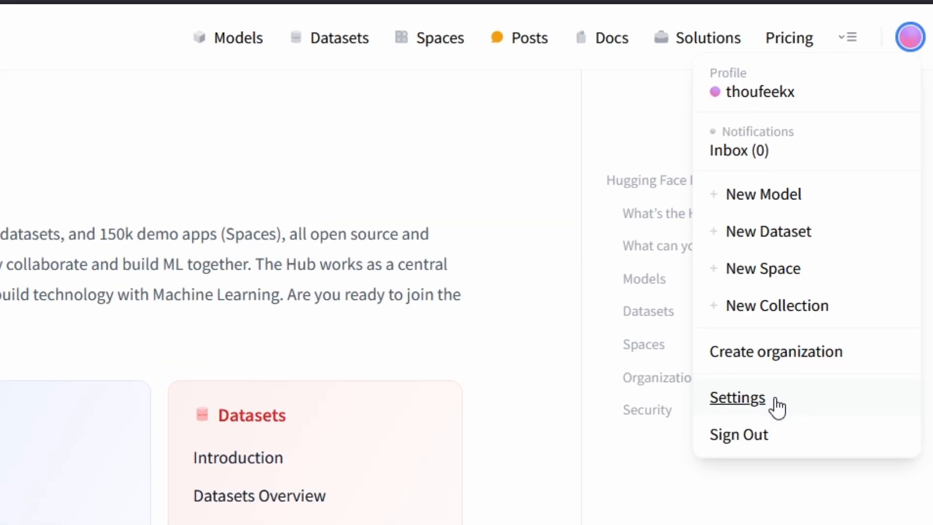
{"action": "left_click", "coordinate": [737, 399]}
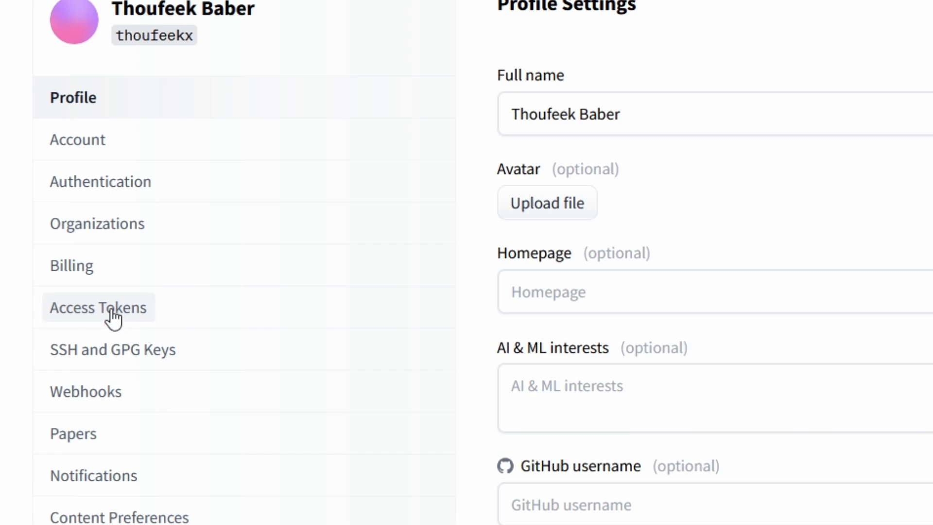
{"action": "left_click", "coordinate": [99, 307]}
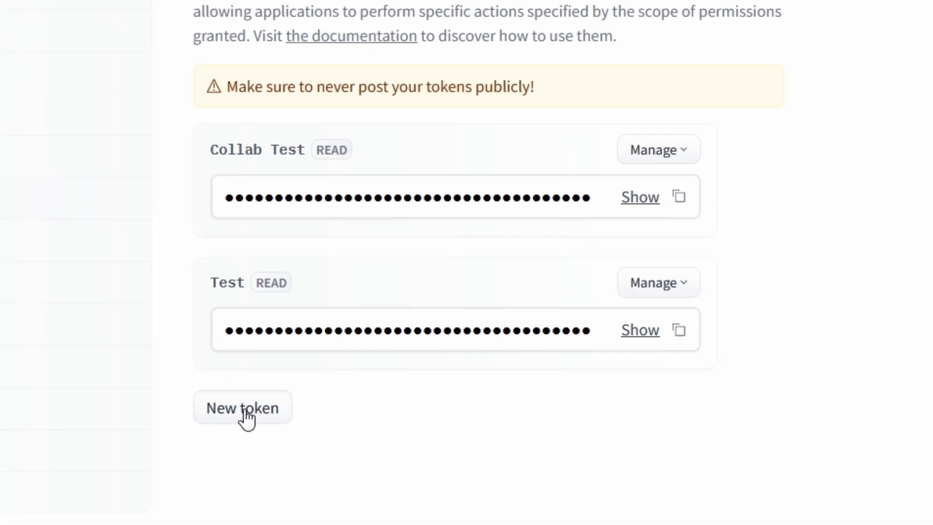
- Generate a new read token named 'Google collab' and copy it
{"action": "left_click", "coordinate": [243, 408]}
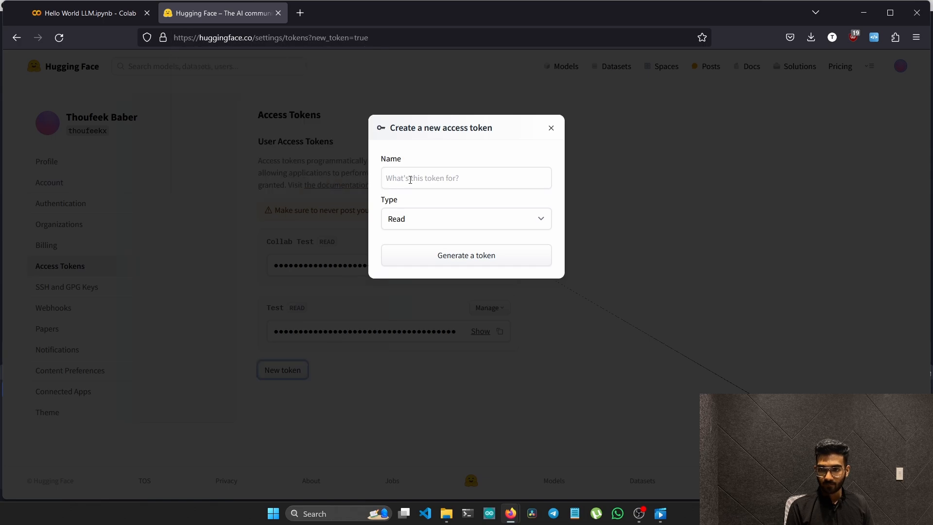
{"action": "type", "text": "Google"}
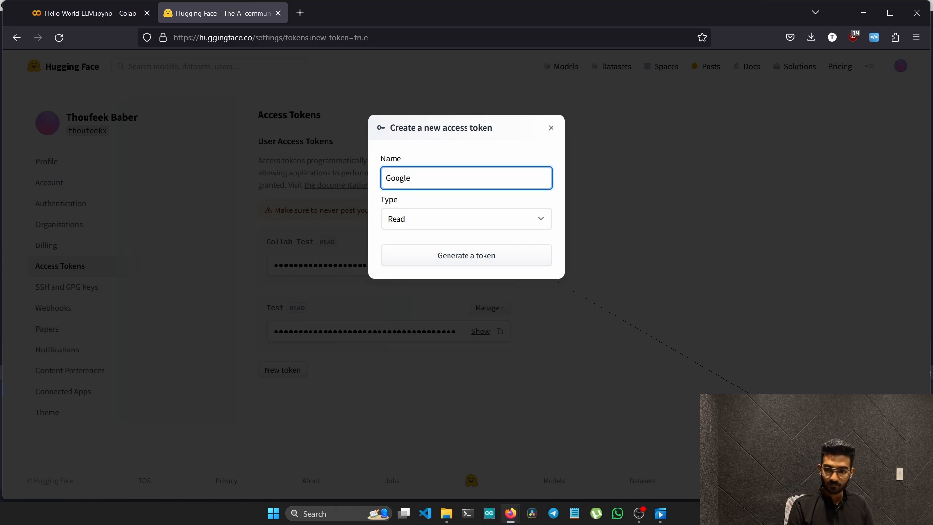
{"action": "type", "text": "collab"}
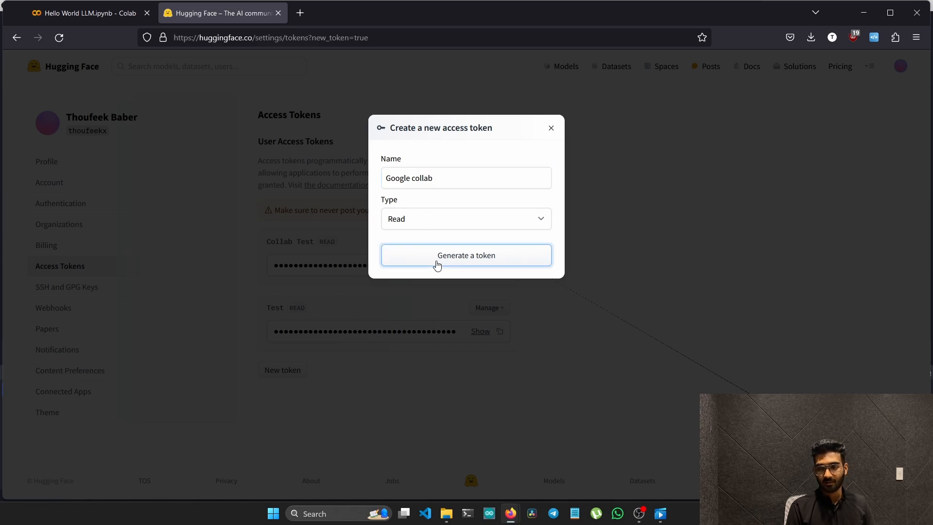
{"action": "left_click", "coordinate": [466, 254]}
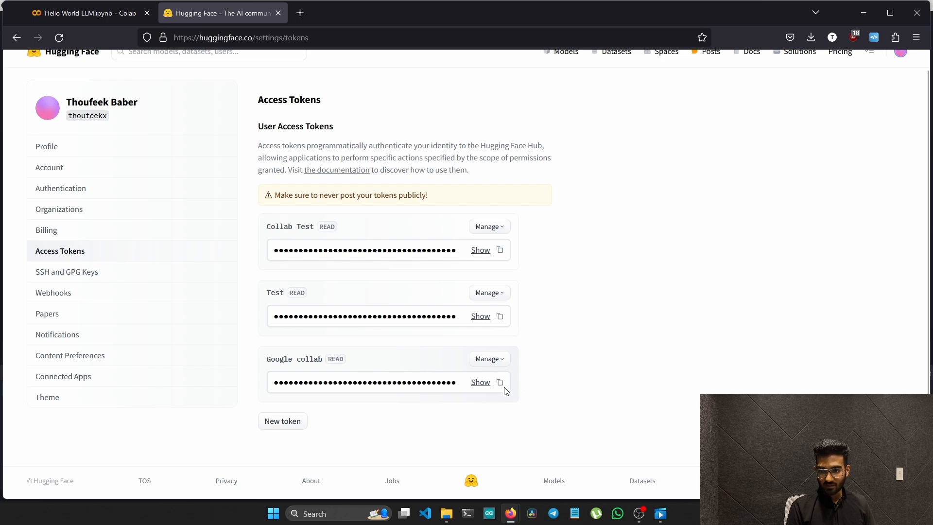
{"action": "left_click", "coordinate": [500, 383]}
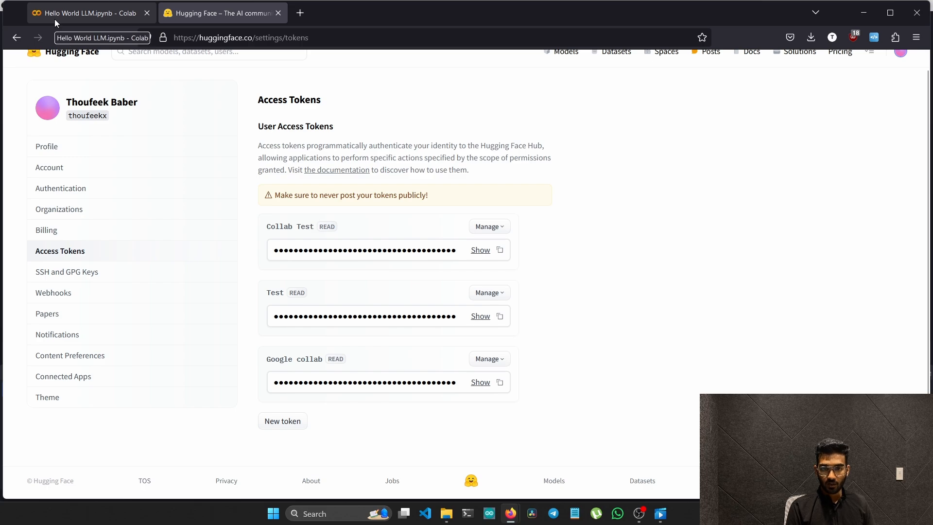
- Back in the notebook, write import os and begin an os.environ assignment line
{"action": "left_click", "coordinate": [87, 12]}
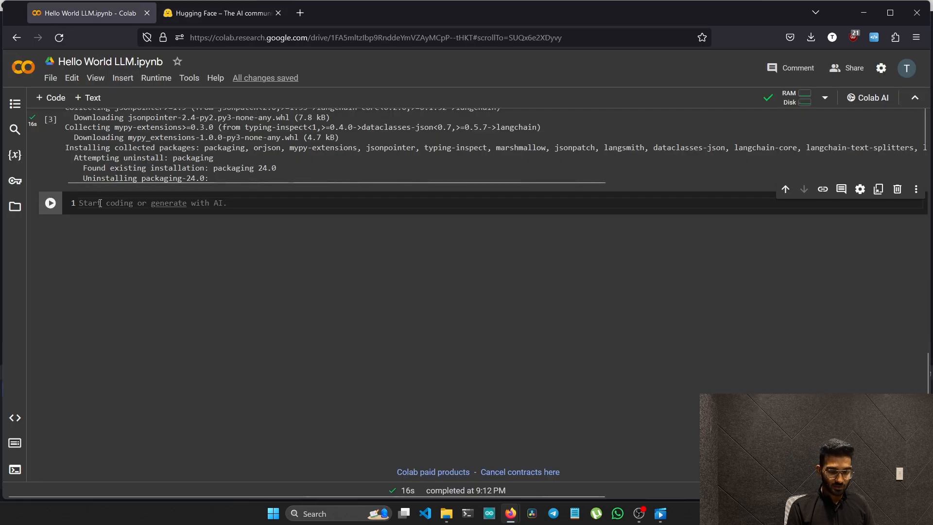
{"action": "type", "text": "import"}
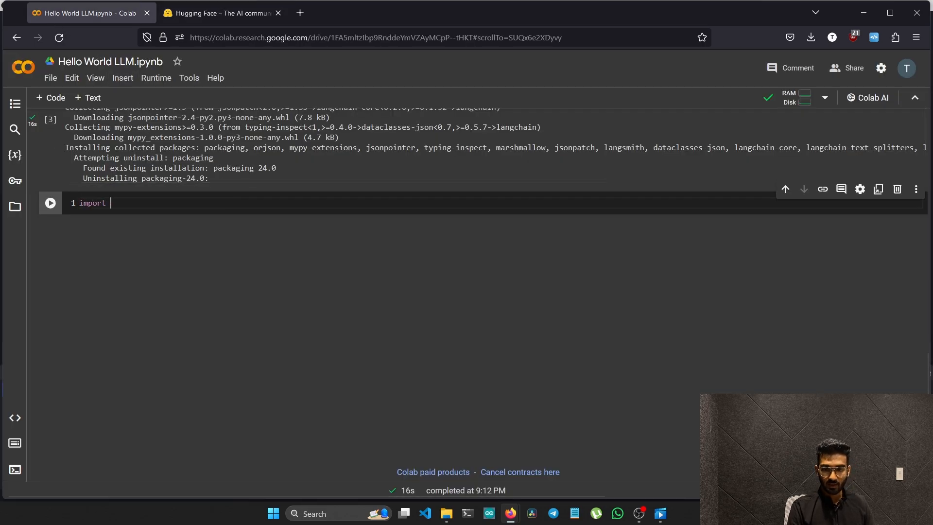
{"action": "type", "text": "os"}
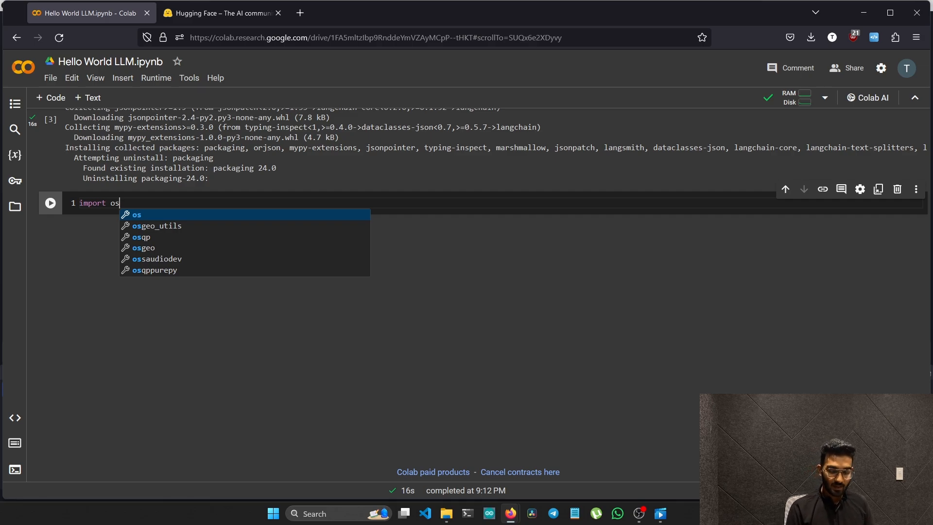
{"action": "key", "text": "Enter"}
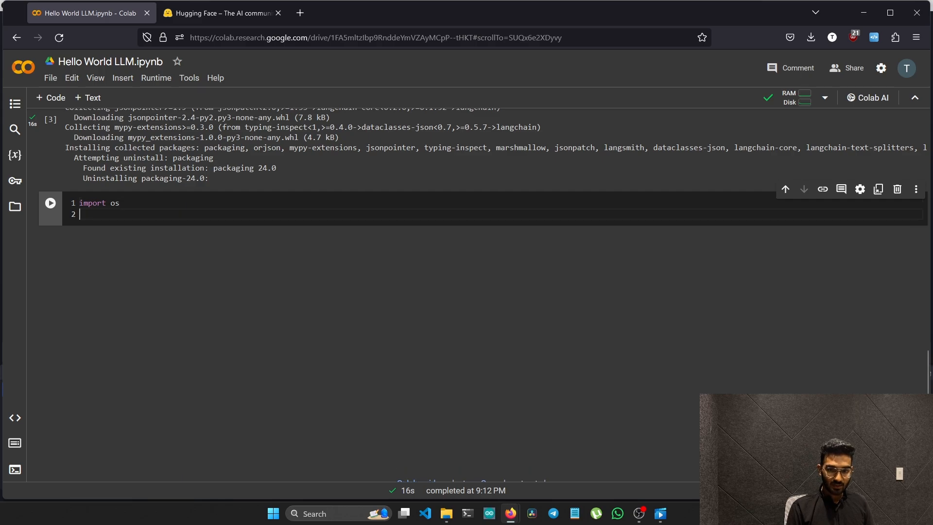
{"action": "type", "text": "os."}
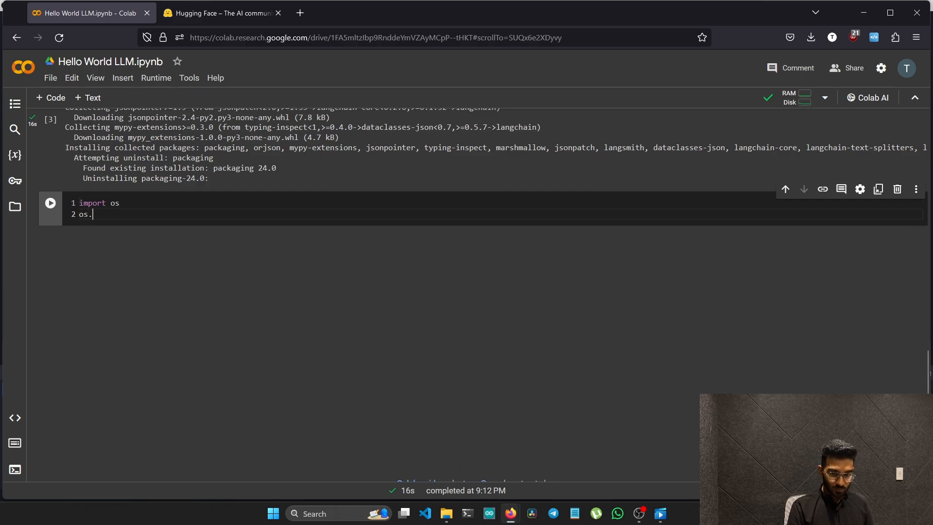
{"action": "type", "text": "environ["}
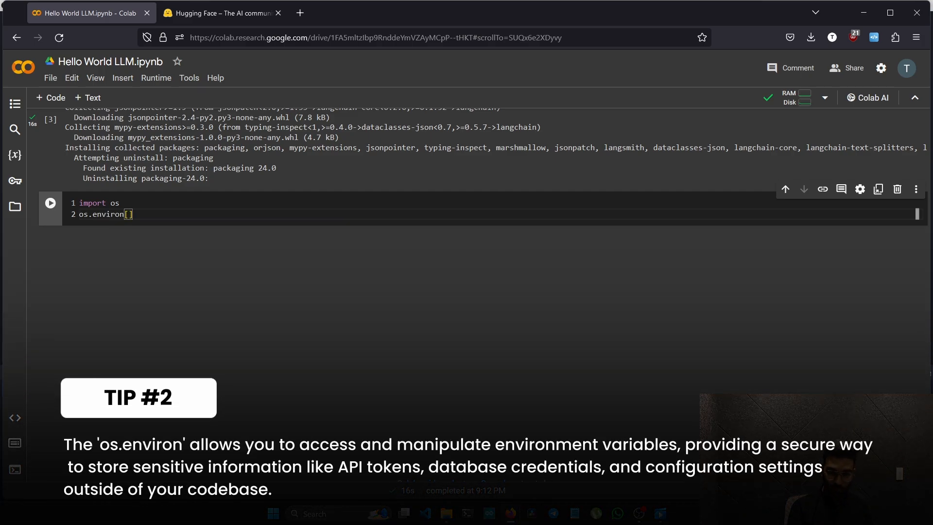
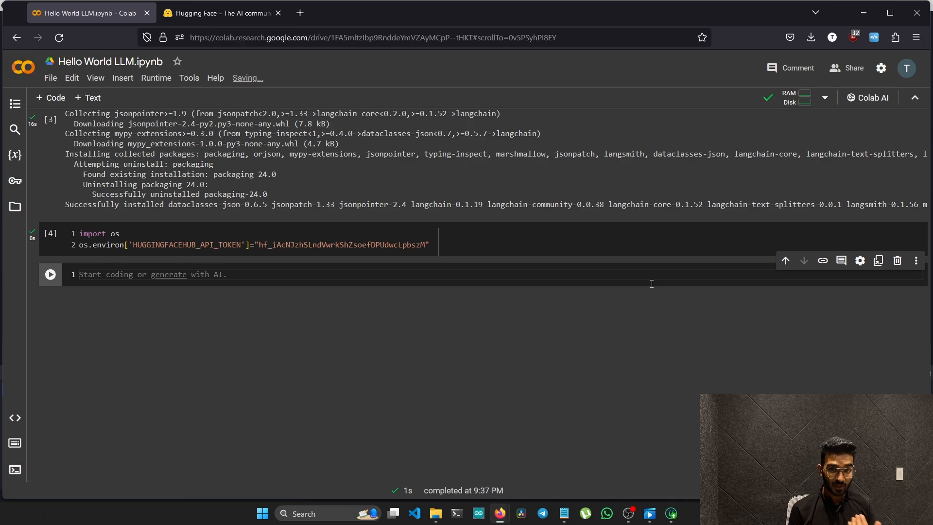
- Write 'from langchain import HuggingFaceHub' and an empty repo_id = "" line
{"action": "type", "text": "from l"}
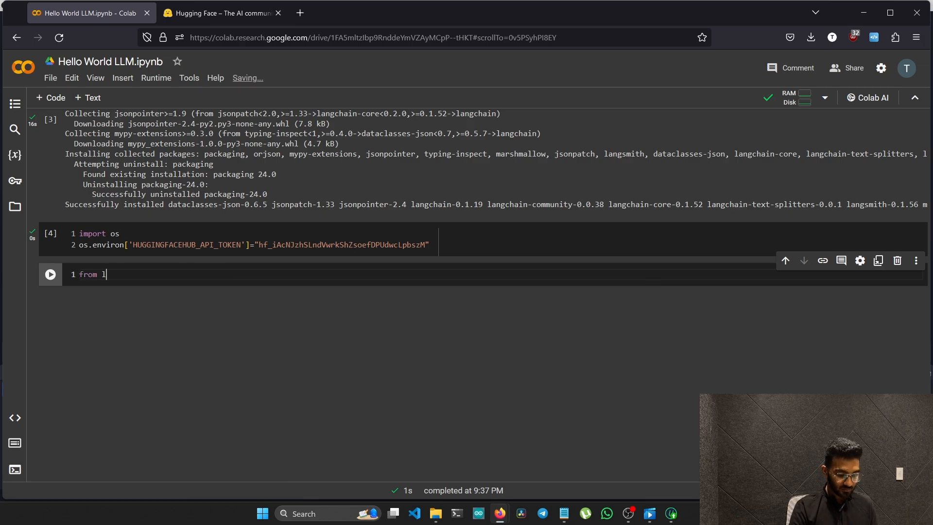
{"action": "type", "text": "angchain import H"}
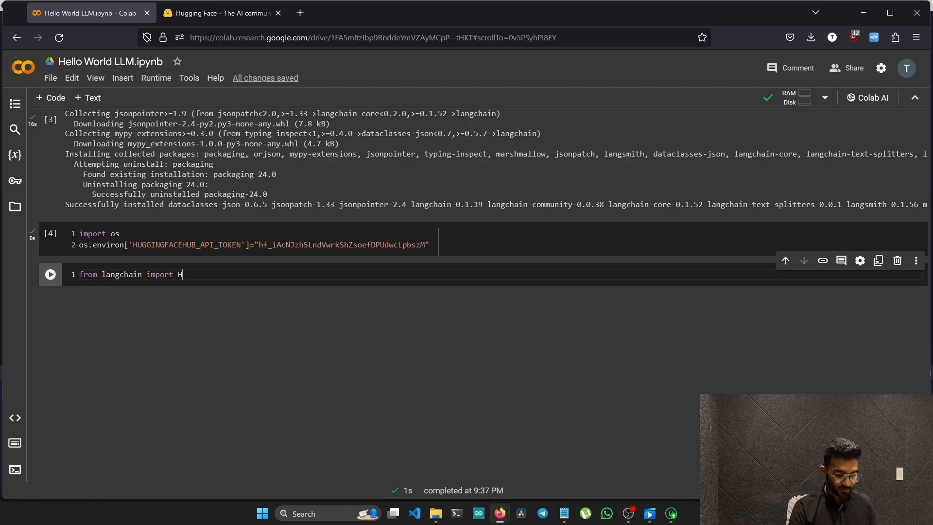
{"action": "type", "text": "Ug"}
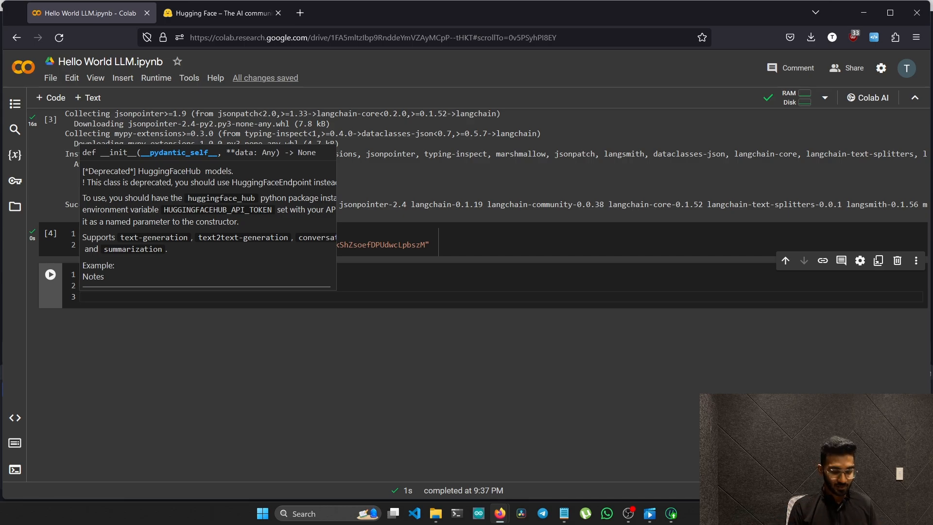
{"action": "type", "text": "repod"}
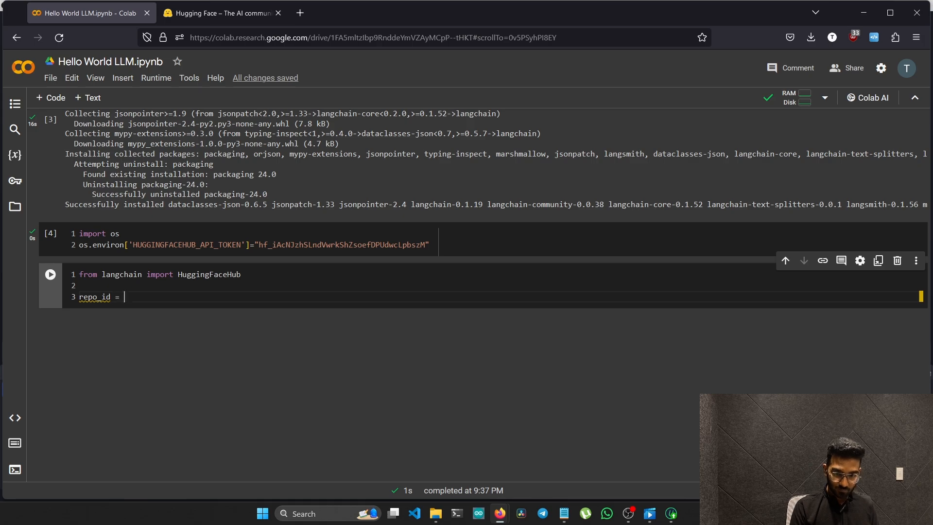
{"action": "type", "text": "\"\""}
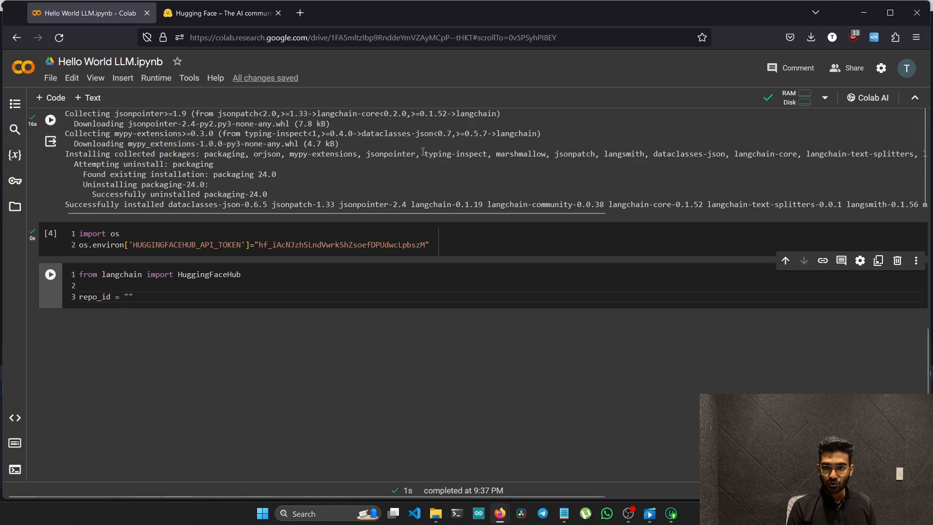
- On Hugging Face, accept the Mixtral-8x7B-Instruct-v0.1 access conditions and copy its model id
{"action": "left_click", "coordinate": [225, 13]}
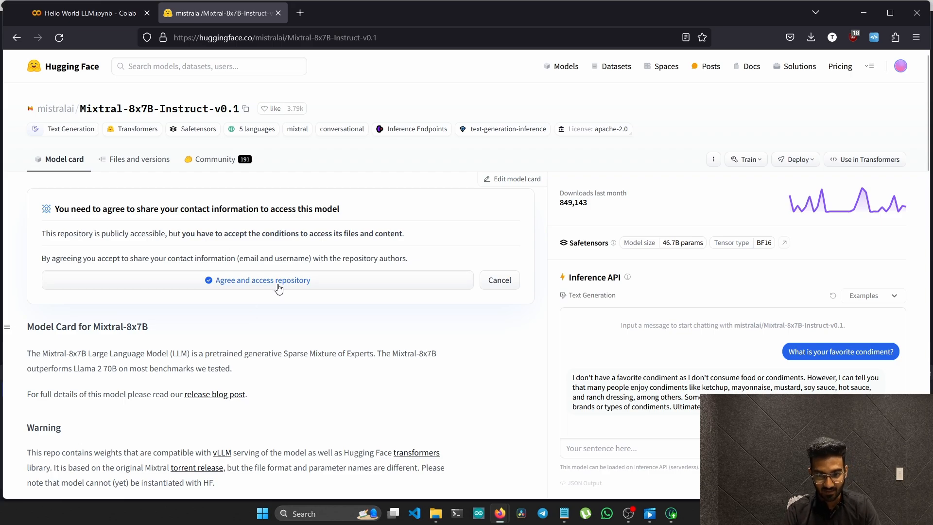
{"action": "mouse_move", "coordinate": [270, 284]}
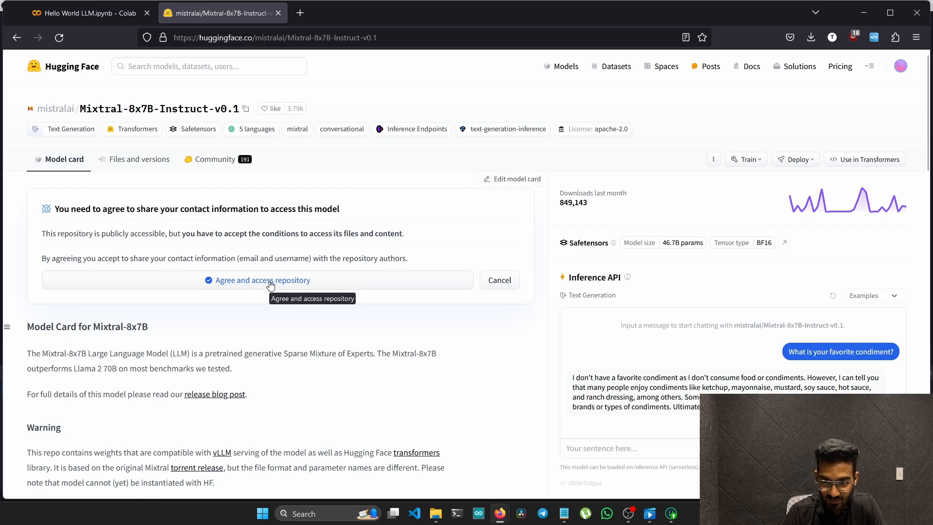
{"action": "left_click", "coordinate": [263, 280]}
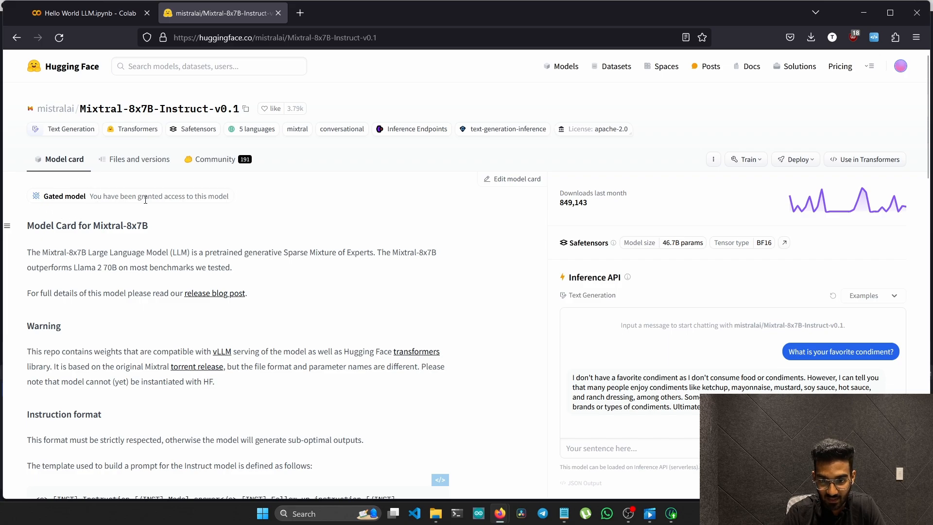
{"action": "scroll", "scroll_direction": "down", "scroll_amount": 3}
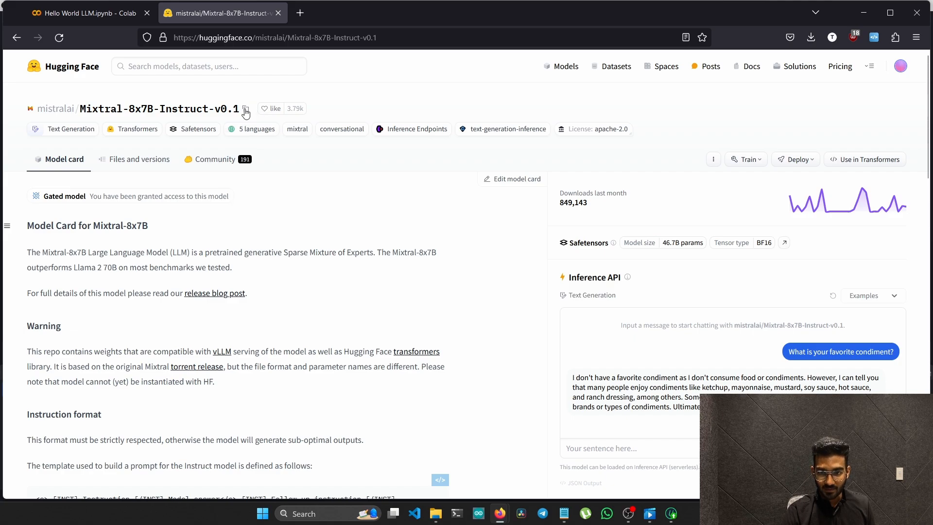
{"action": "mouse_move", "coordinate": [246, 109]}
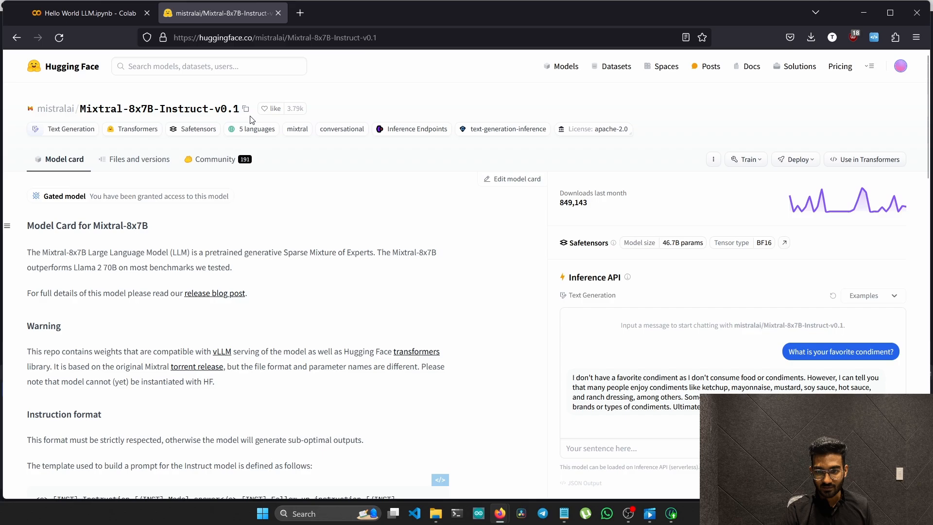
{"action": "left_click", "coordinate": [86, 14]}
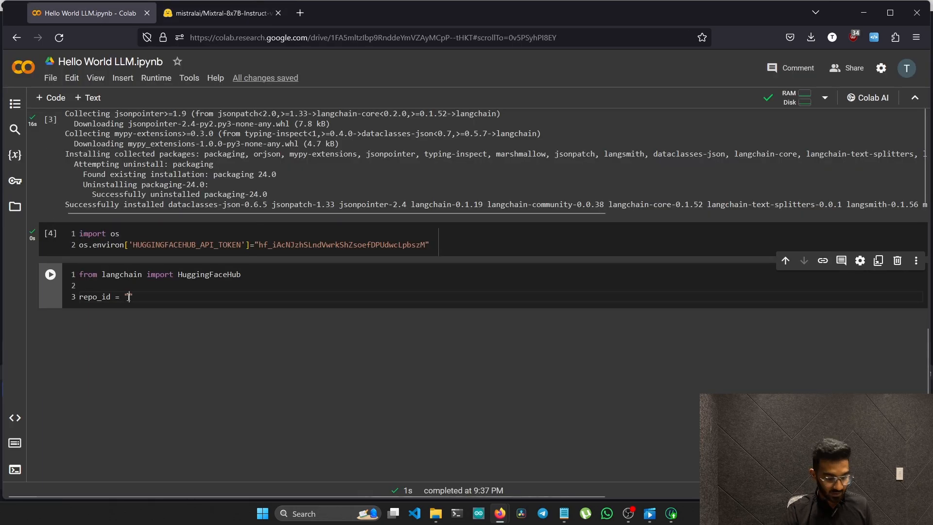
- Set repo_id to mistralai/Mixtral-8x7B-Instruct-v0.1 and start llm = HuggingFaceHub(repo_id=repo_id, ...)
{"action": "type", "text": "mistralai/Mixtral-8x7B-Instruct-v0.1"}
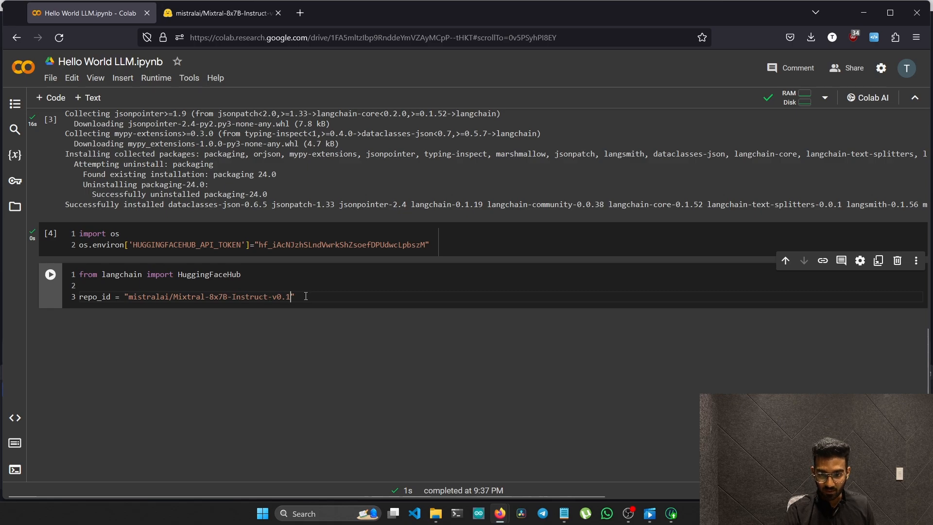
{"action": "key", "text": "Enter"}
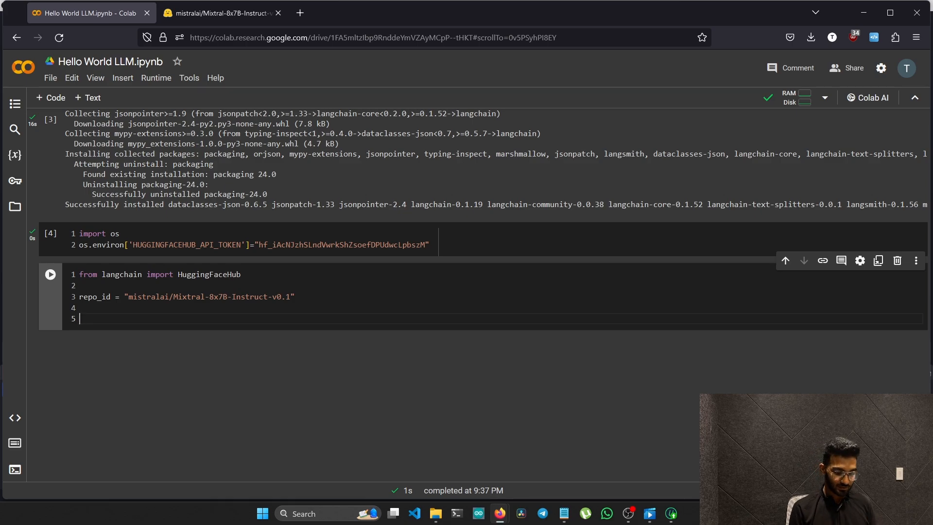
{"action": "type", "text": "llm ="}
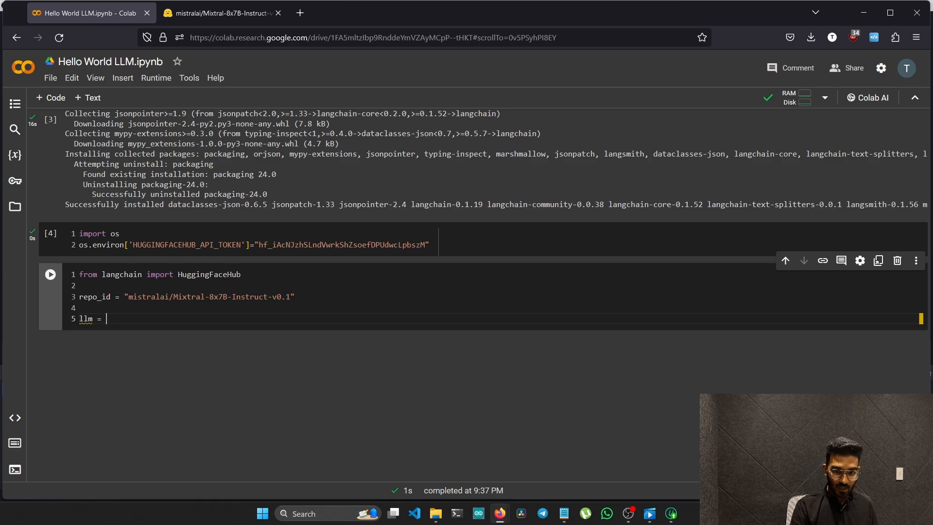
{"action": "type", "text": "HuggingFaceHub"}
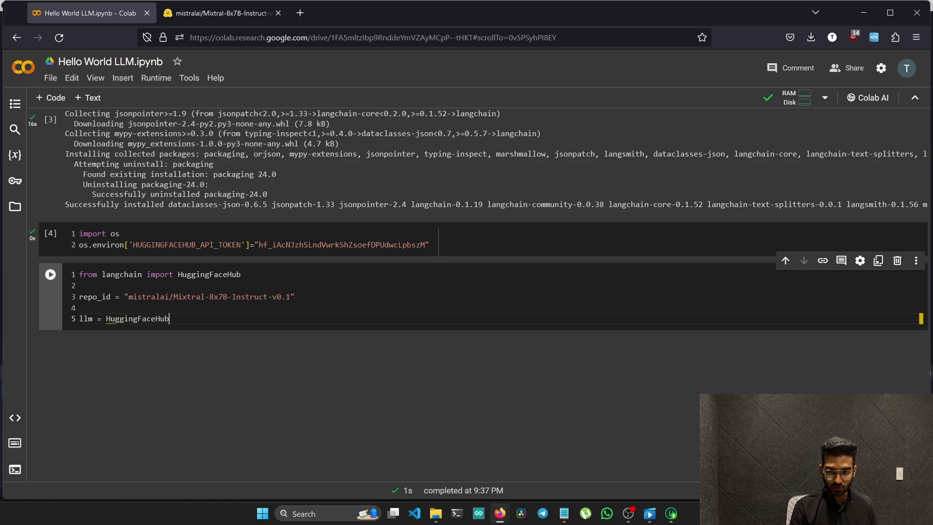
{"action": "type", "text": "()"}
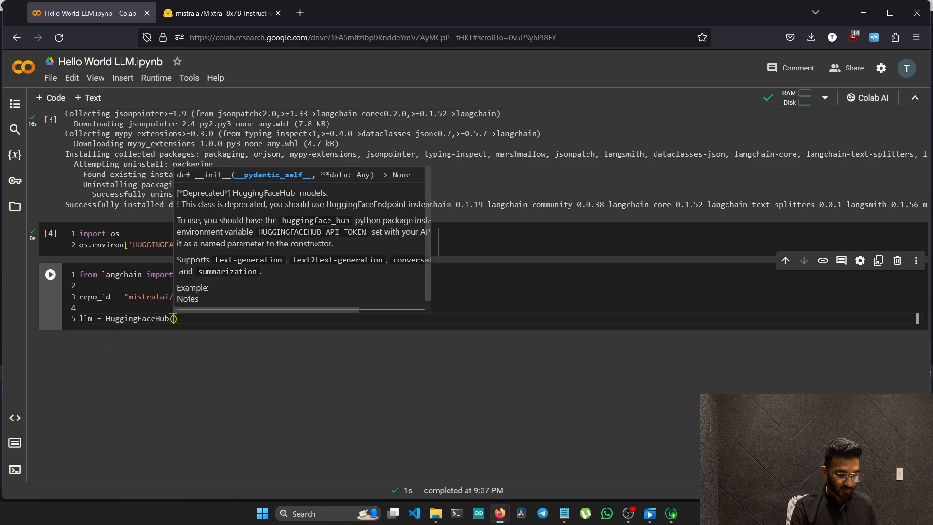
{"action": "type", "text": "repod"}
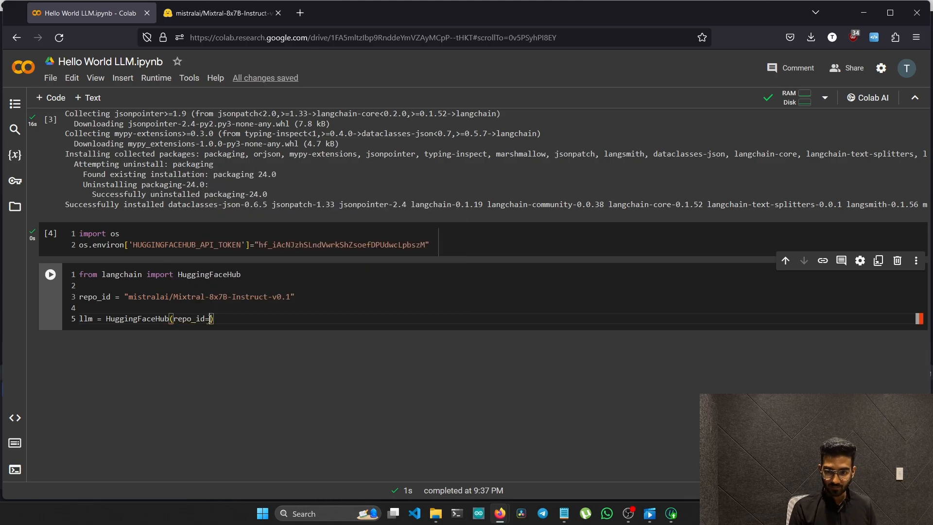
{"action": "type", "text": "repod"}
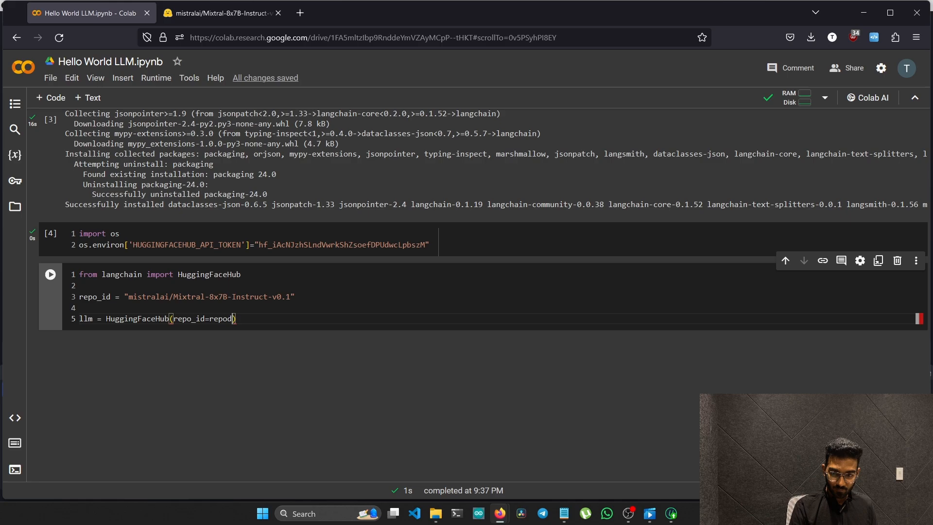
{"action": "type", "text": "_id"}
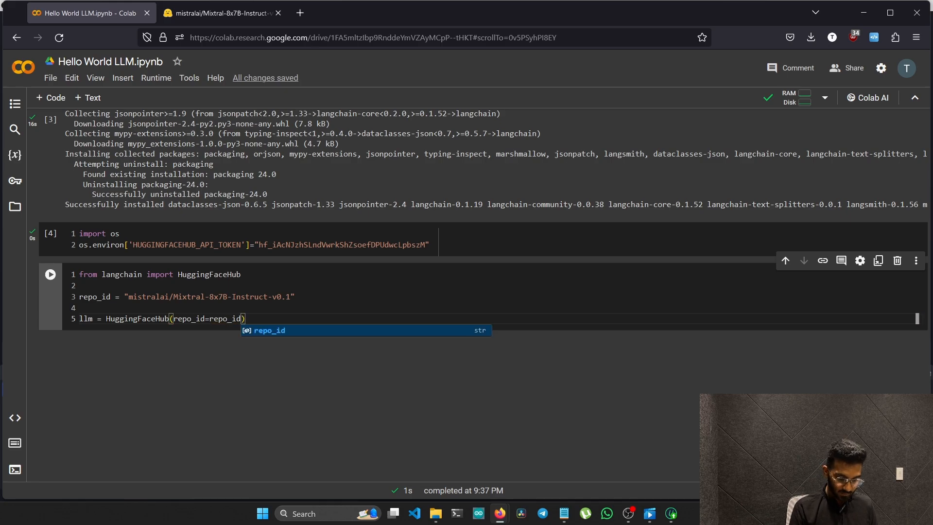
{"action": "type", "text": ","}
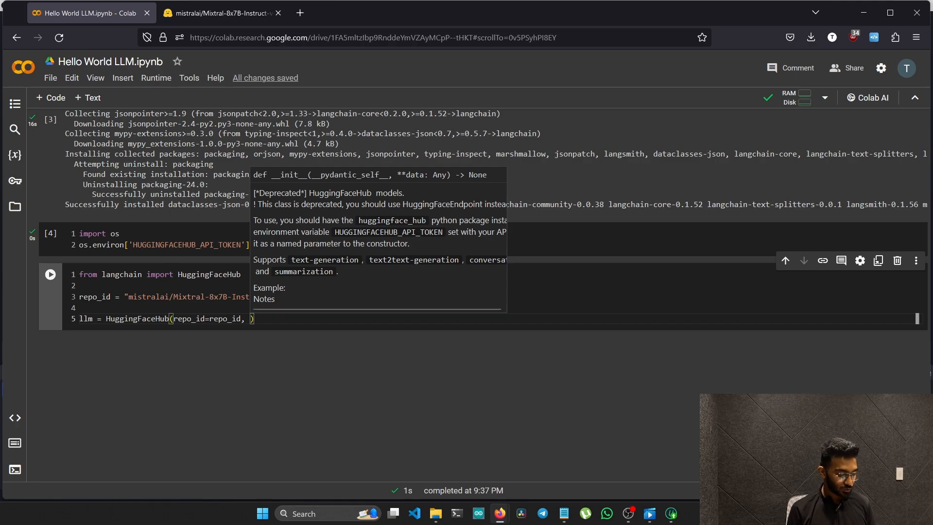
- Complete the llm with model_kwargs temperature 0.1 and max_length 128
{"action": "type", "text": "model_kw"}
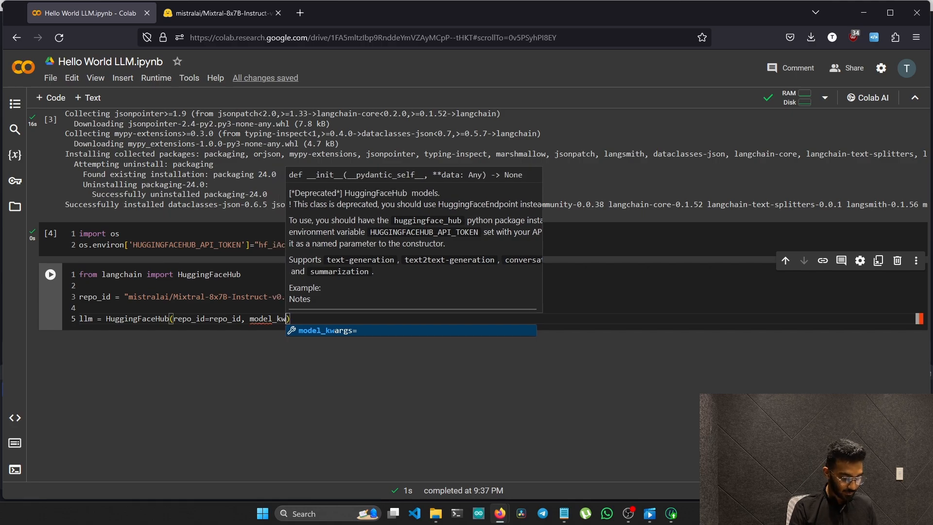
{"action": "type", "text": "args={"}
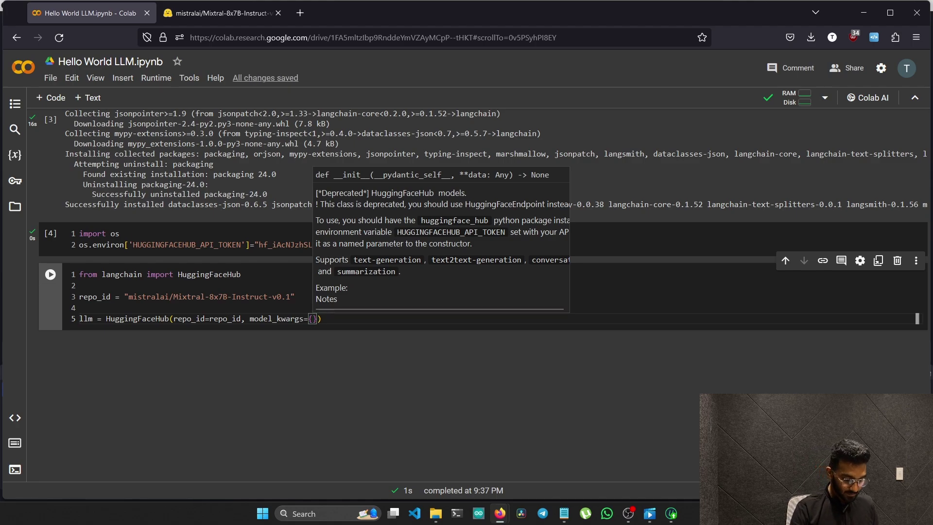
{"action": "type", "text": "\"temp\""}
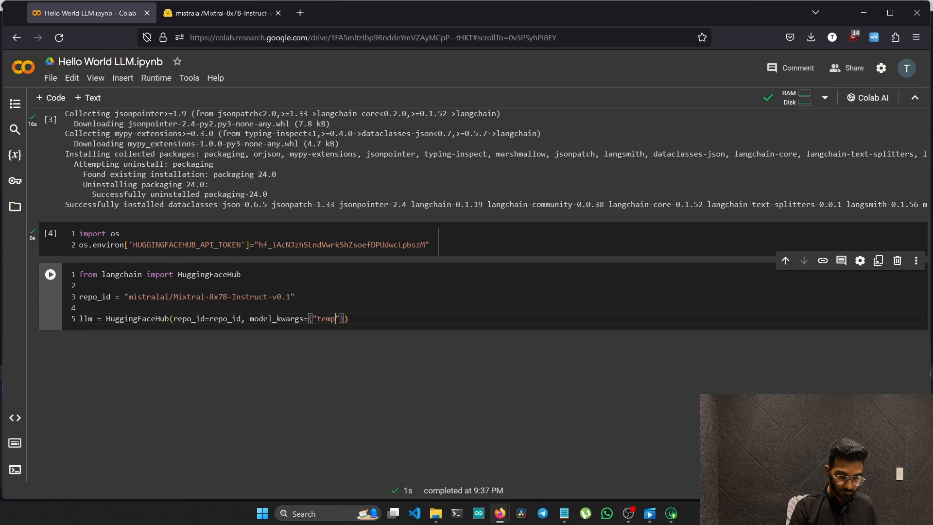
{"action": "type", "text": "erature"}
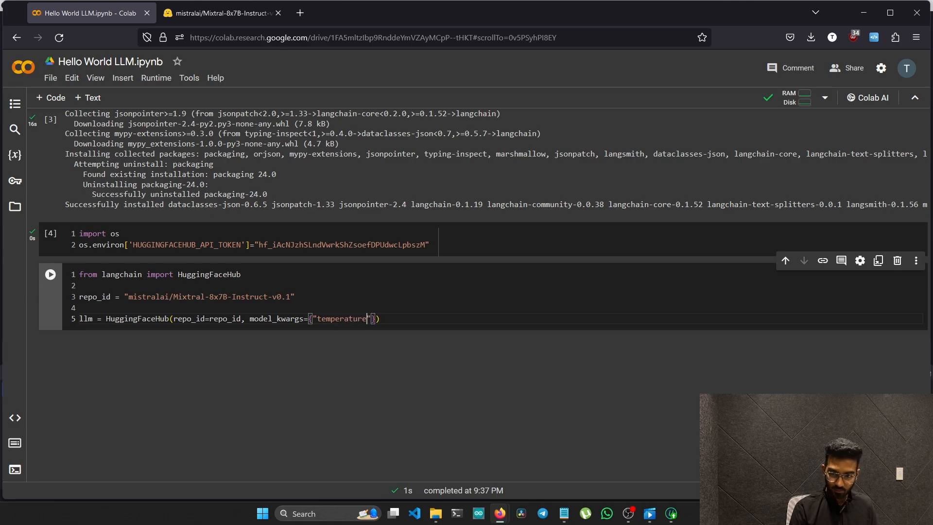
{"action": "type", "text": ":"}
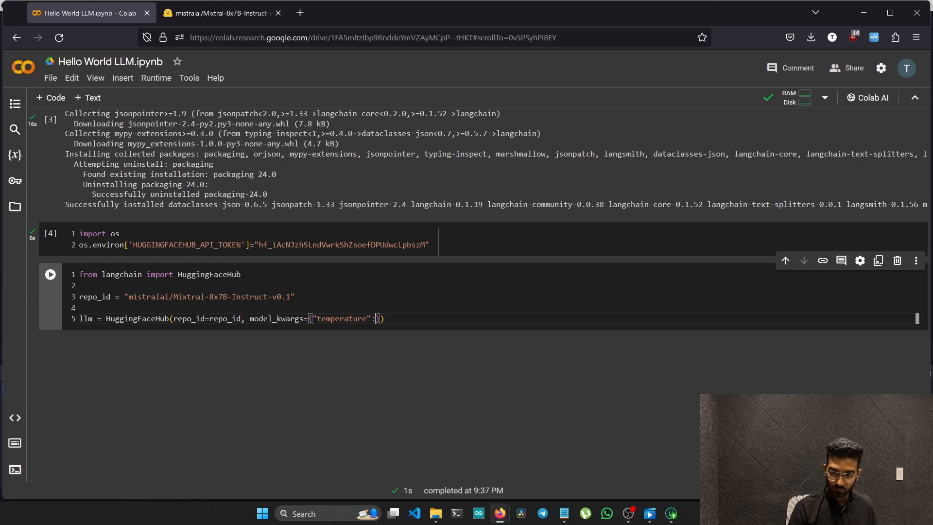
{"action": "type", "text": "0.1,"}
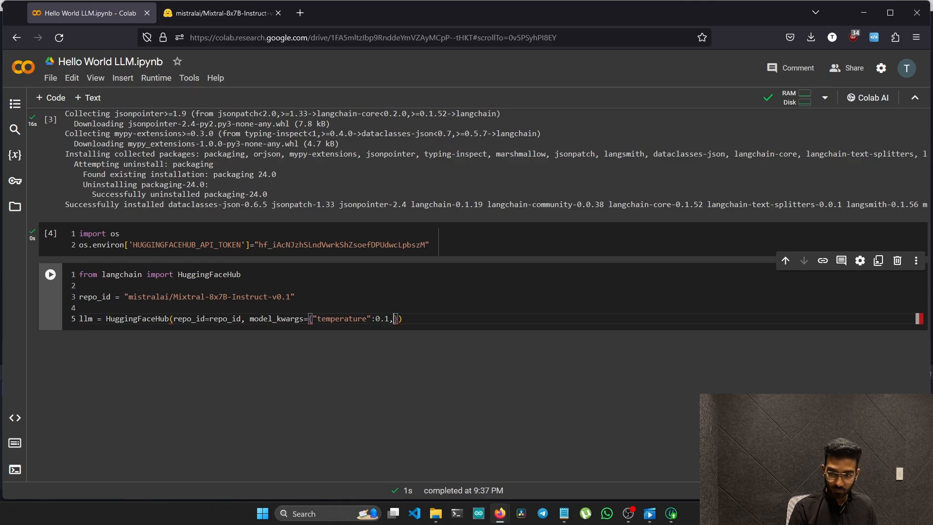
{"action": "type", "text": "max_le"}
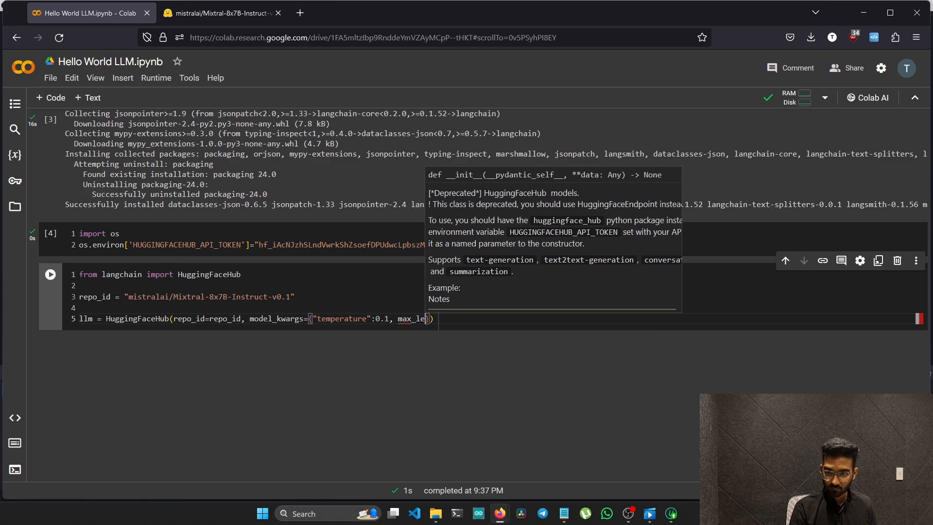
{"action": "type", "text": "ngth:"}
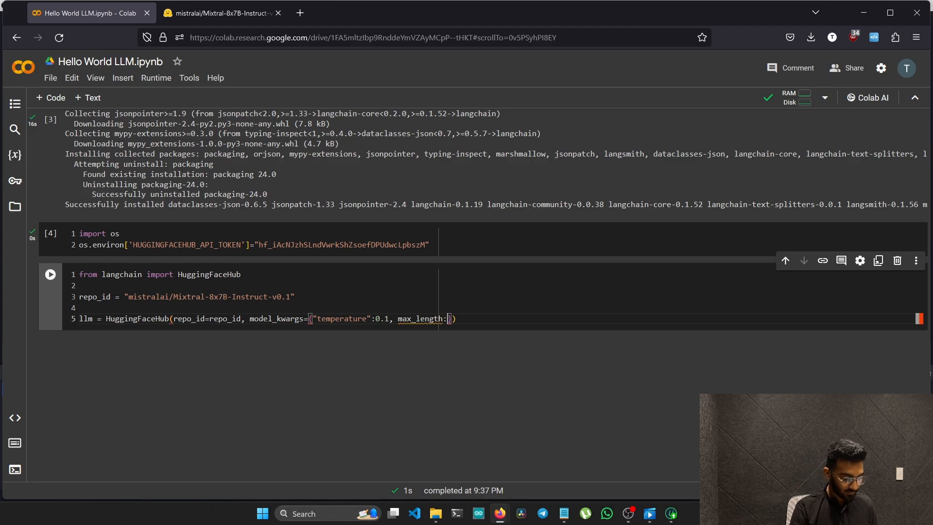
{"action": "type", "text": "128"}
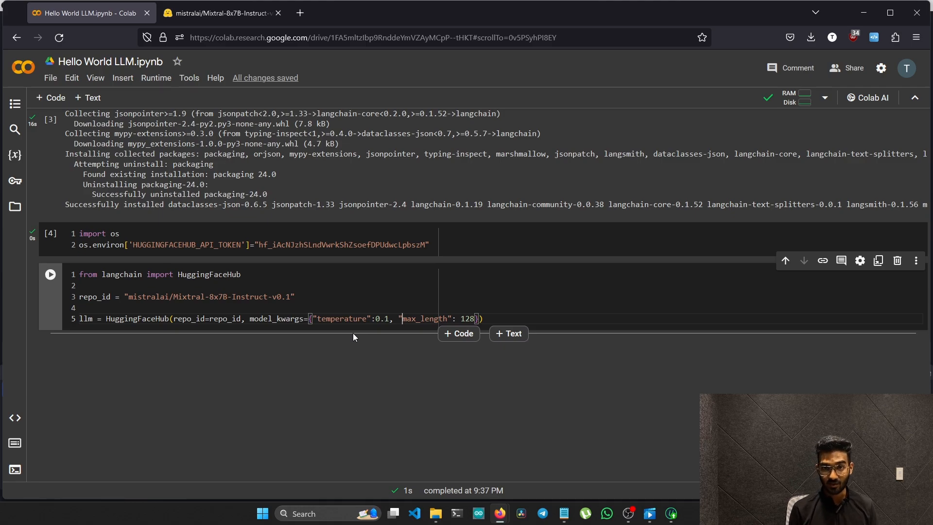
{"action": "key", "text": "Enter"}
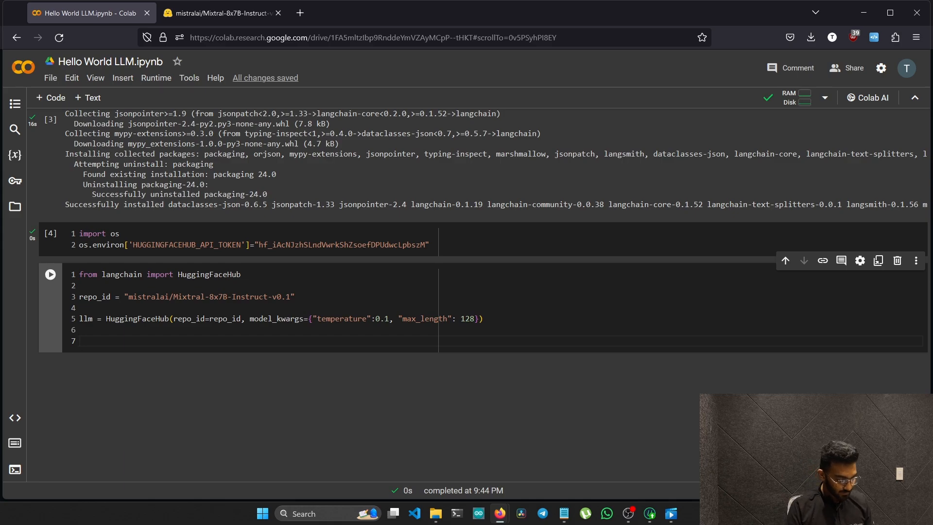
- Write a comment and set question = "What is Hello World?" in the cell
{"action": "type", "text": "#"}
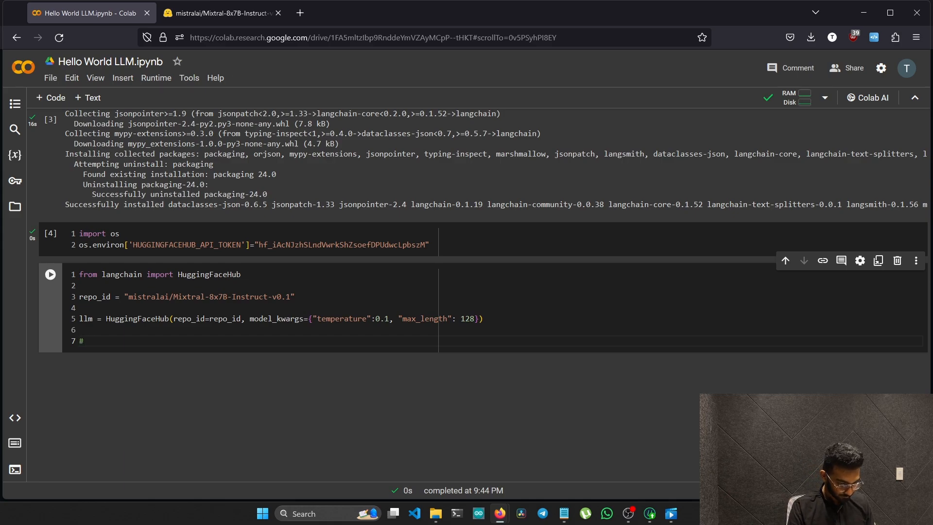
{"action": "type", "text": "The question to the llm"}
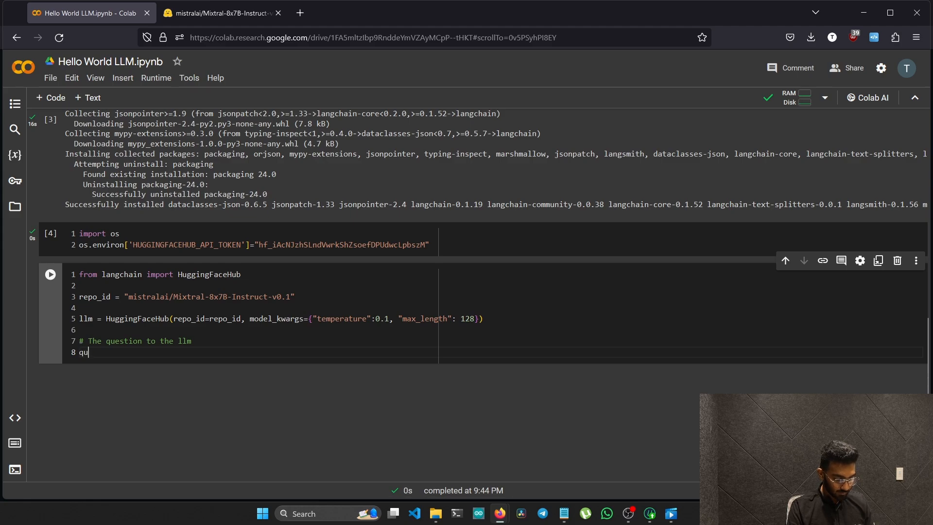
{"action": "type", "text": "estion = \"What"}
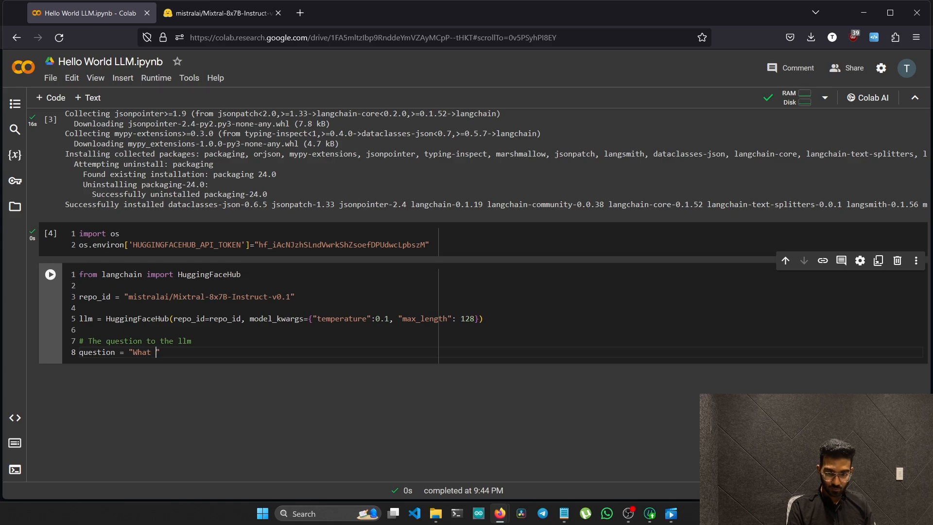
{"action": "type", "text": "is"}
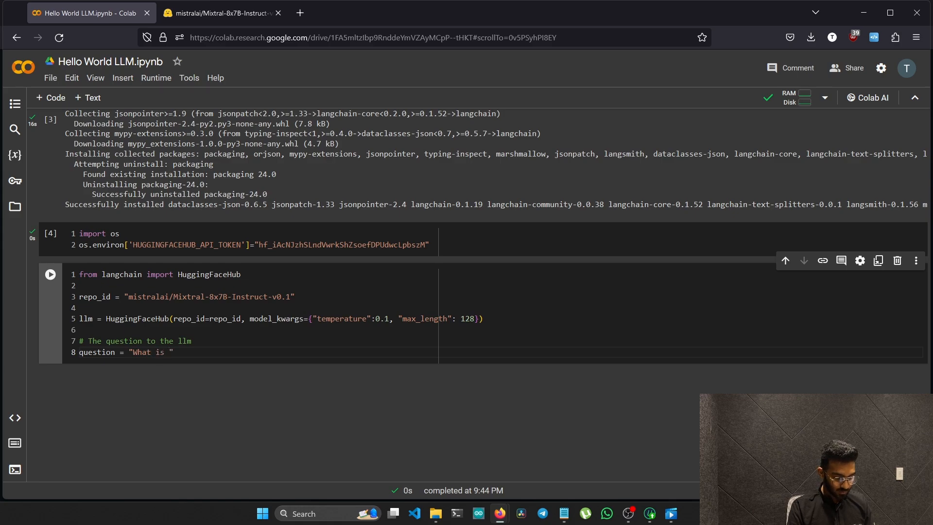
{"action": "type", "text": "Hello"}
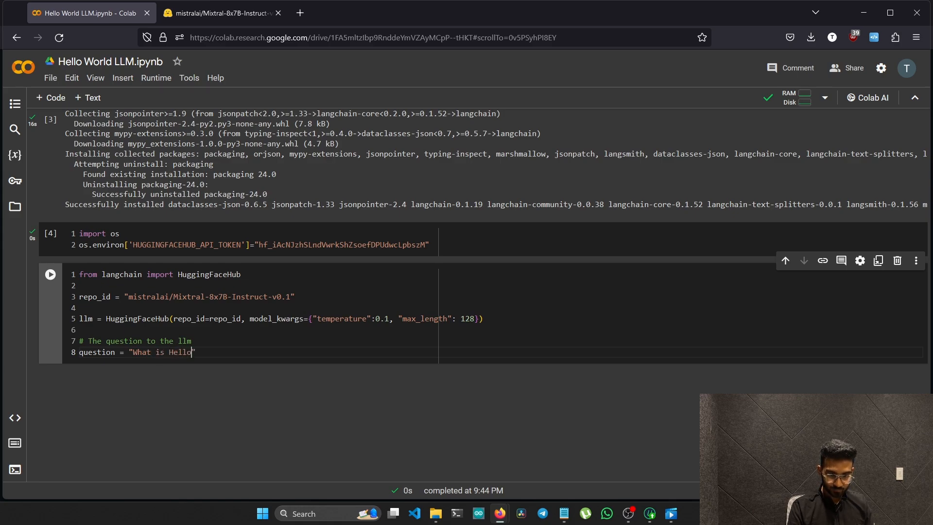
{"action": "type", "text": "World?"}
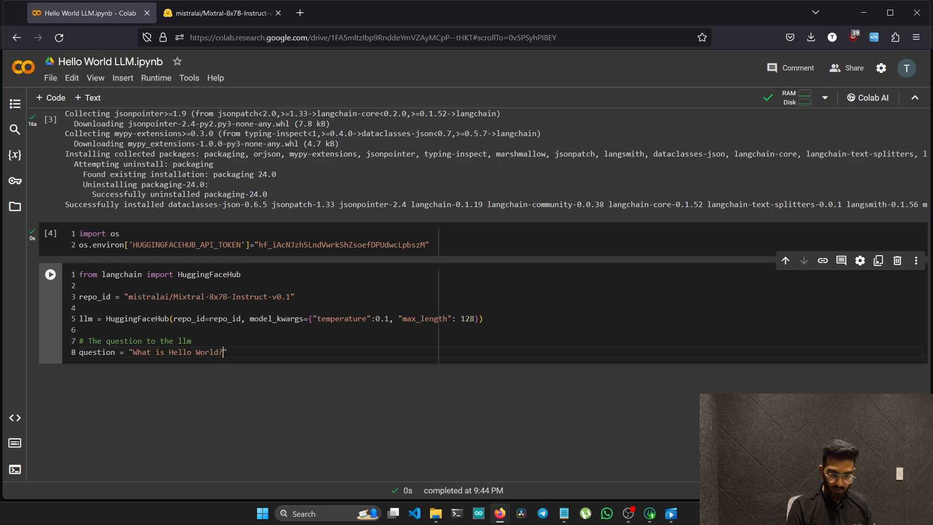
- Add response = llm(question) and begin the response line below it
{"action": "key", "text": "Enter"}
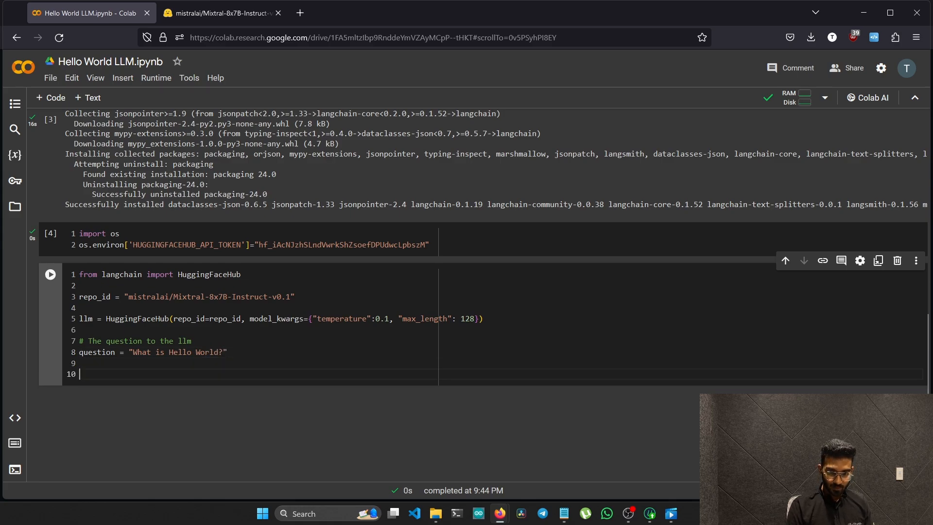
{"action": "type", "text": "response"}
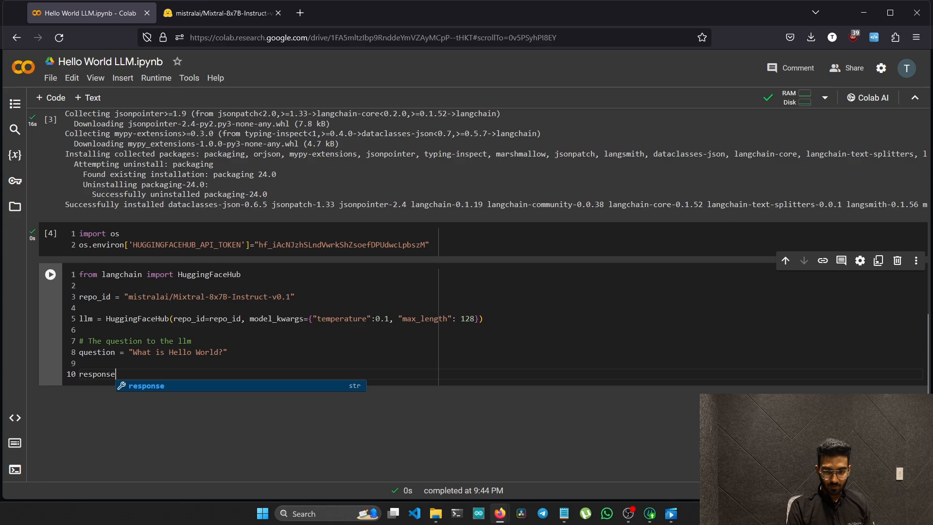
{"action": "type", "text": "= llm"}
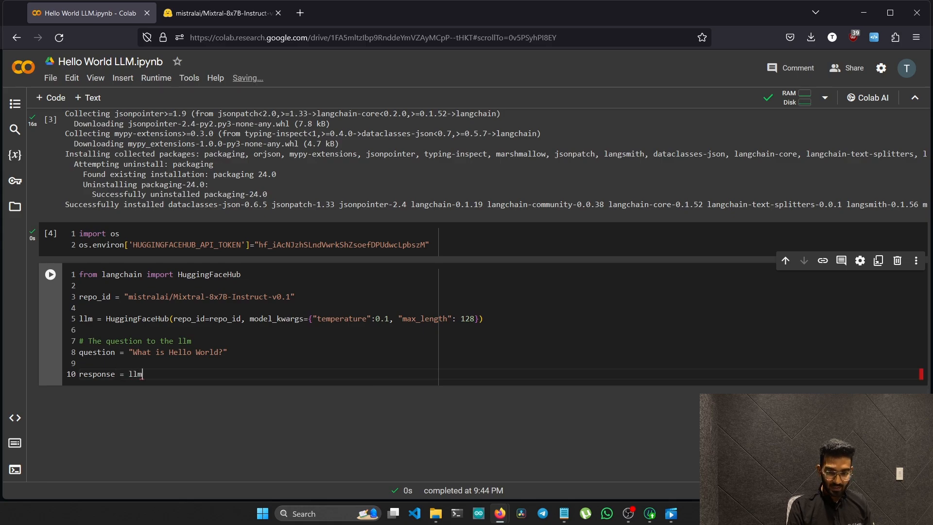
{"action": "type", "text": "()"}
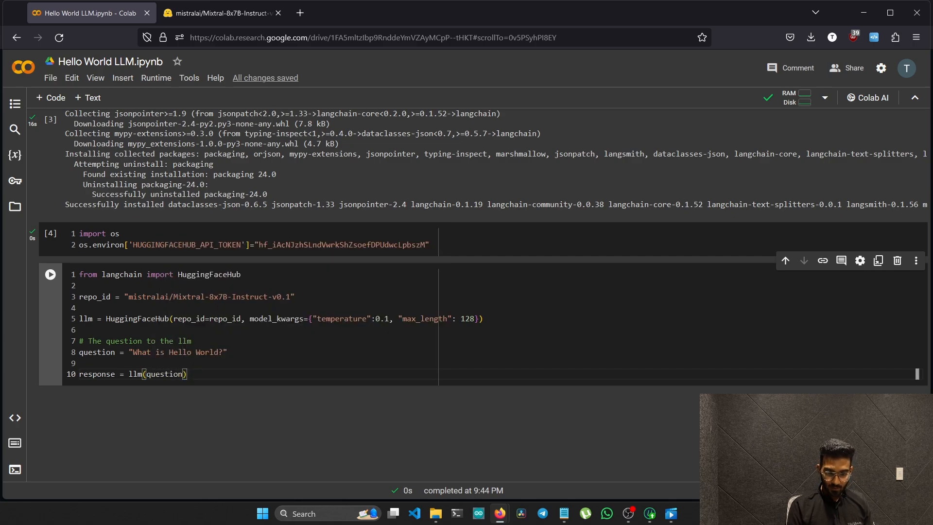
{"action": "type", "text": "response"}
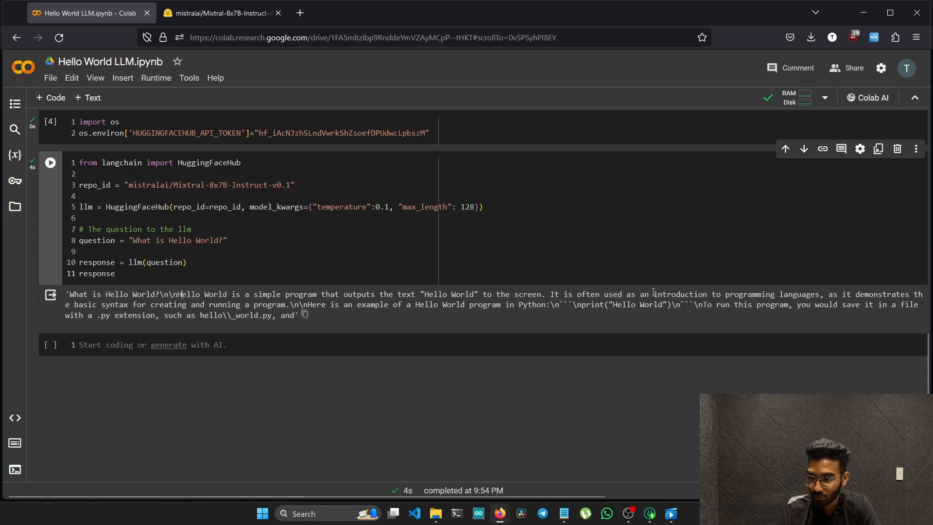
- Highlight the phrase 'introduction to programming' in Mixtral's Hello World answer
{"action": "left_click_drag", "start_coordinate": [654, 294], "coordinate": [776, 294]}
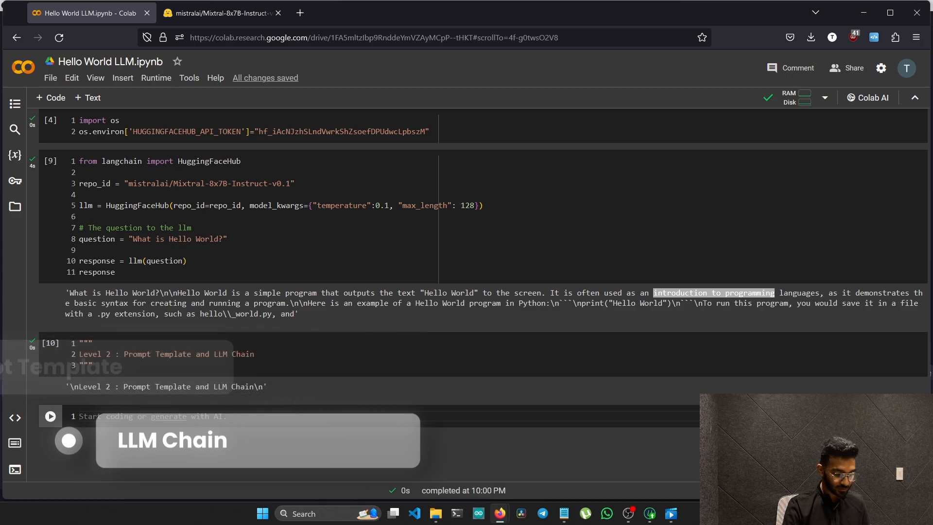
- Write and run 'from langchain import PromptTemplate, LLMChain' in a new cell
{"action": "type", "text": "f"}
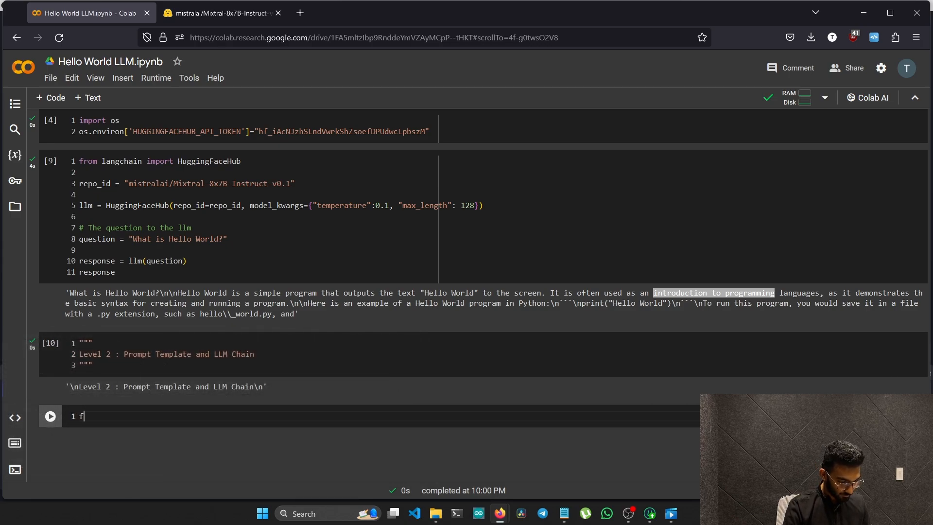
{"action": "type", "text": "rom langca"}
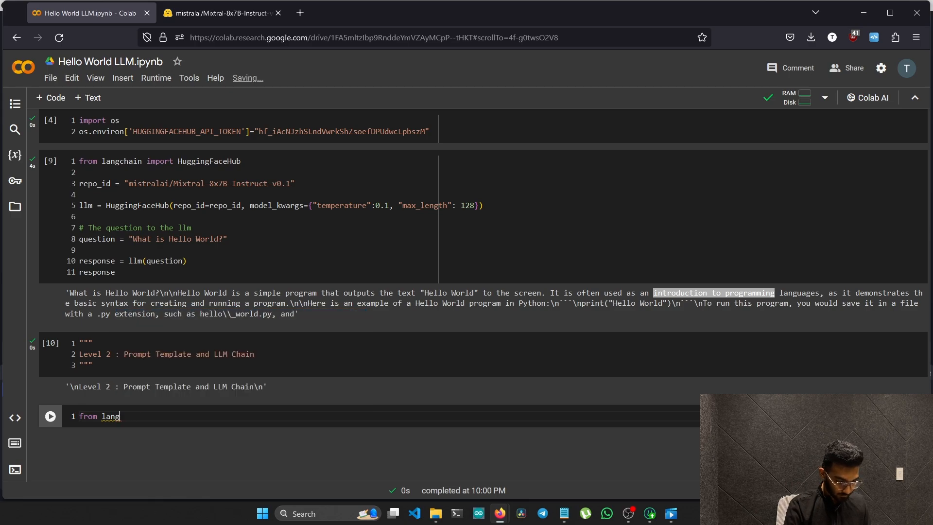
{"action": "type", "text": "chain"}
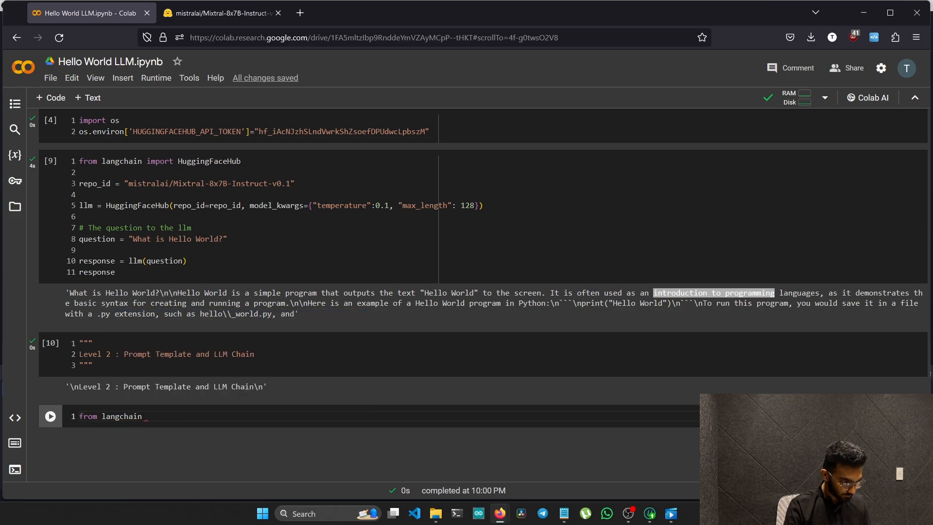
{"action": "type", "text": "import"}
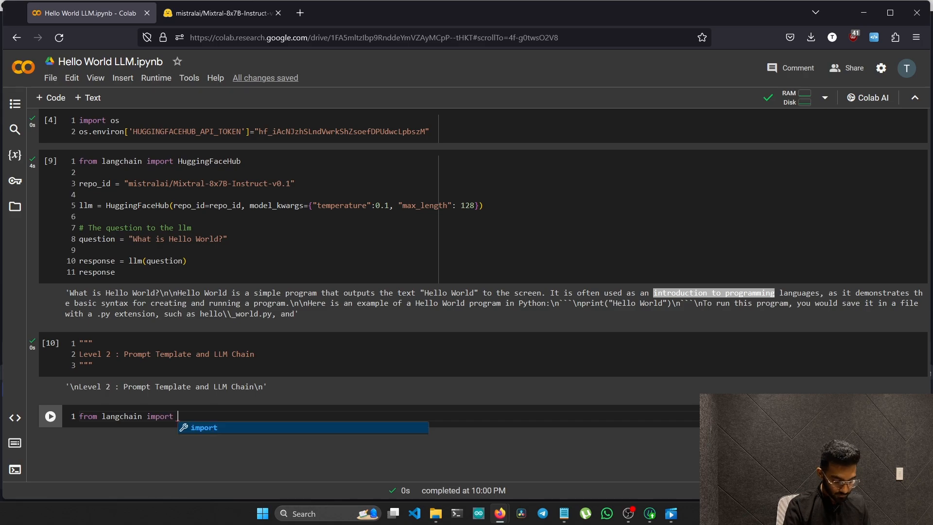
{"action": "type", "text": "PromptTemplate,"}
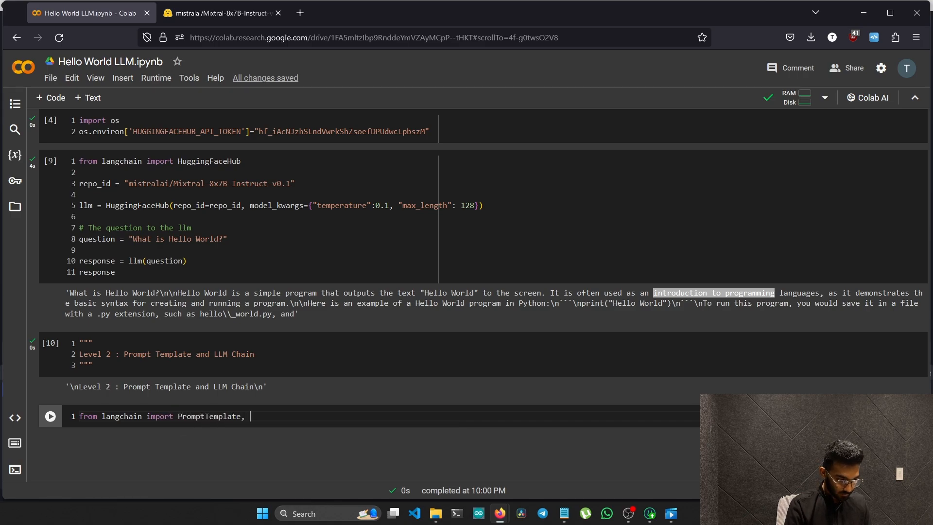
{"action": "type", "text": "LLM"}
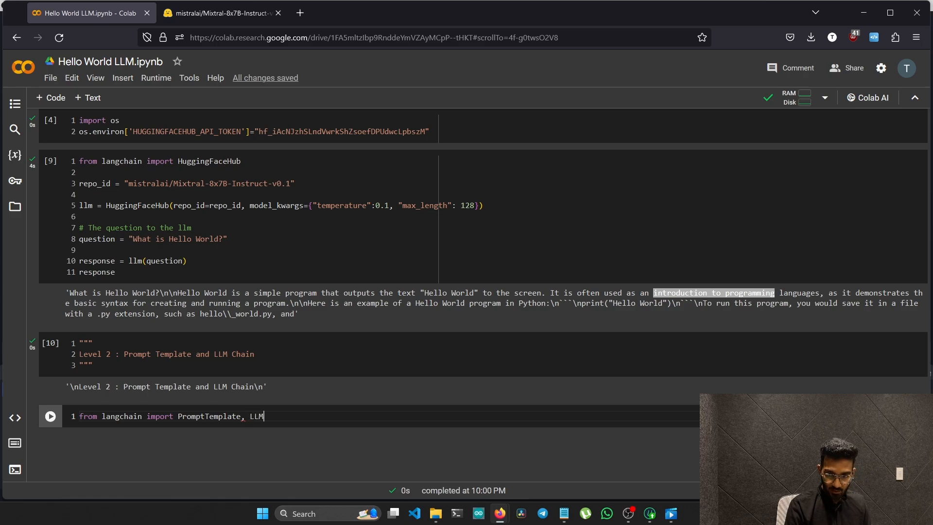
{"action": "type", "text": "Chain"}
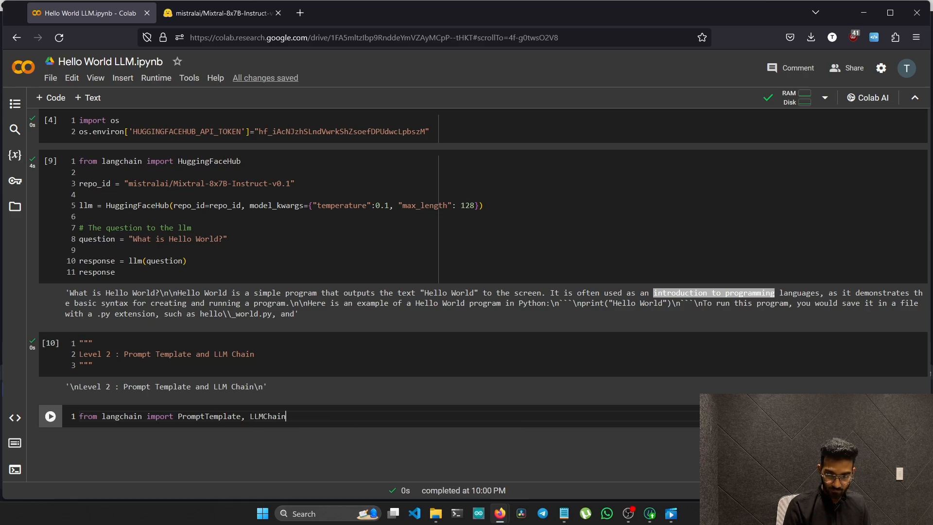
{"action": "key", "text": "Enter"}
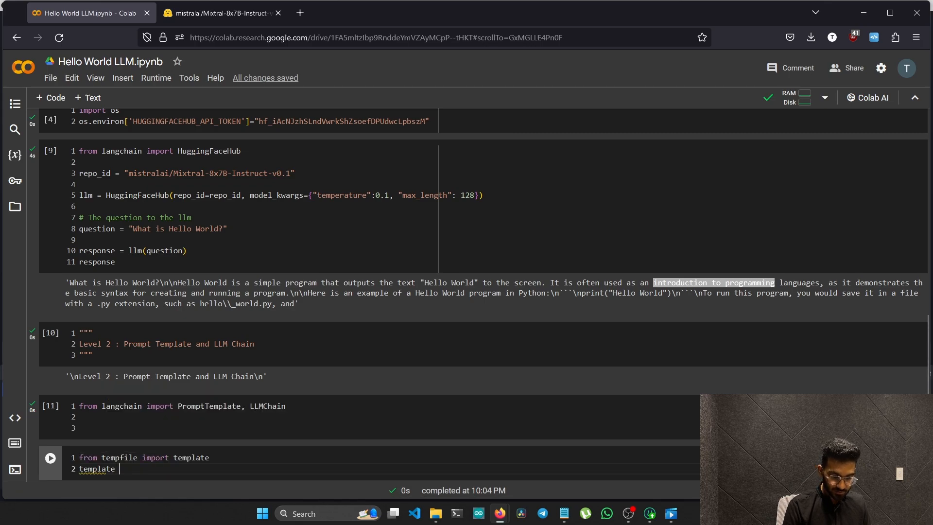
- Define a triple-quoted template with 'Question : {question}' and 'Answer: Lets Think step by step'
{"action": "type", "text": "= \"\"\""}
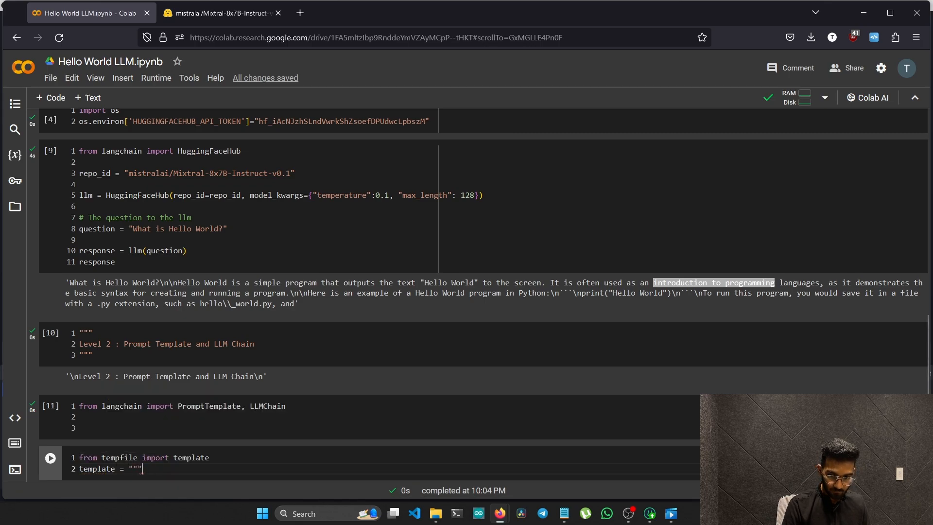
{"action": "type", "text": "\"\"\""}
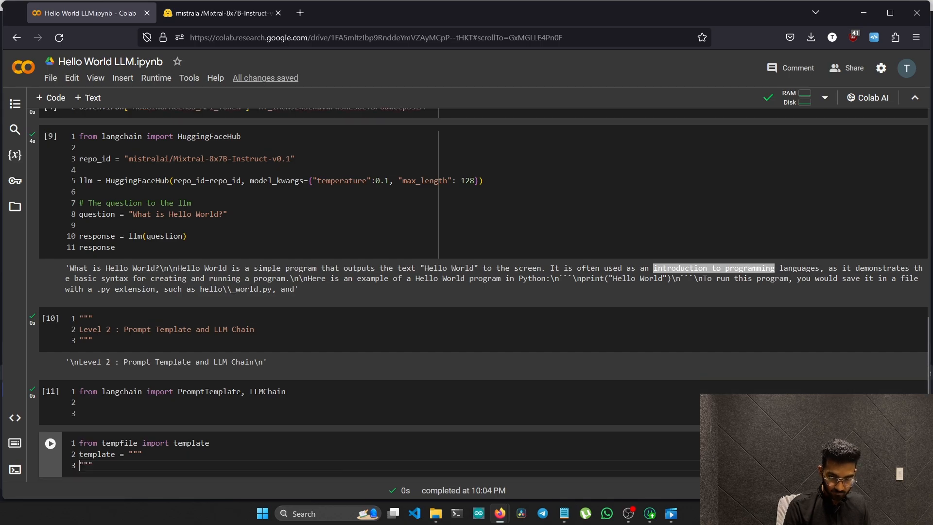
{"action": "key", "text": "Enter"}
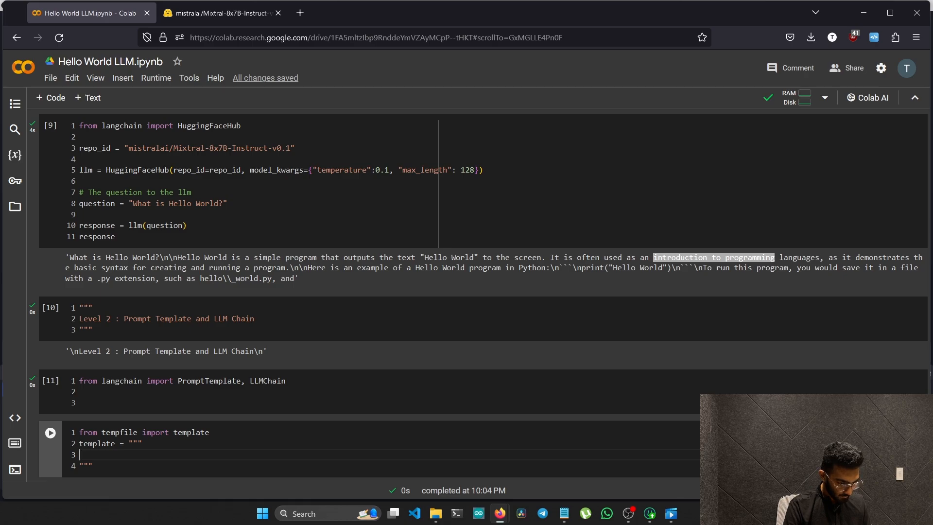
{"action": "type", "text": "Question"}
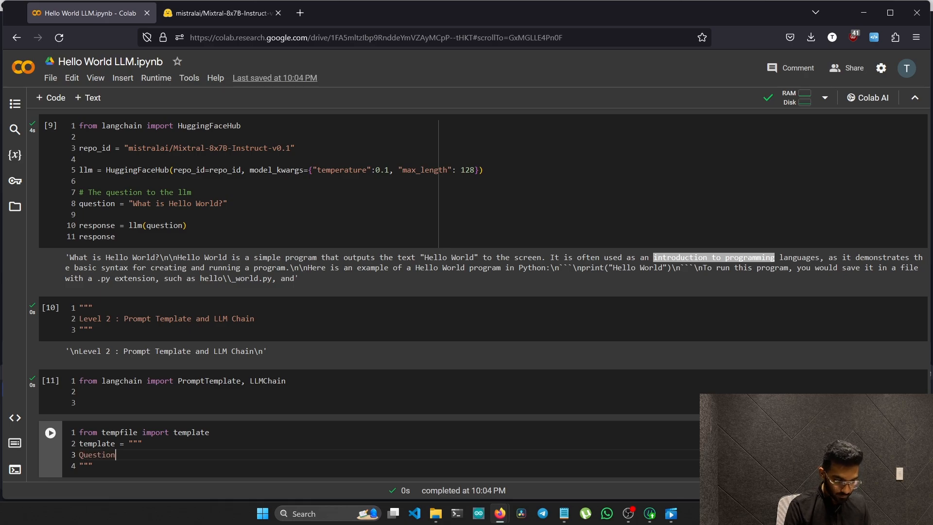
{"action": "type", "text": ":"}
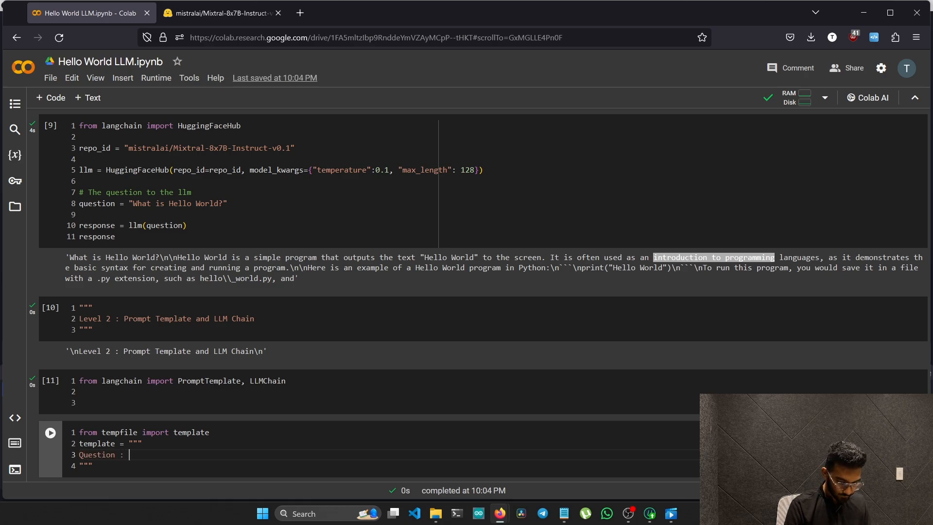
{"action": "type", "text": "{ques}"}
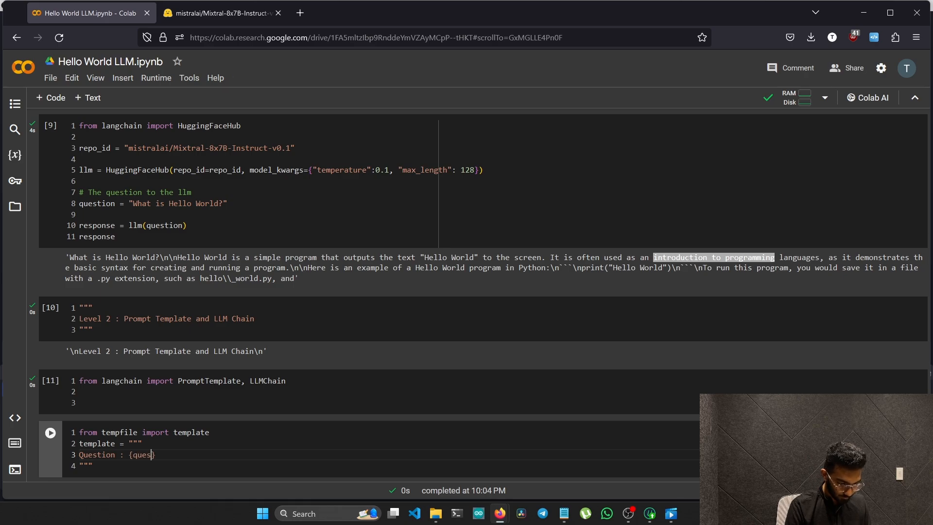
{"action": "type", "text": "tion}"}
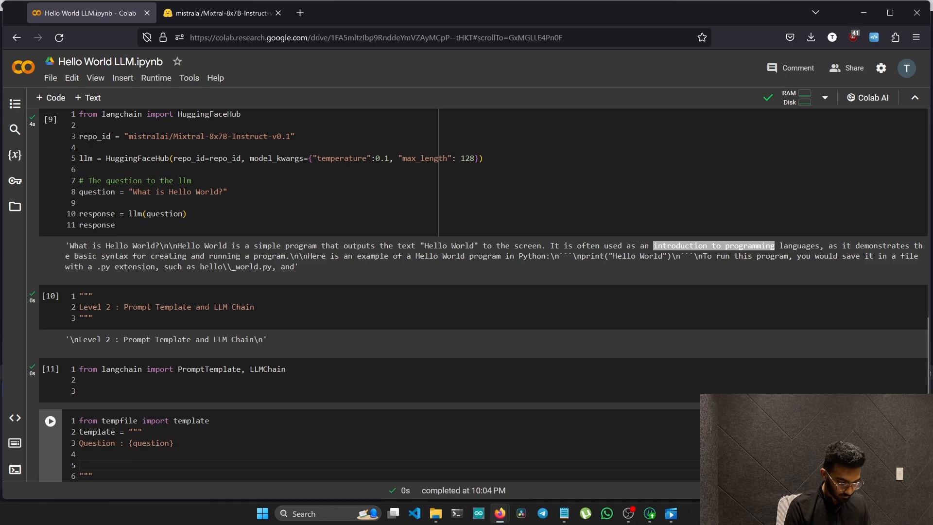
{"action": "type", "text": "Anser:"}
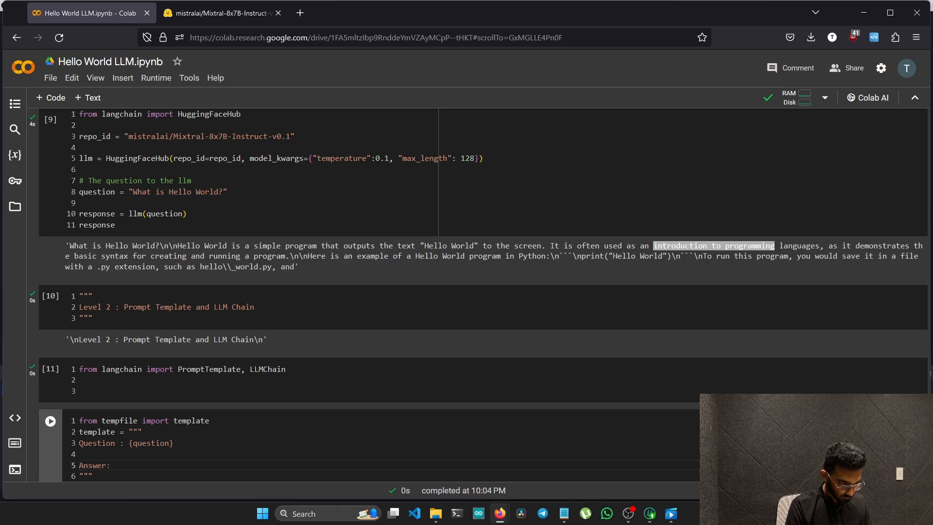
{"action": "type", "text": "Lee"}
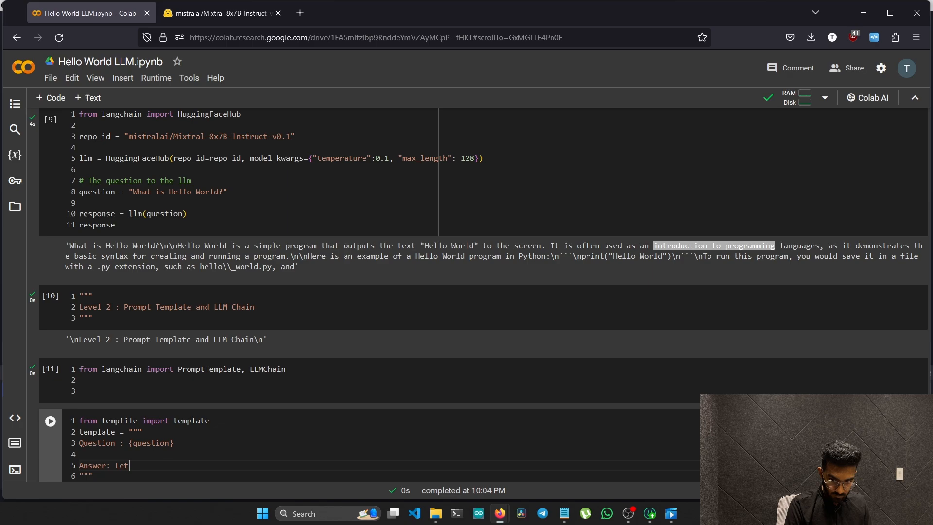
{"action": "type", "text": "s"}
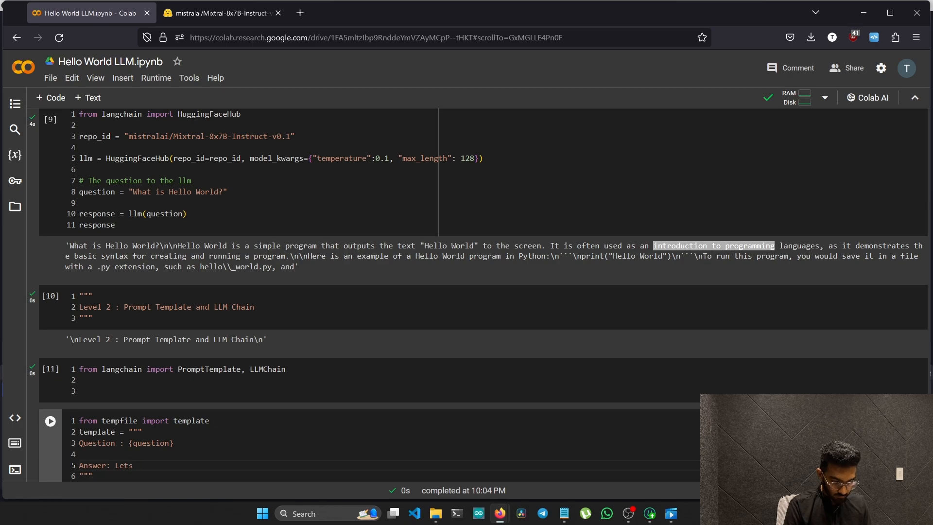
{"action": "type", "text": "Thin step by ste"}
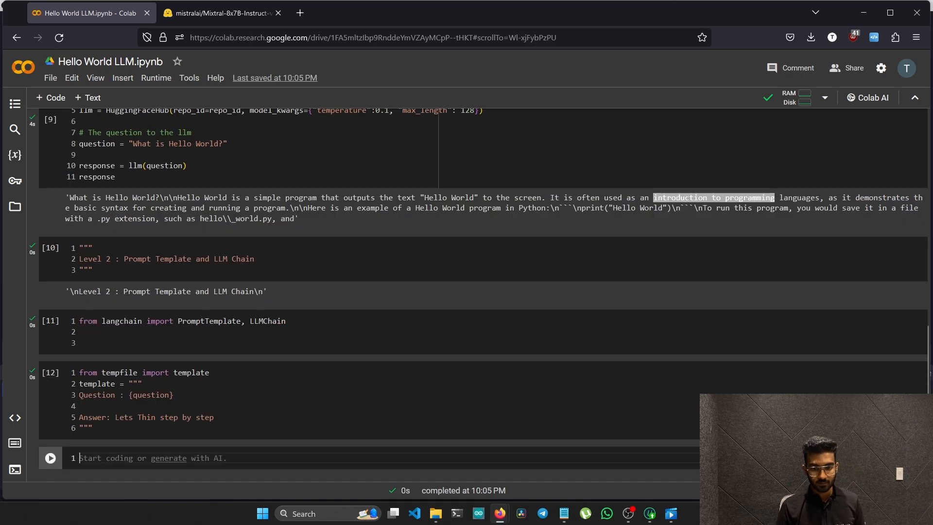
- Write prompt = PromptTemplate(template=template, input_variables=["question"]) and correct its argument
{"action": "type", "text": "prompt = PromptTemplate()"}
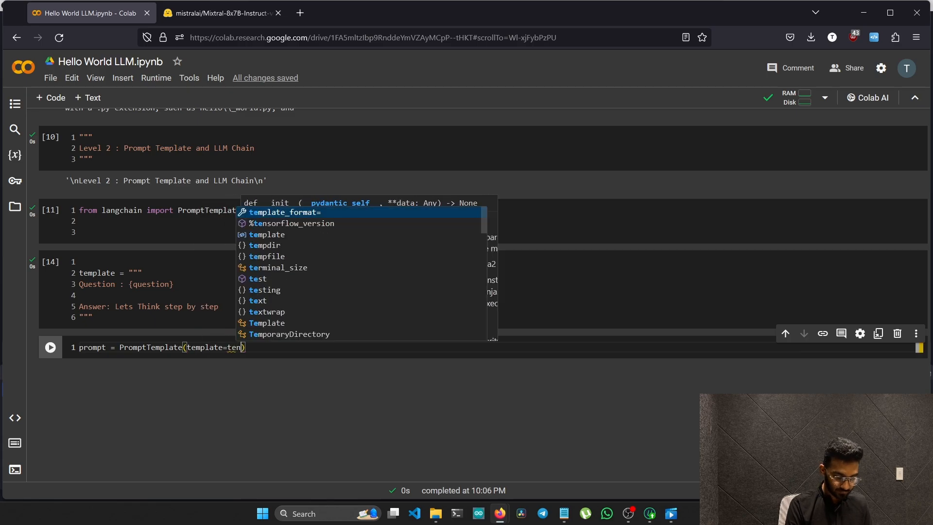
{"action": "type", "text": "p"}
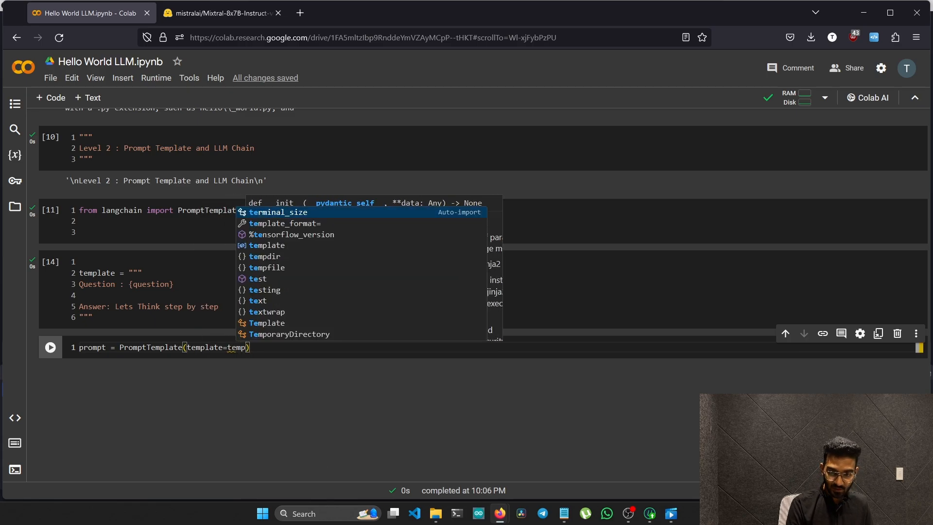
{"action": "type", "text": "late,"}
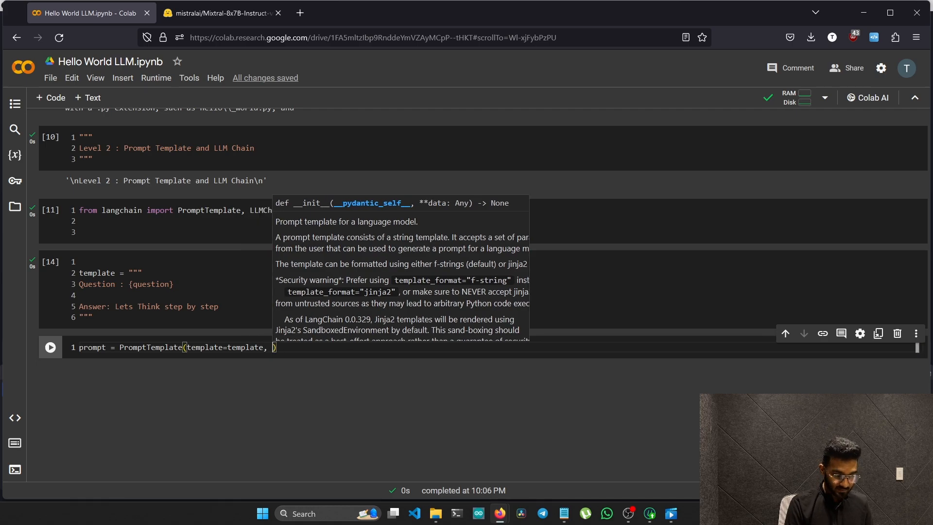
{"action": "type", "text": "input"}
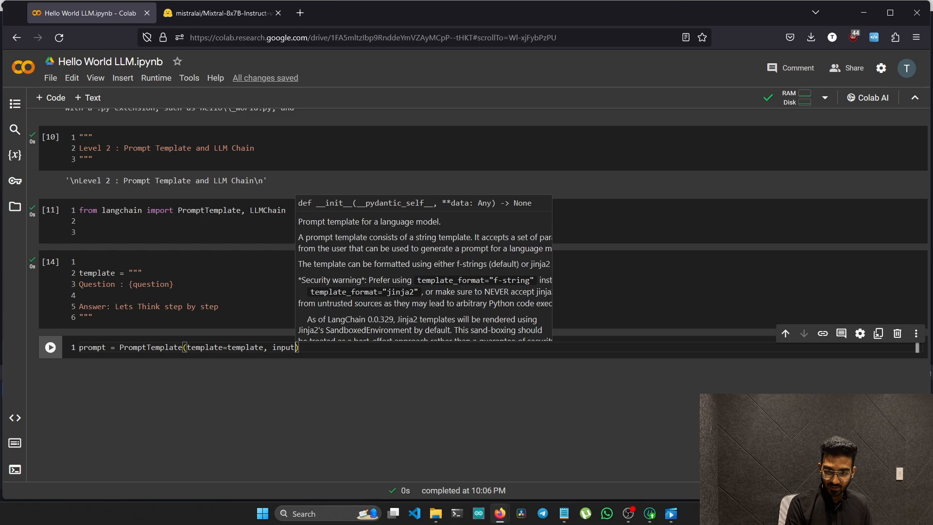
{"action": "type", "text": "_types=[\"question"}
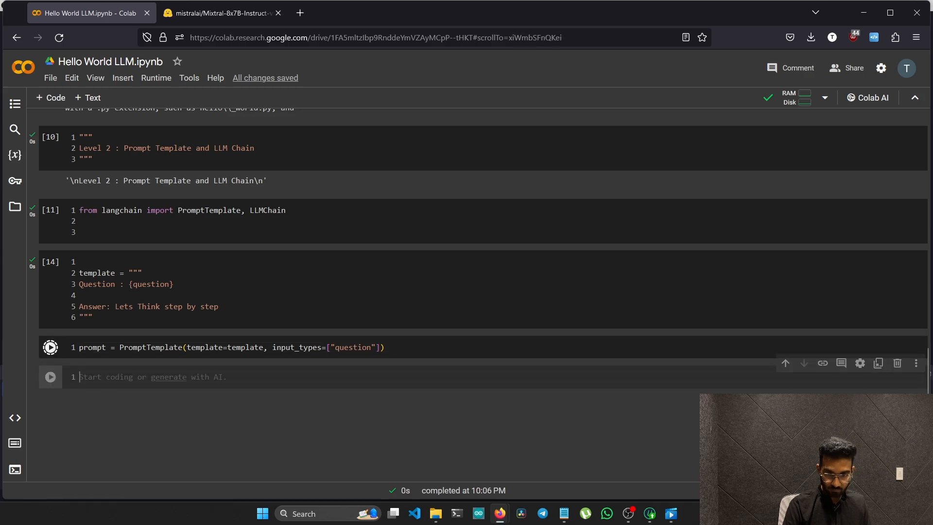
{"action": "left_click", "coordinate": [51, 347]}
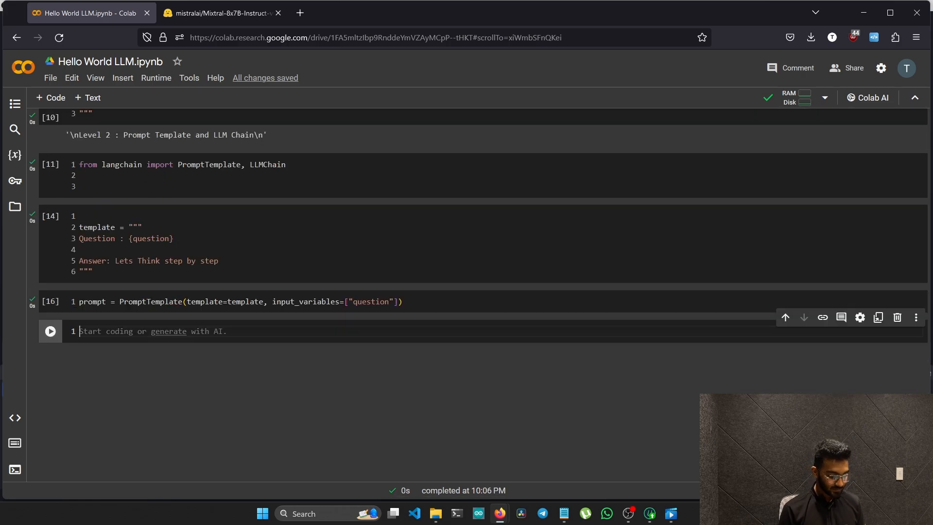
- Write llm_chain = LLMChain(prompt=prompt, llm=llm) in the new cell
{"action": "type", "text": "llm_"}
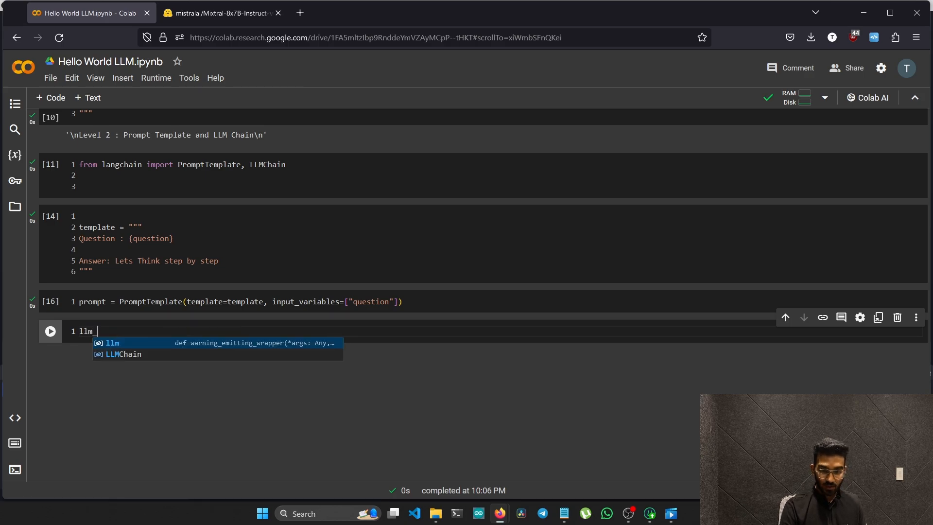
{"action": "type", "text": "chain"}
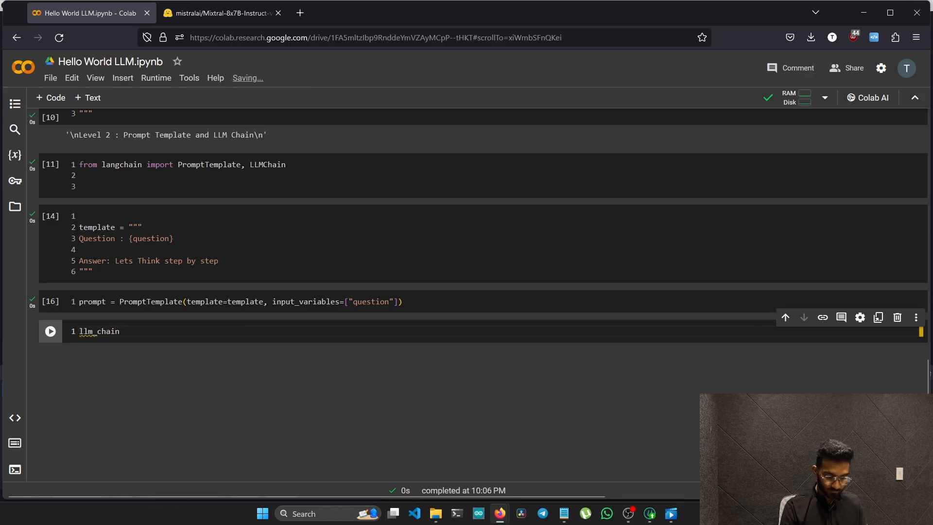
{"action": "type", "text": "= LLM"}
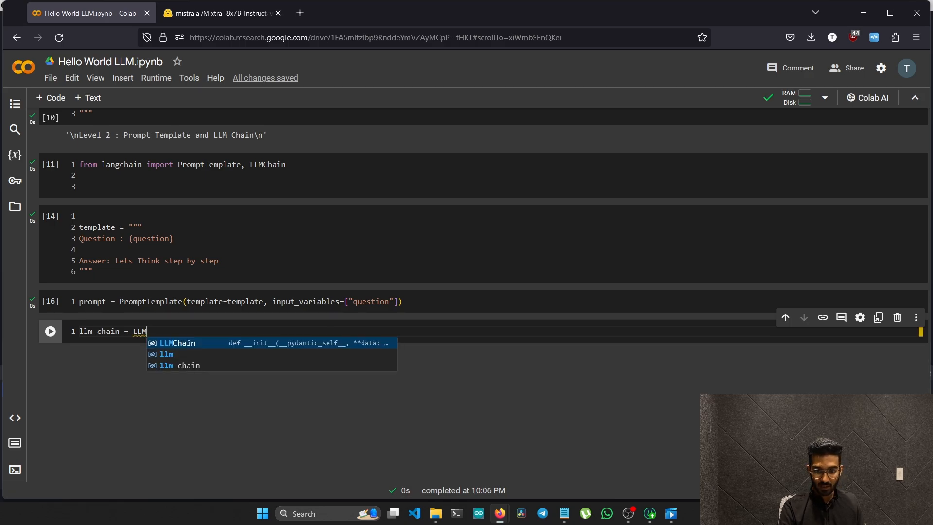
{"action": "type", "text": "Chain(prompt="}
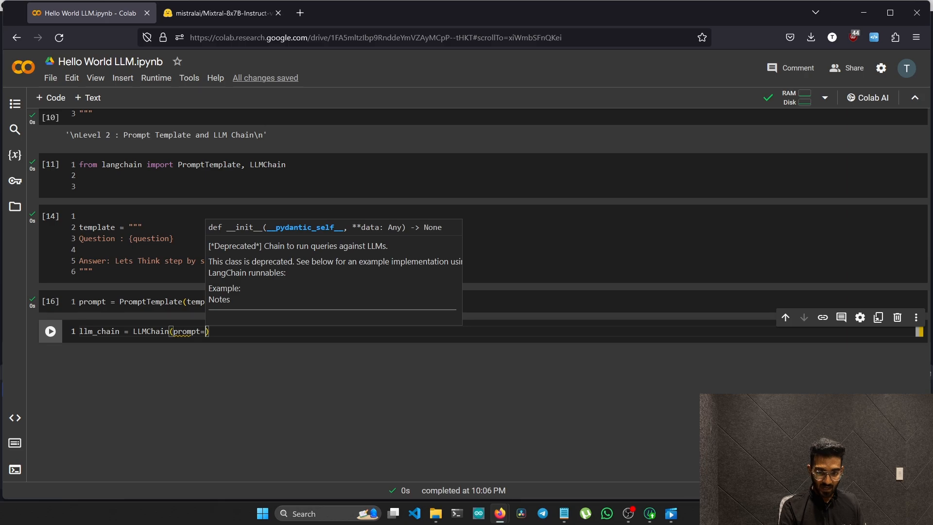
{"action": "type", "text": "promp"}
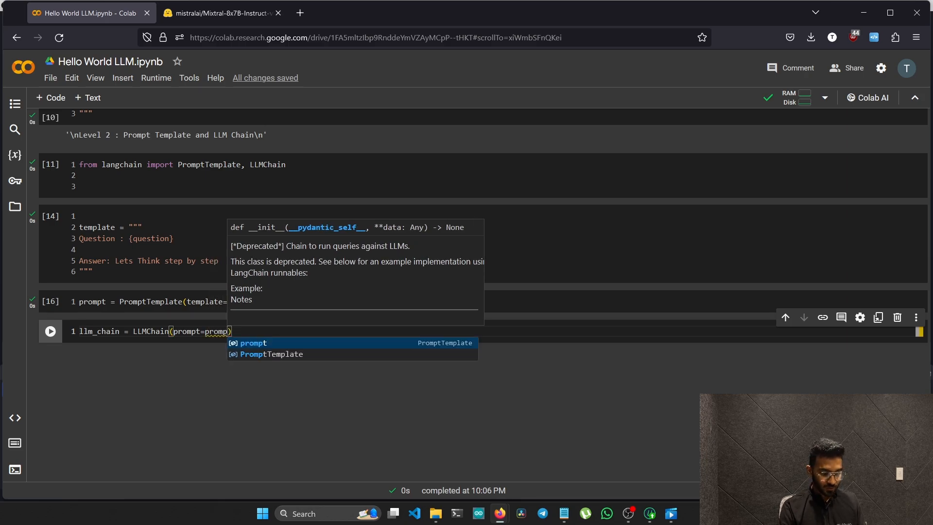
{"action": "type", "text": "t"}
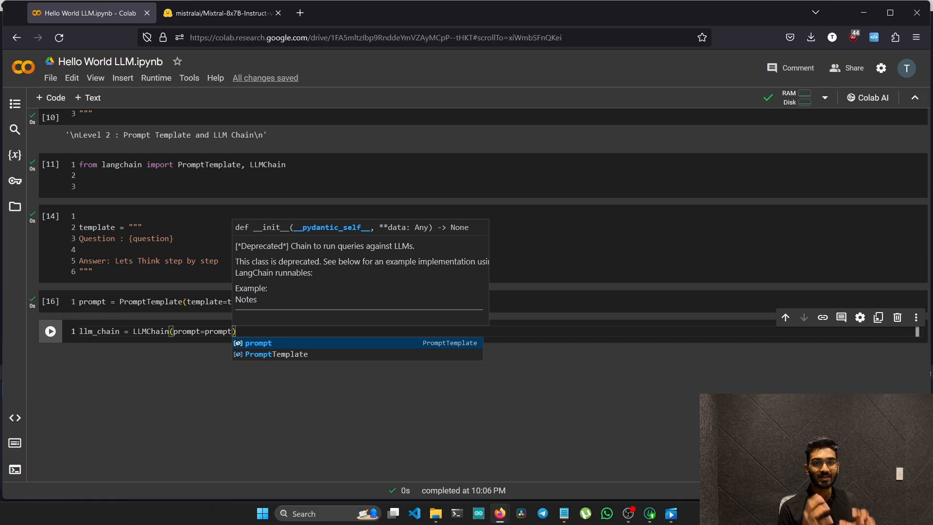
{"action": "type", "text": ","}
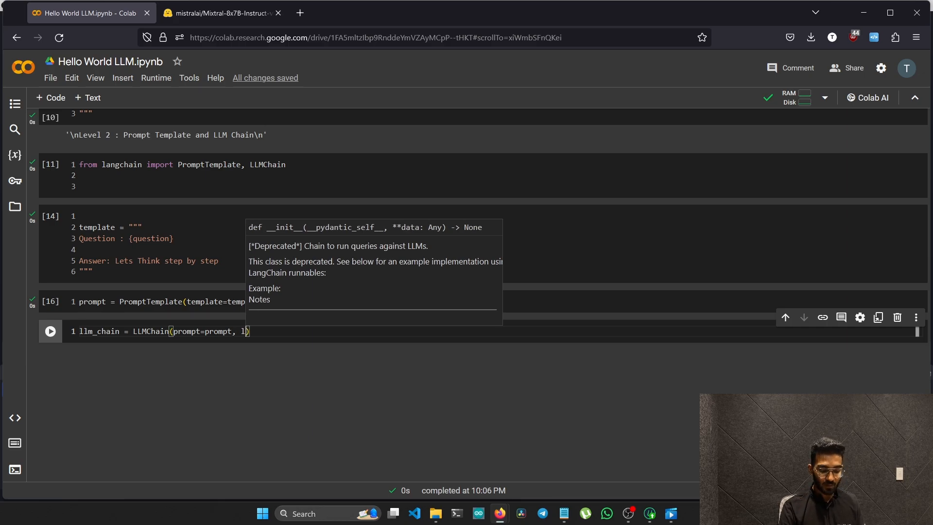
{"action": "type", "text": "lm="}
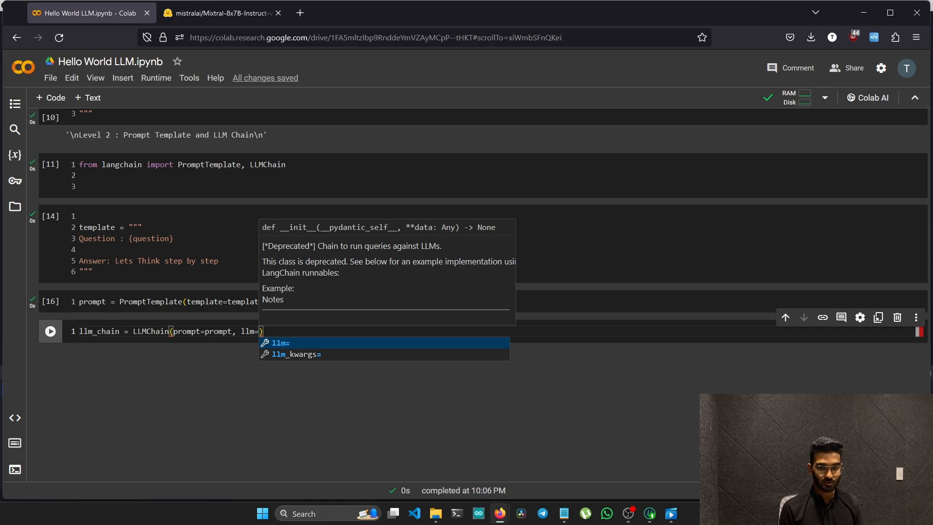
{"action": "type", "text": "llm"}
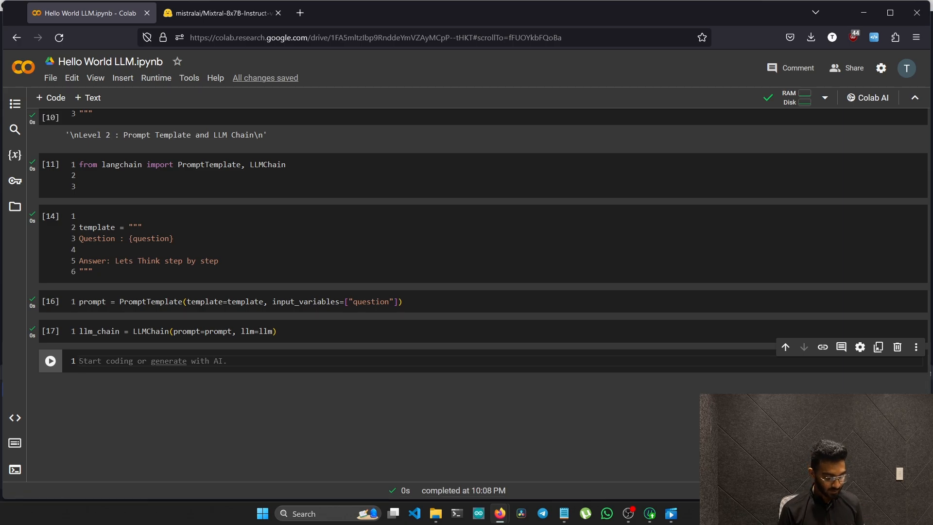
- Set question2 = "How to start a car?" after revising the wording
{"action": "type", "text": "question2"}
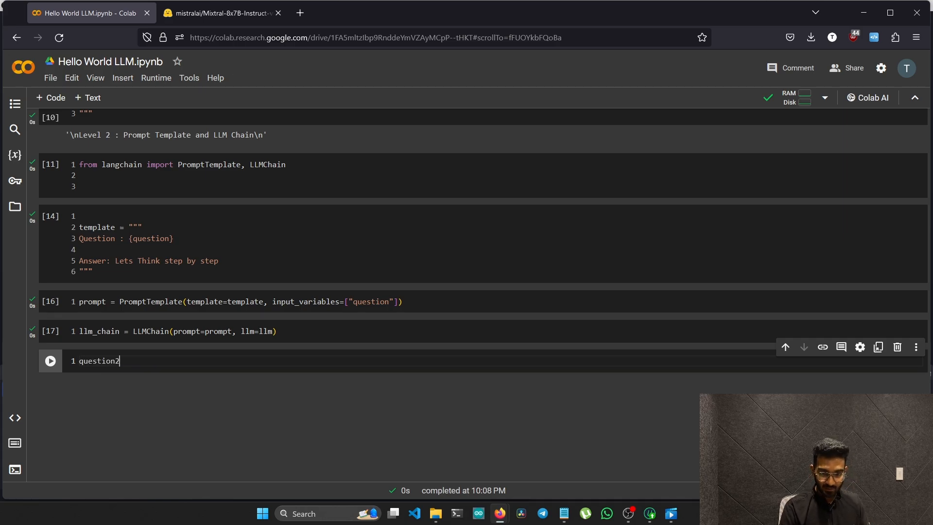
{"action": "type", "text": "= \"\""}
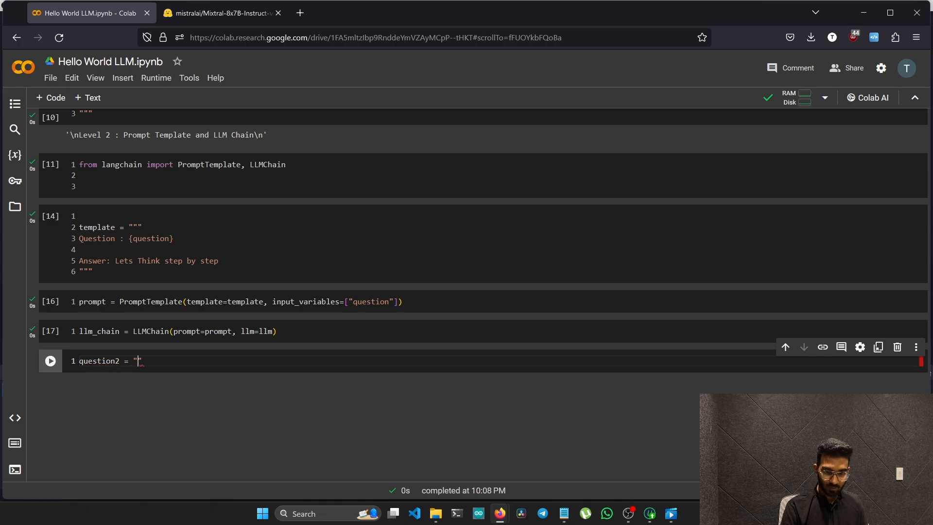
{"action": "type", "text": "What"}
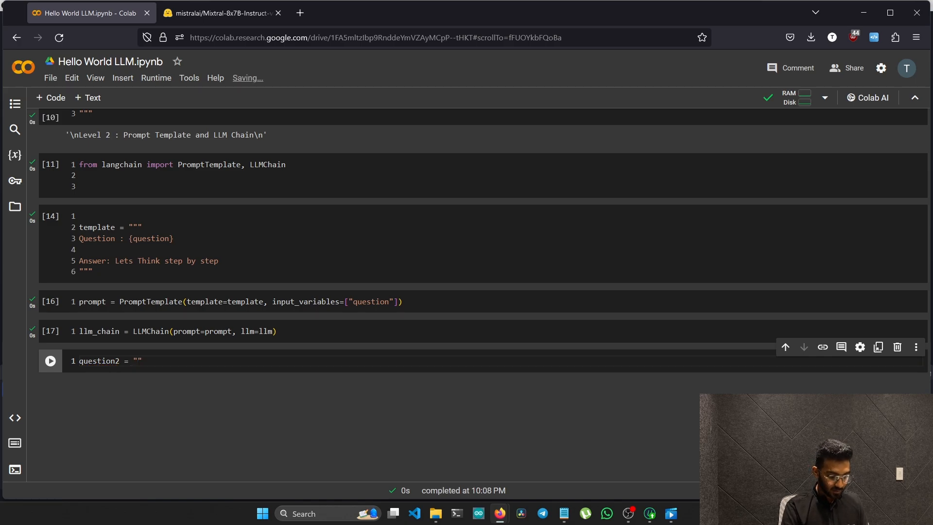
{"action": "type", "text": "How to wi"}
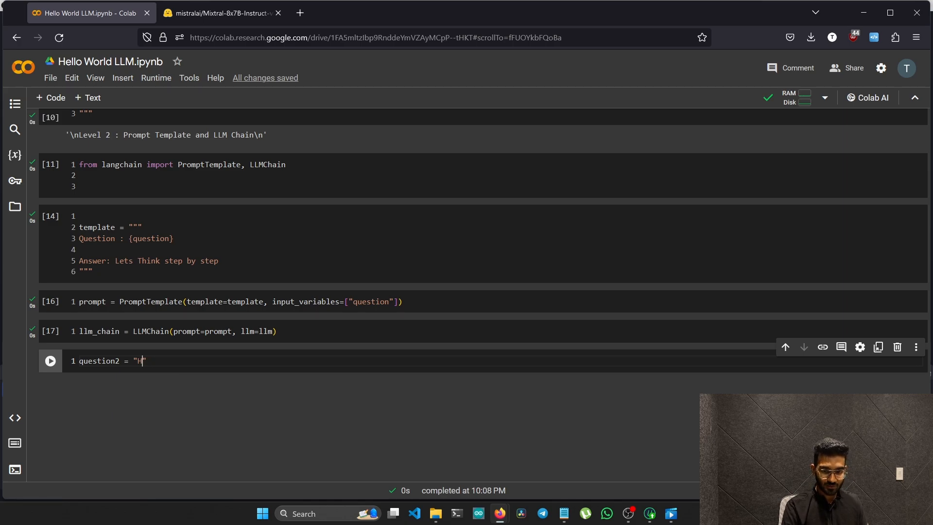
{"action": "type", "text": "ow to start a car"}
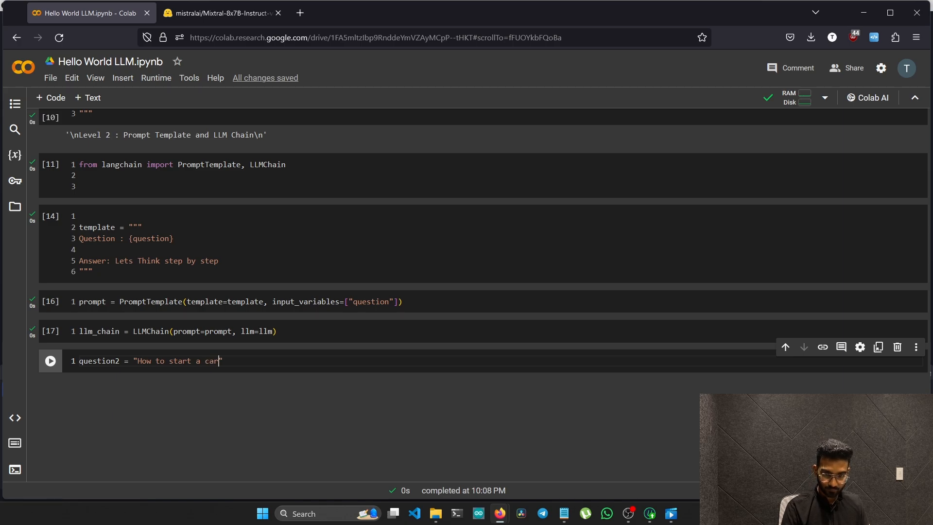
{"action": "type", "text": "?\""}
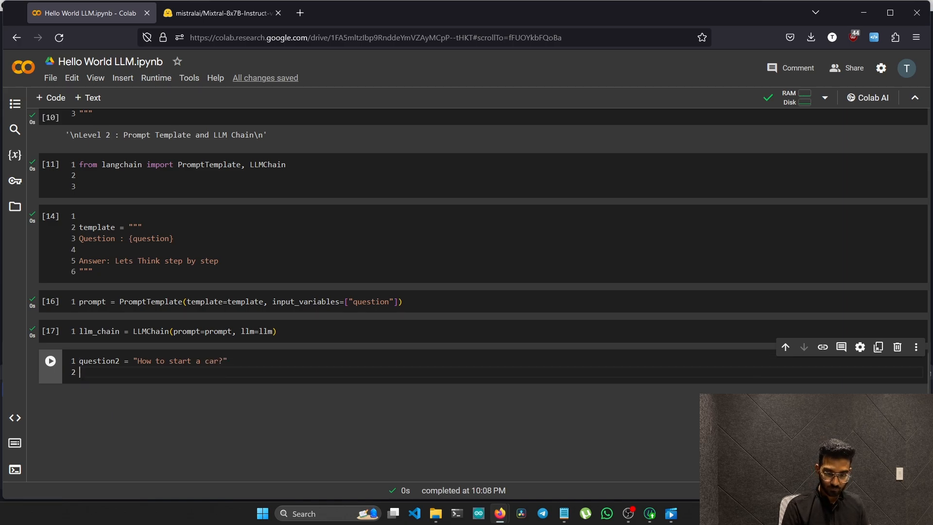
- Replace a partial 'res' with print(llm_chain(question2)) on the next line
{"action": "key", "text": "Enter"}
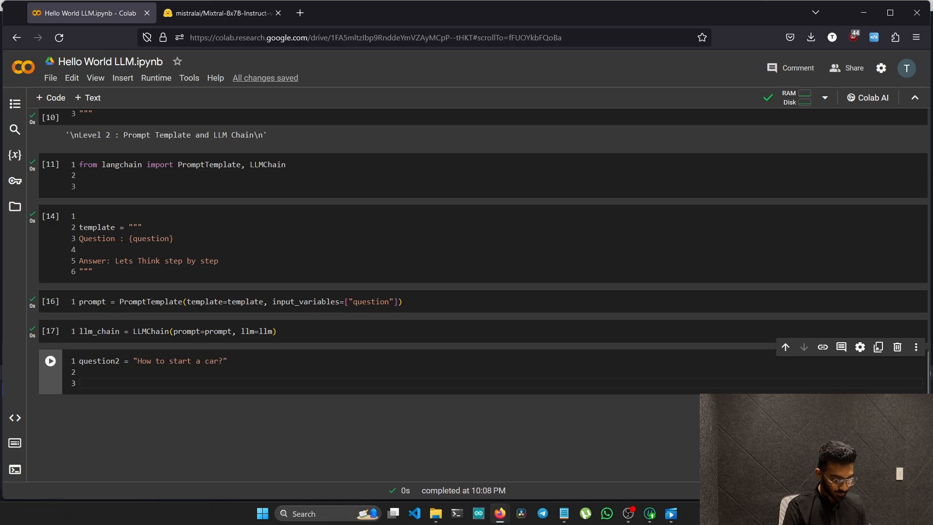
{"action": "type", "text": "res"}
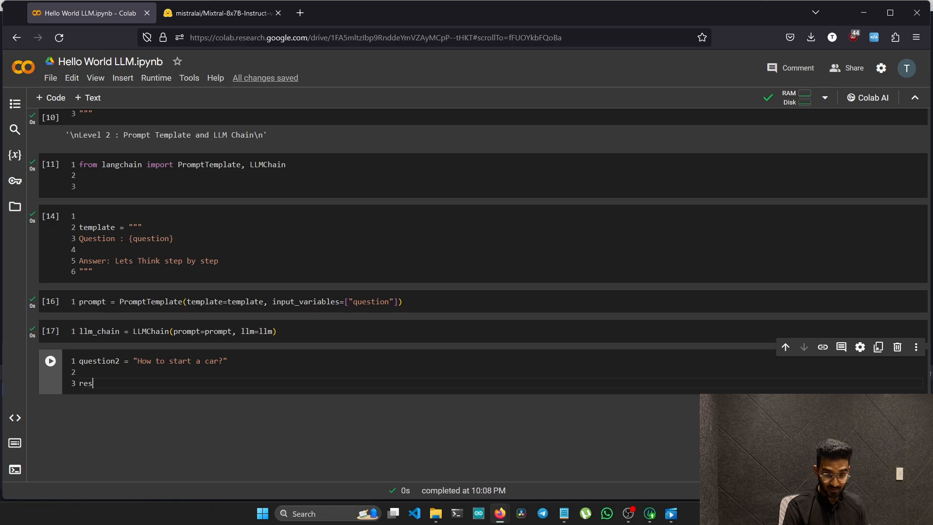
{"action": "key", "text": "Backspace"}
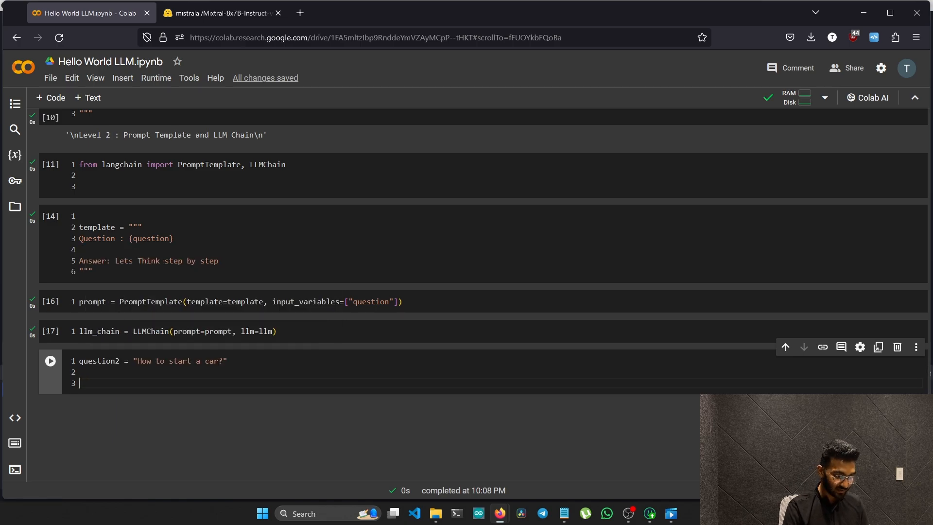
{"action": "type", "text": "print(llm_chain"}
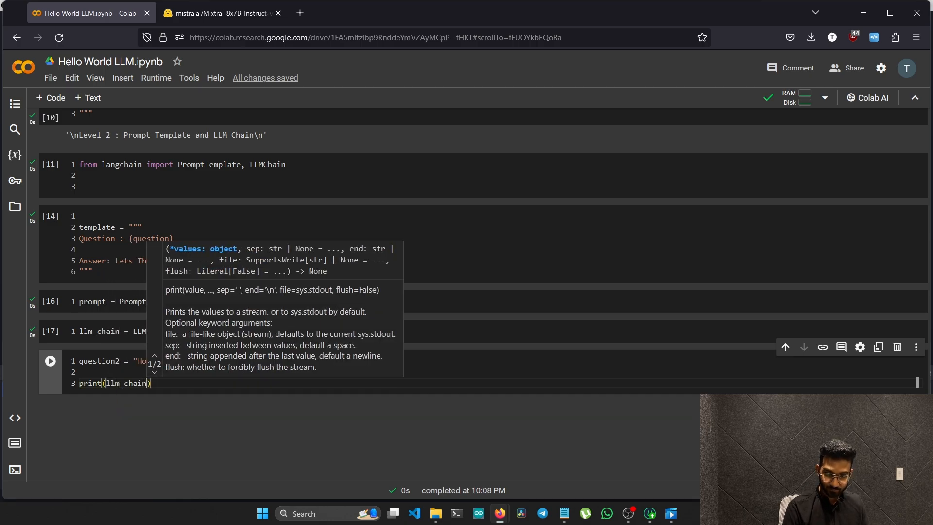
{"action": "type", "text": "()"}
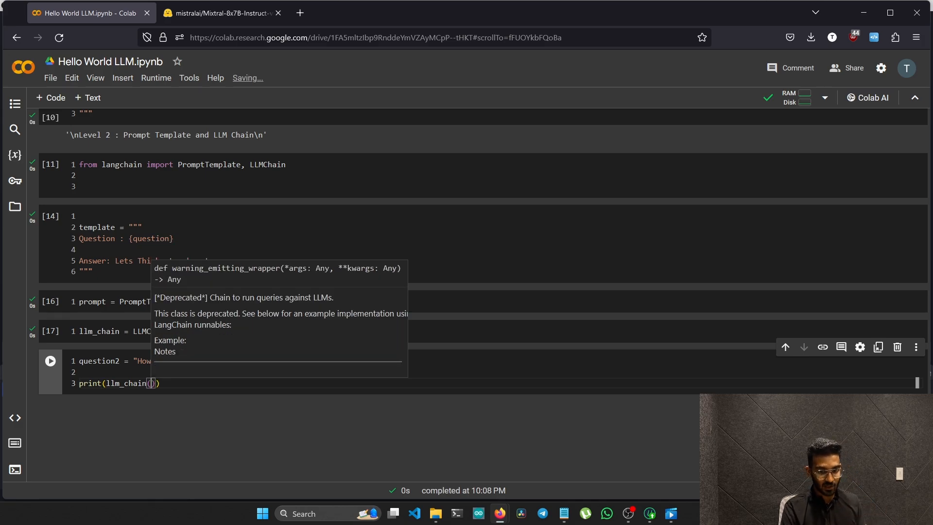
{"action": "type", "text": "question2"}
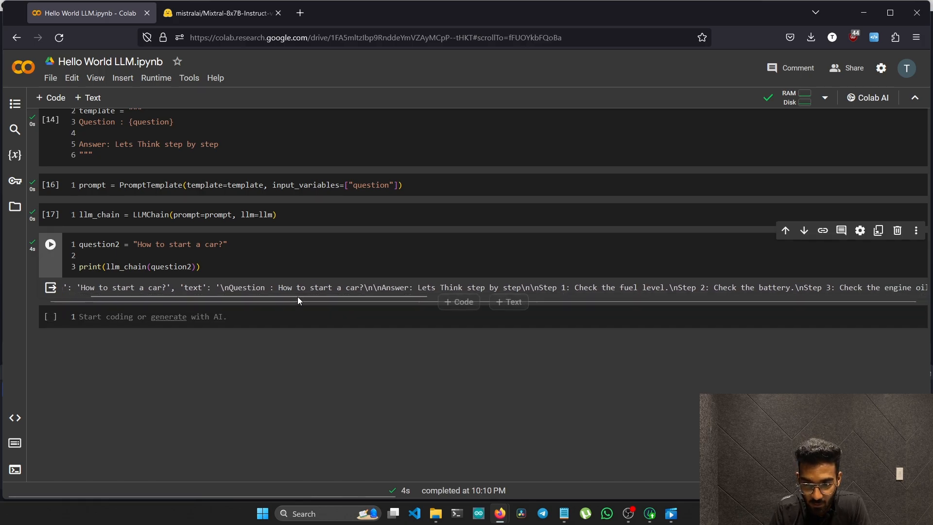
{"action": "double_click", "coordinate": [317, 288]}
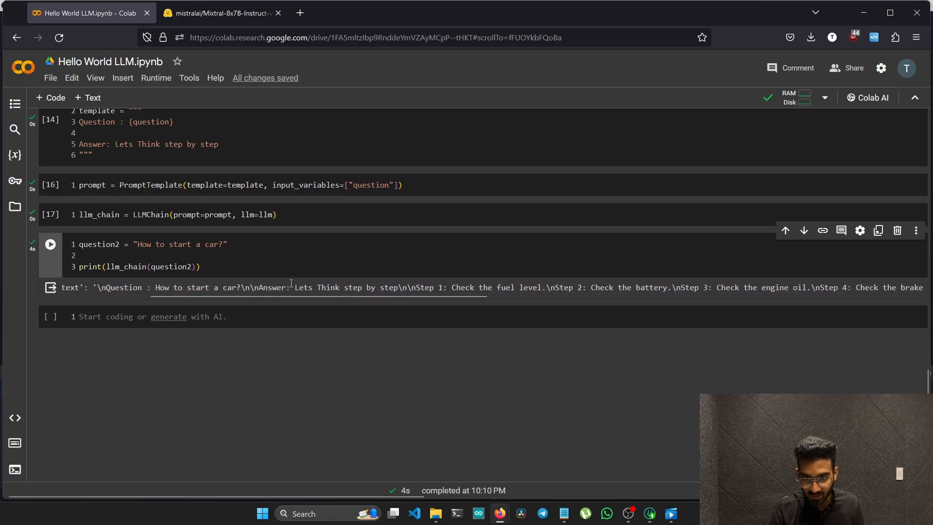
{"action": "double_click", "coordinate": [302, 287]}
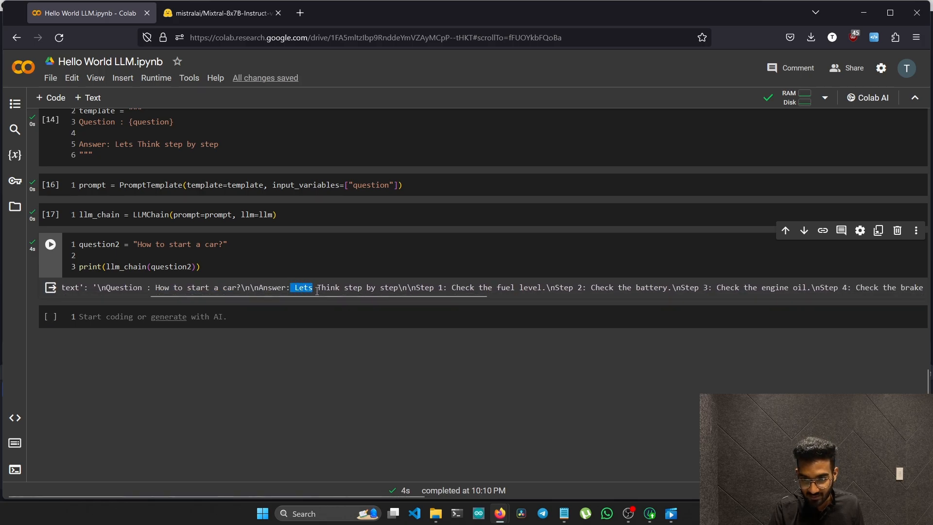
{"action": "left_click_drag", "start_coordinate": [312, 288], "coordinate": [389, 288]}
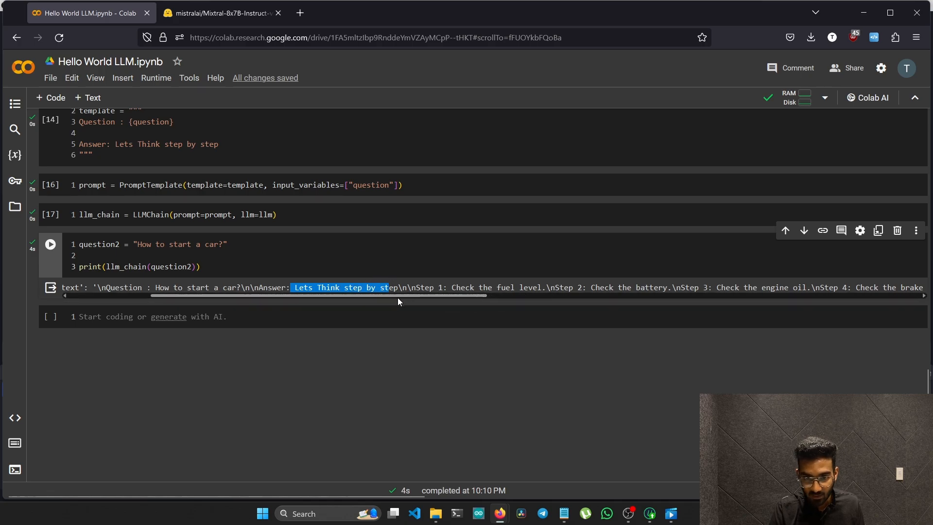
{"action": "scroll", "scroll_direction": "right", "scroll_amount": 3}
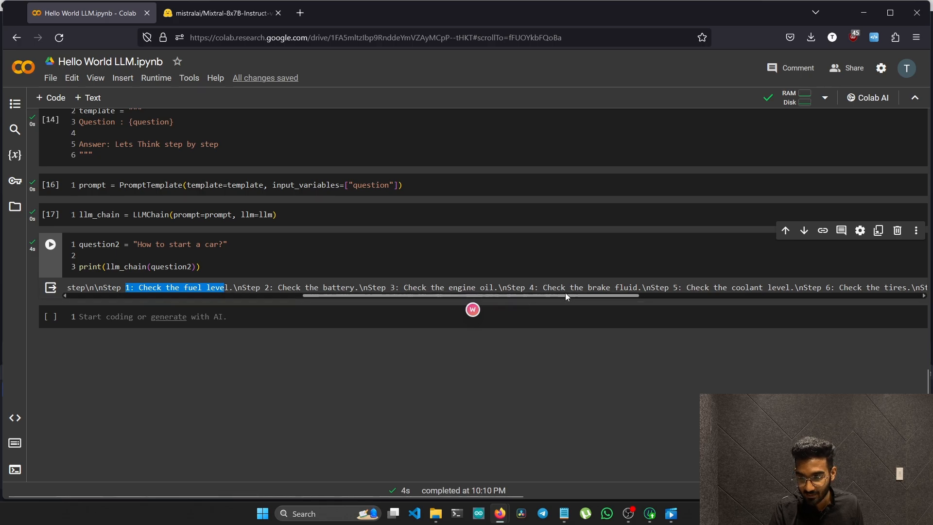
{"action": "left_click_drag", "start_coordinate": [566, 296], "coordinate": [640, 295]}
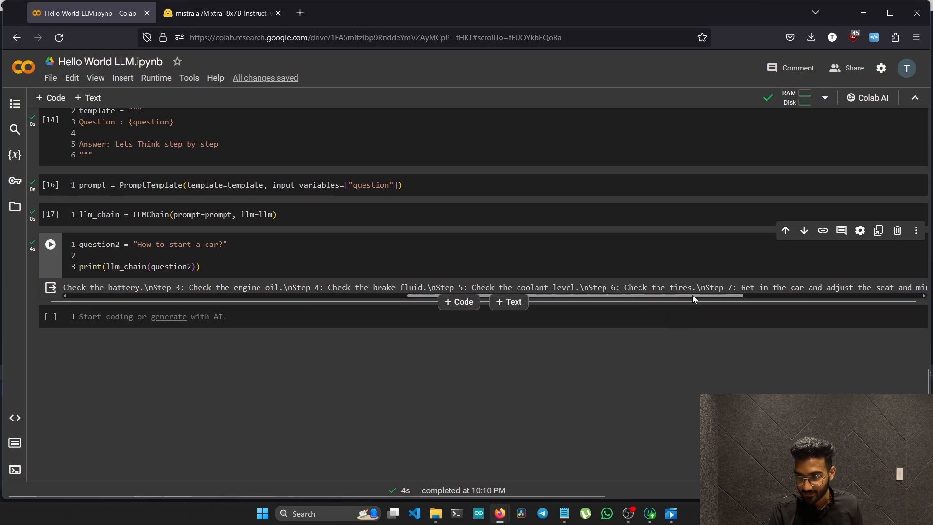
{"action": "left_click_drag", "start_coordinate": [693, 296], "coordinate": [773, 296]}
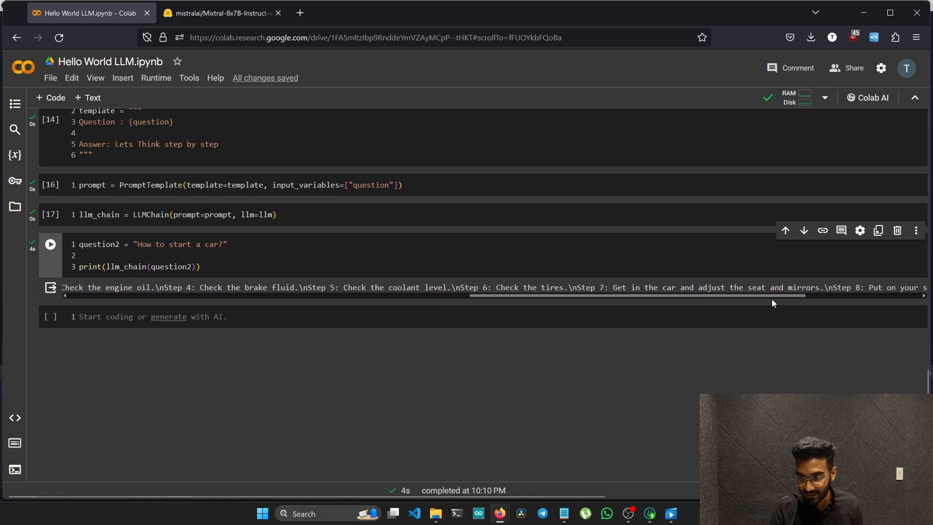